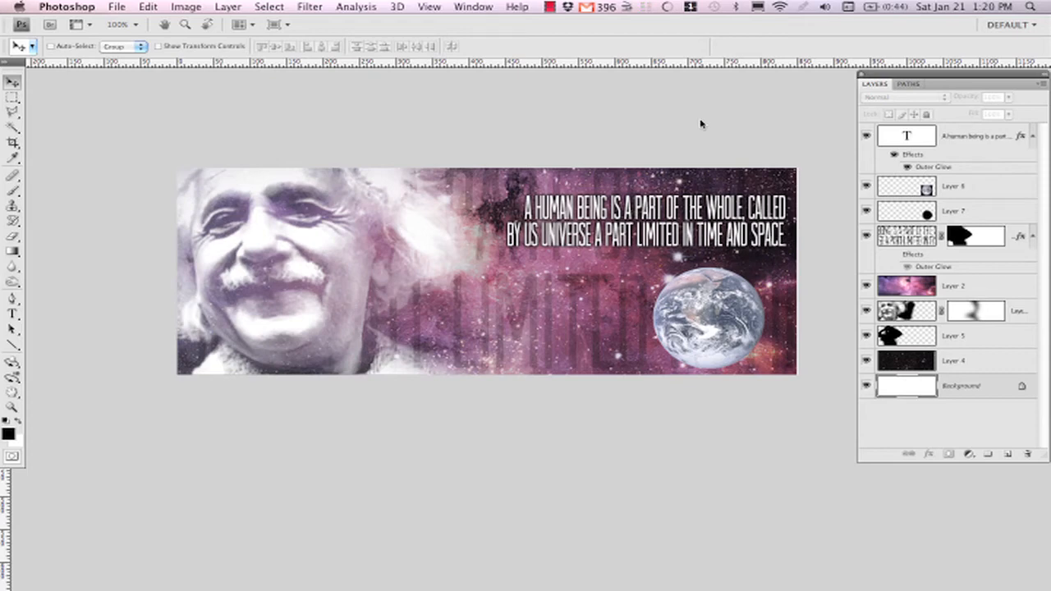
mouse_move(489, 122)
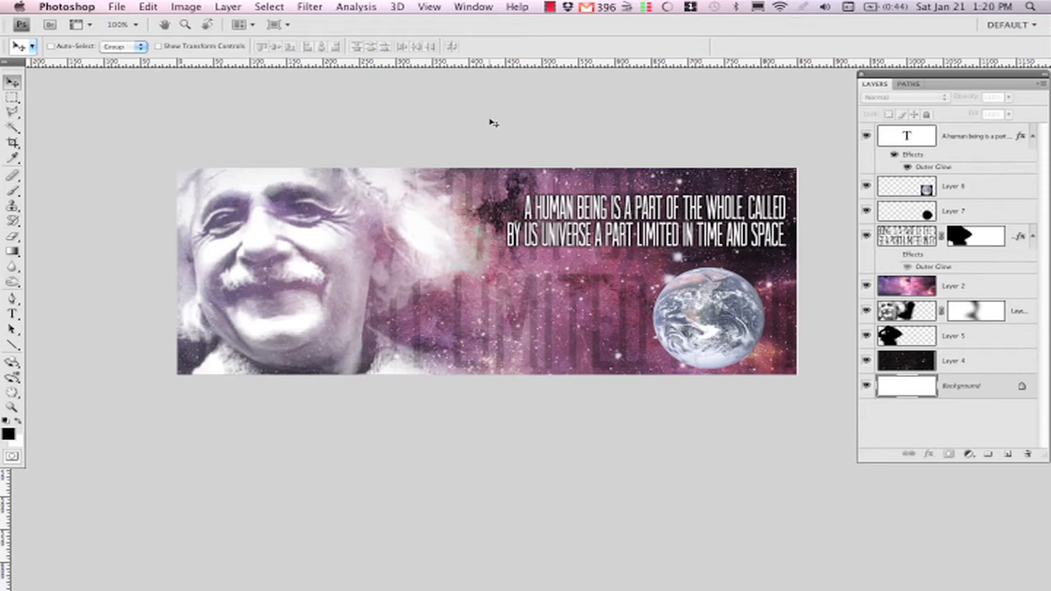
mouse_move(182, 132)
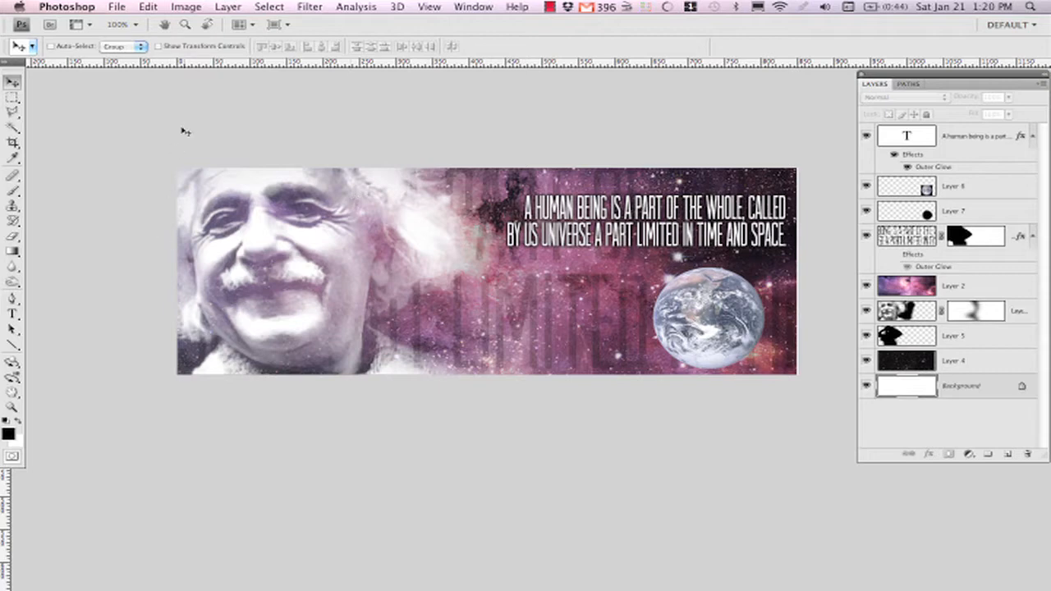
mouse_move(801, 276)
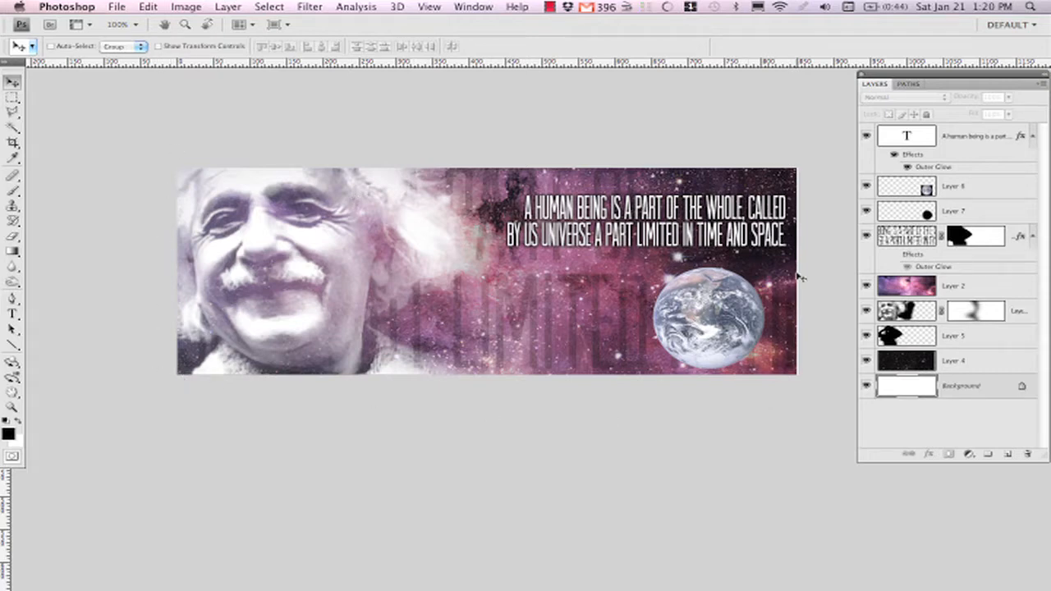
mouse_move(817, 273)
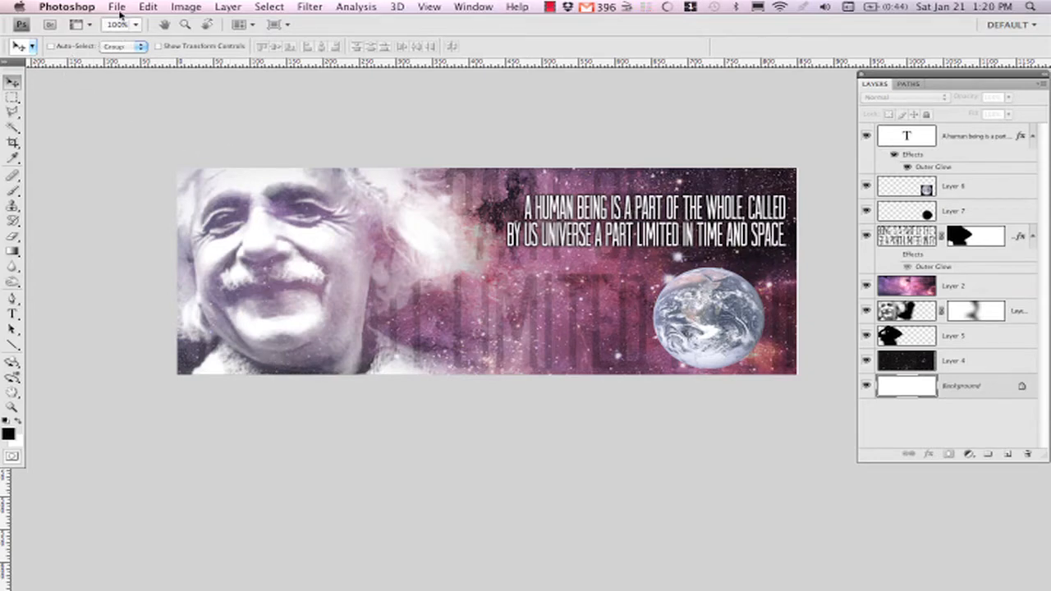
Create a new 850×315 px white document at 72 resolution via File > New
left_click(117, 7)
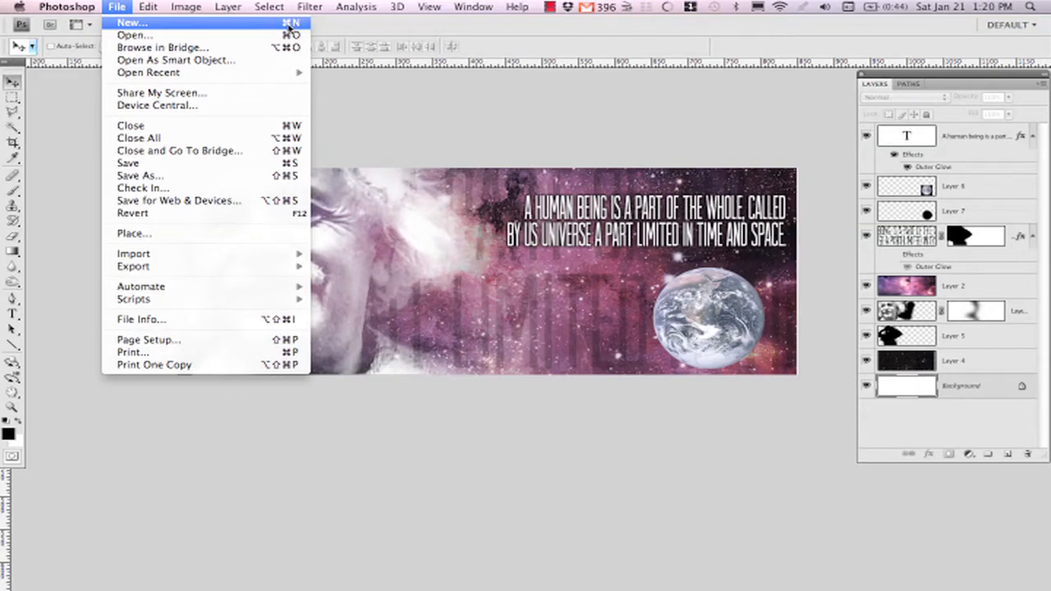
left_click(116, 7)
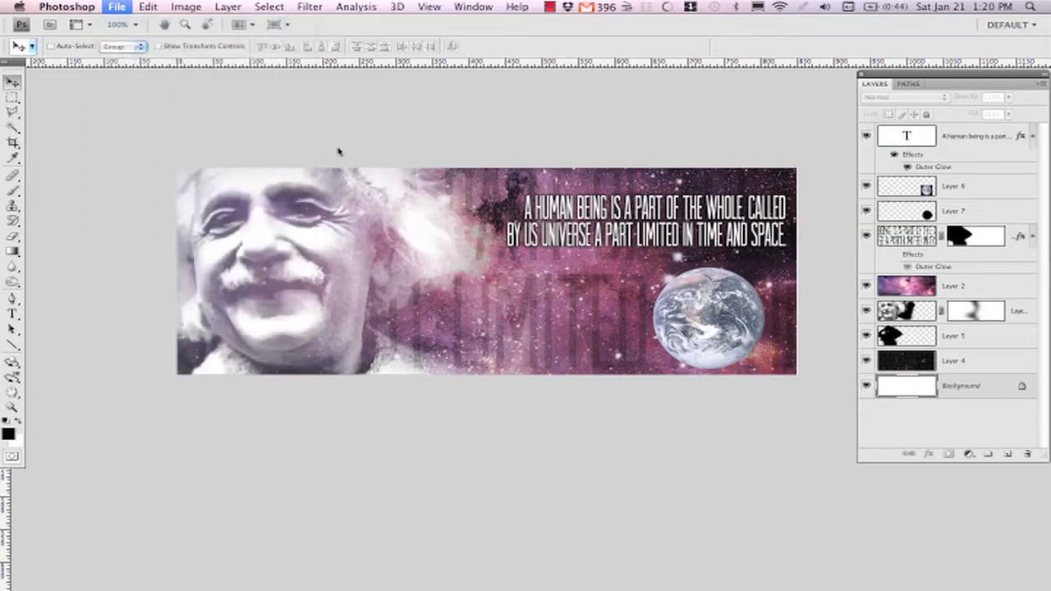
left_click(117, 6)
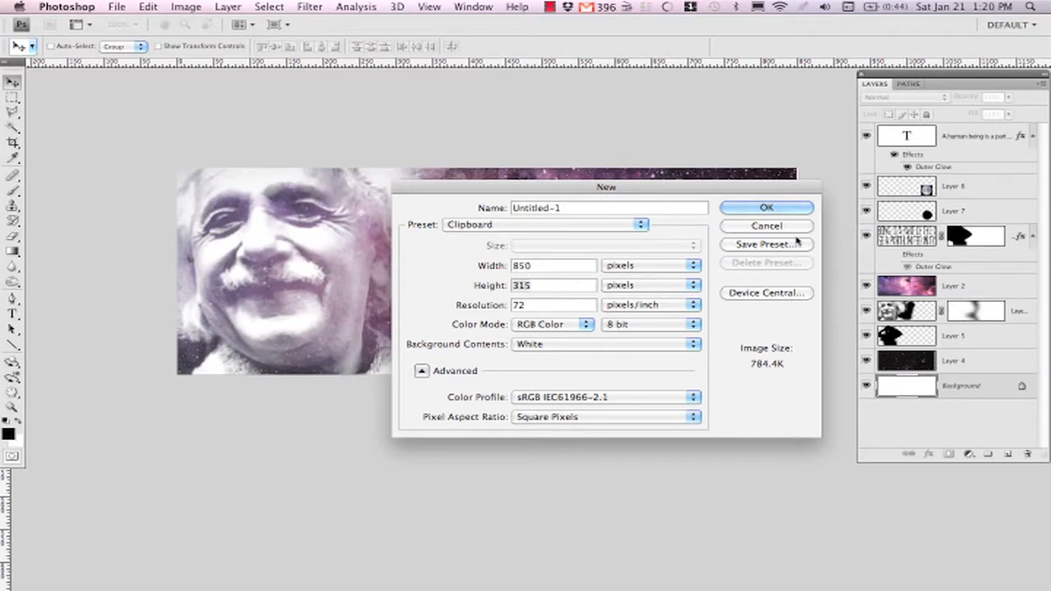
left_click(765, 207)
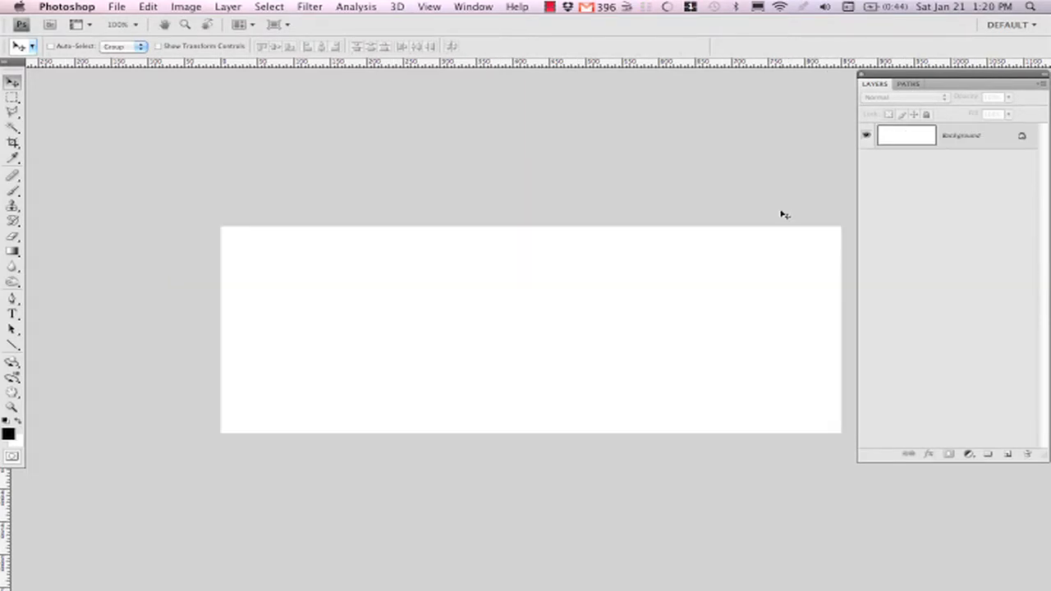
left_click_drag(784, 213, 681, 148)
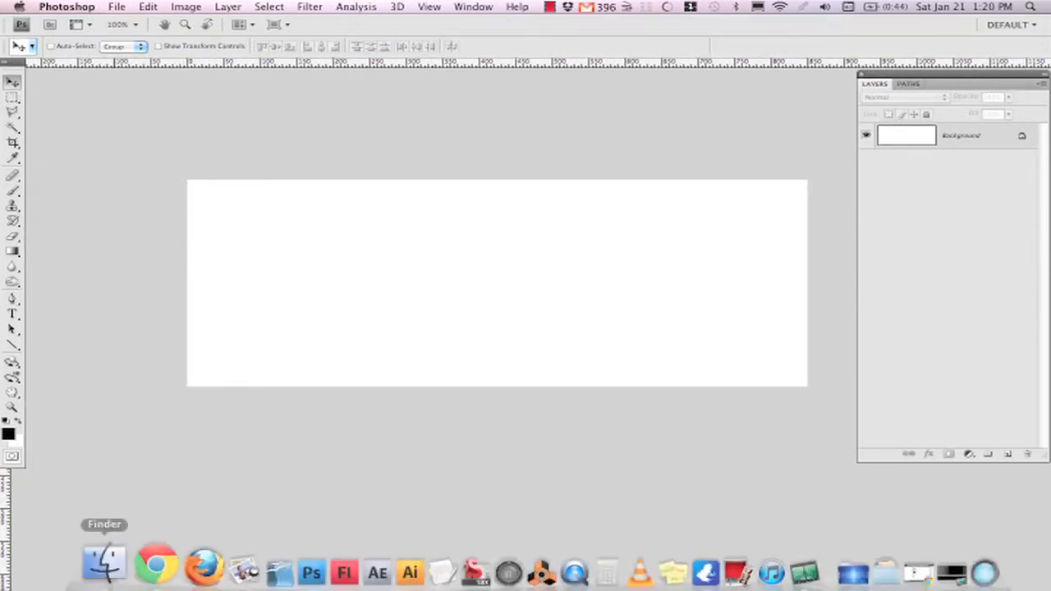
Switch to Chrome and highlight Einstein's 'A human being is a part of the whole' quote on Wikiquote
left_click(154, 566)
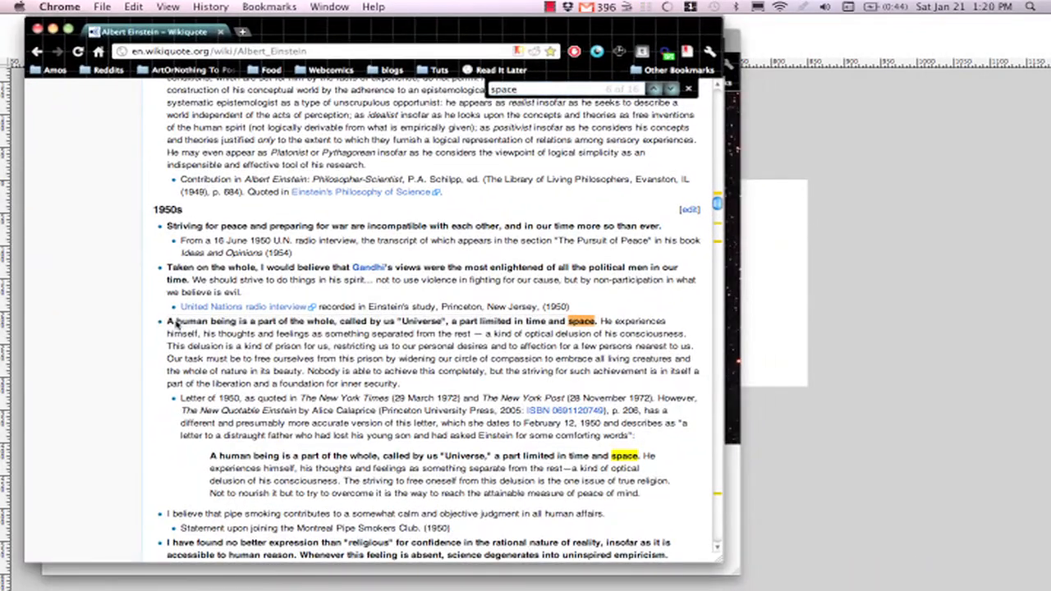
left_click_drag(164, 320, 549, 345)
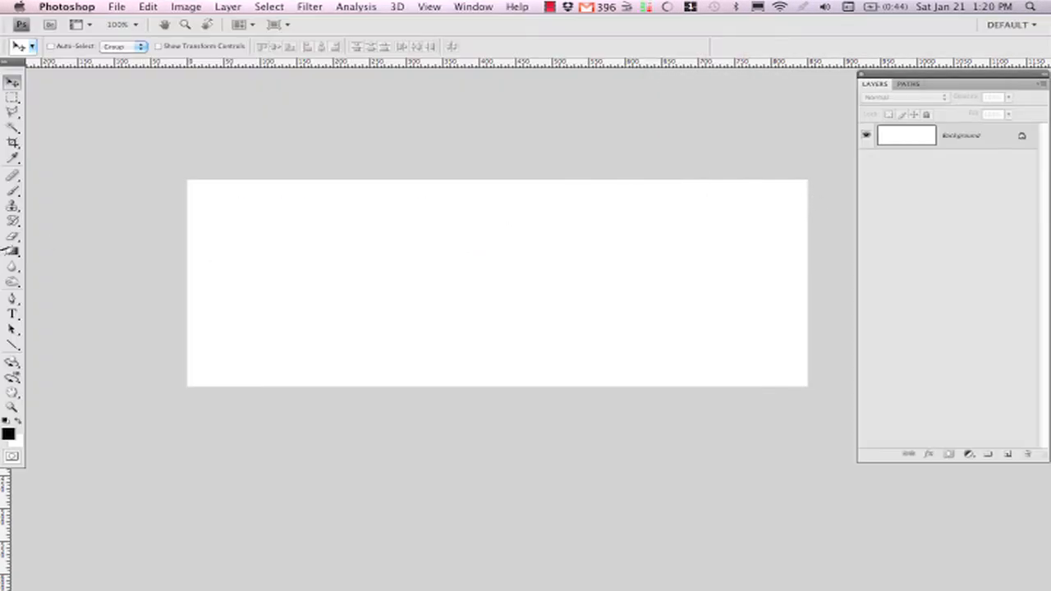
Place a black text line on the canvas with the Type tool, entering 'TIME AND SPACE'
left_click(13, 315)
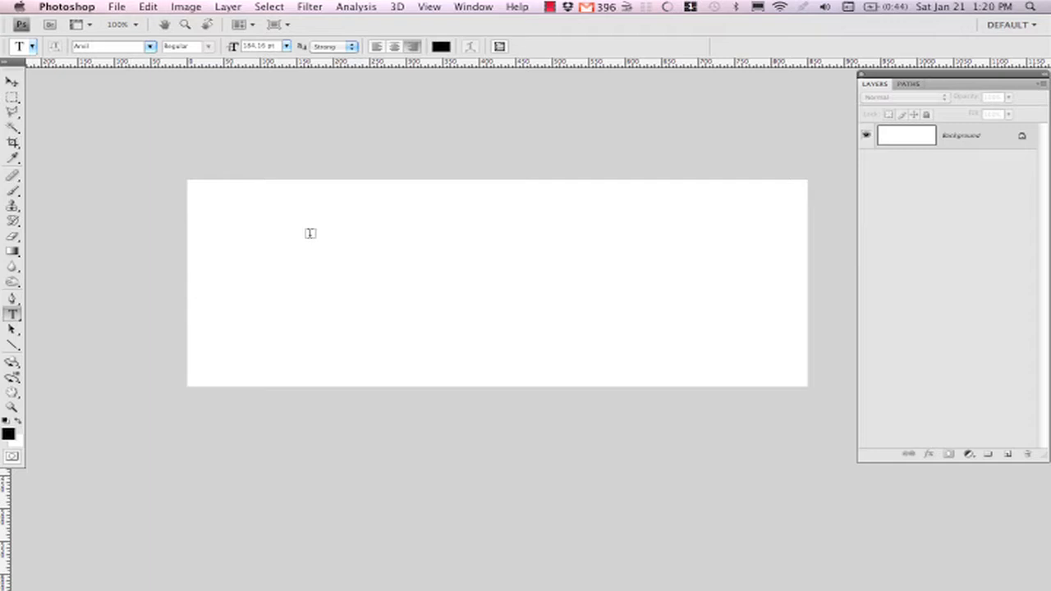
mouse_move(294, 253)
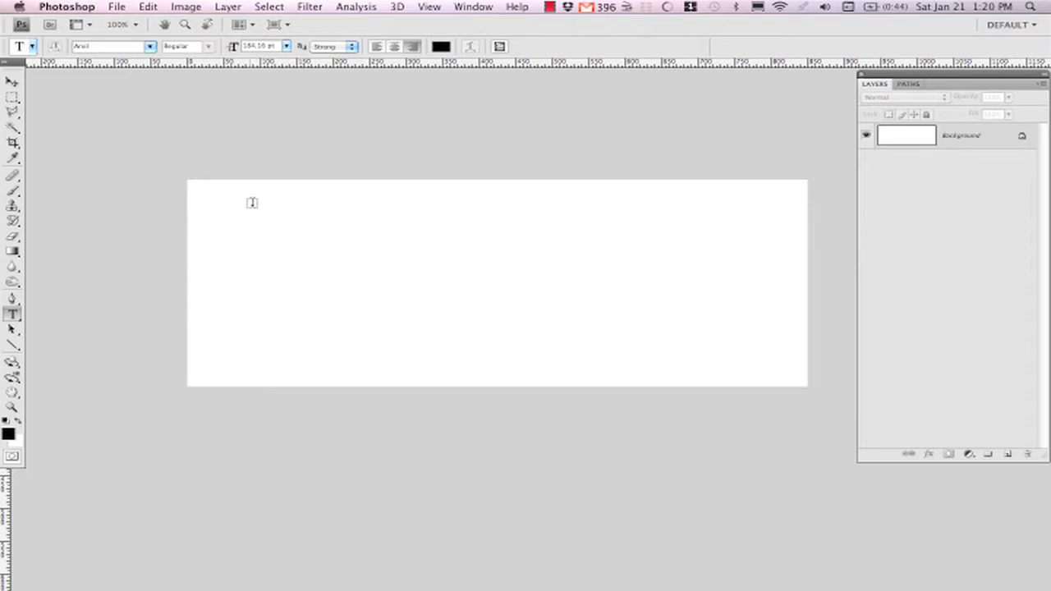
left_click(236, 253)
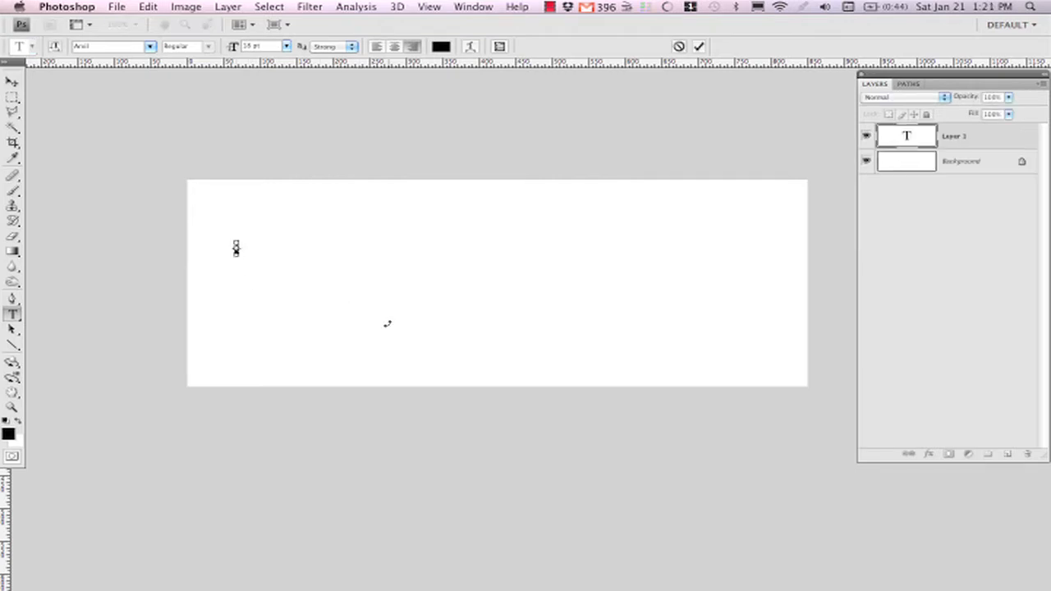
type("TIME AND SPACE")
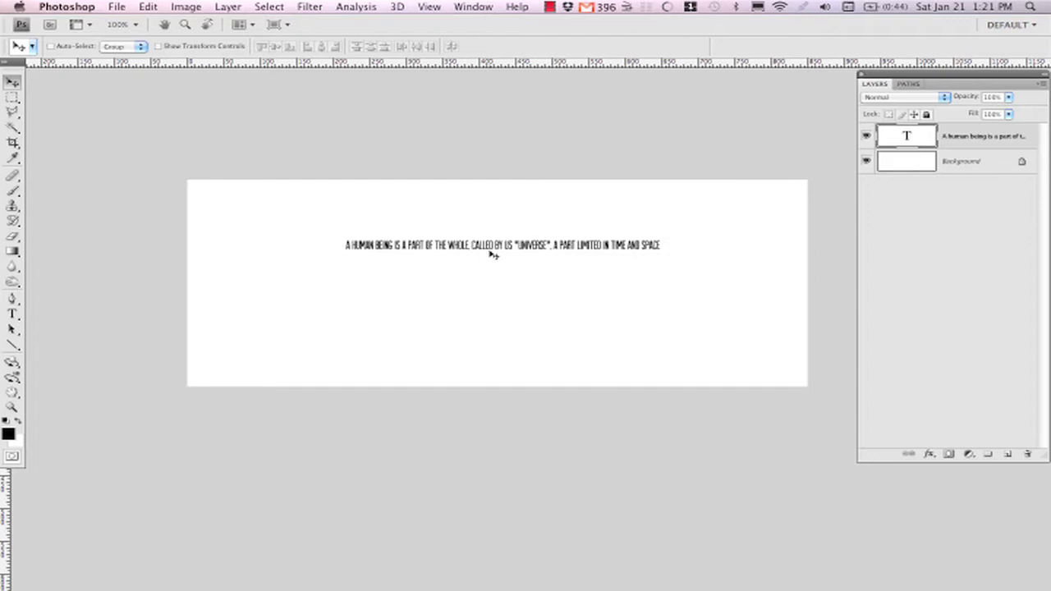
mouse_move(1021, 448)
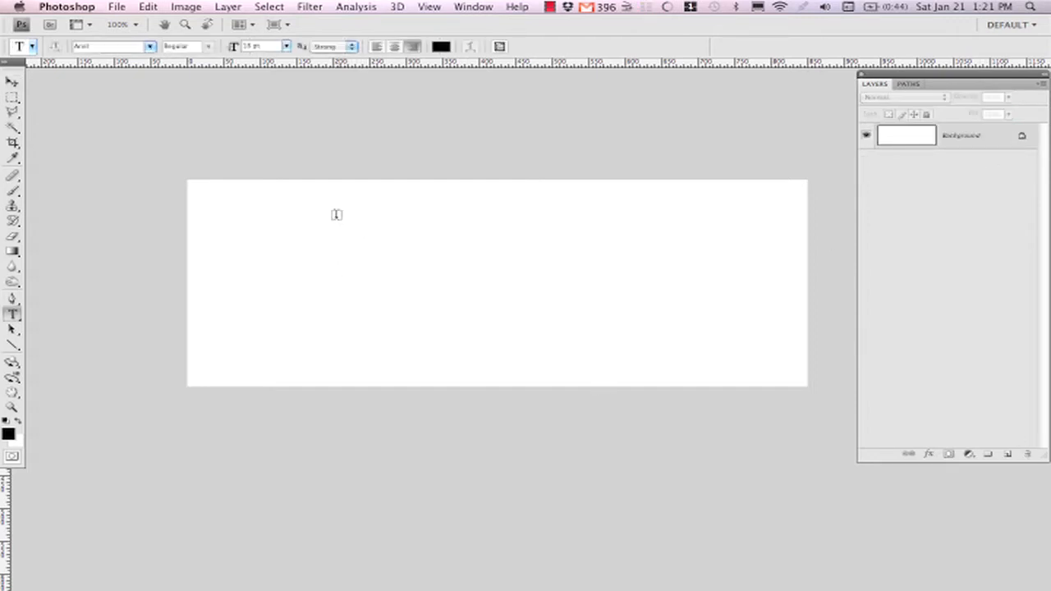
mouse_move(289, 197)
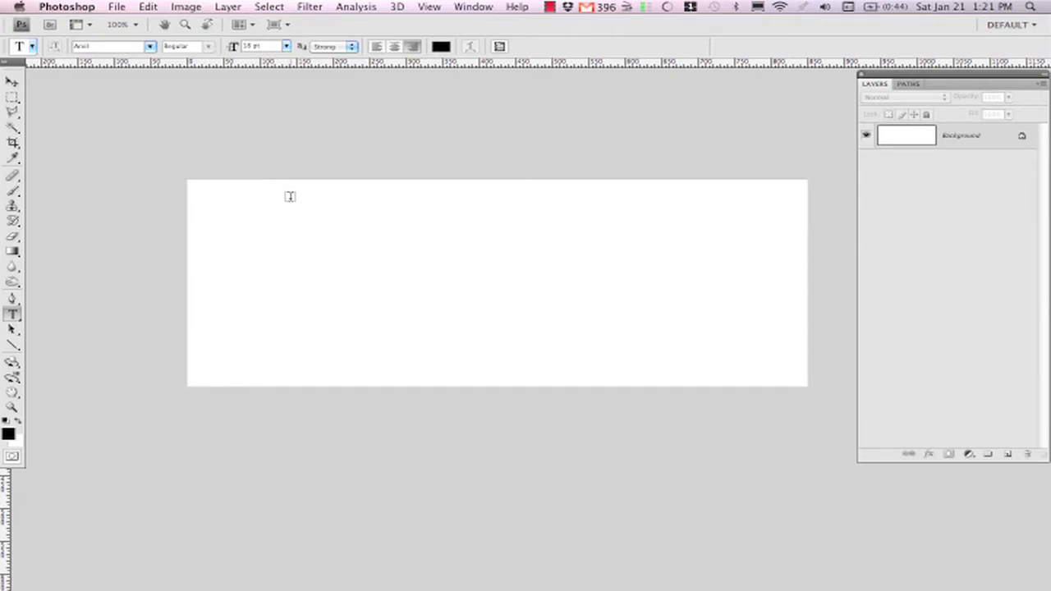
Draw and shrink a paragraph text box for the right-aligned quote, commit it, then hide the layer
left_click_drag(288, 197, 348, 238)
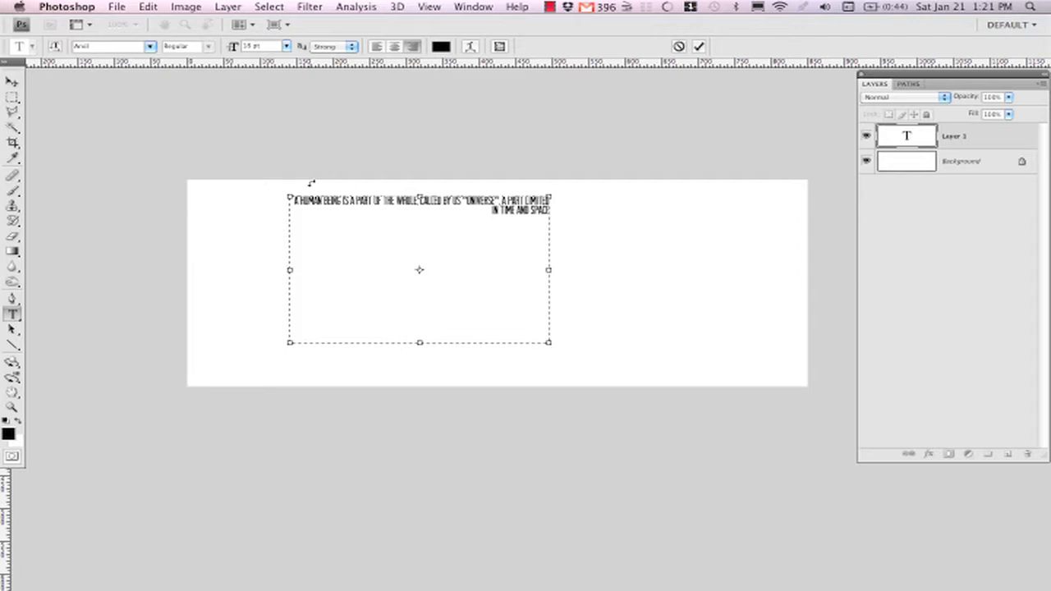
left_click_drag(549, 342, 526, 332)
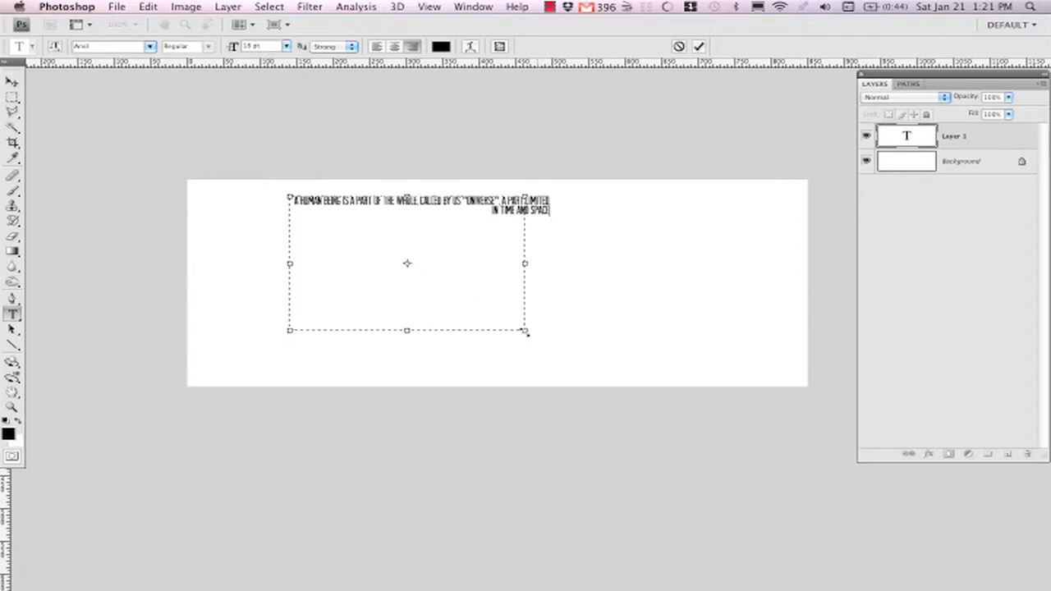
left_click_drag(525, 331, 412, 339)
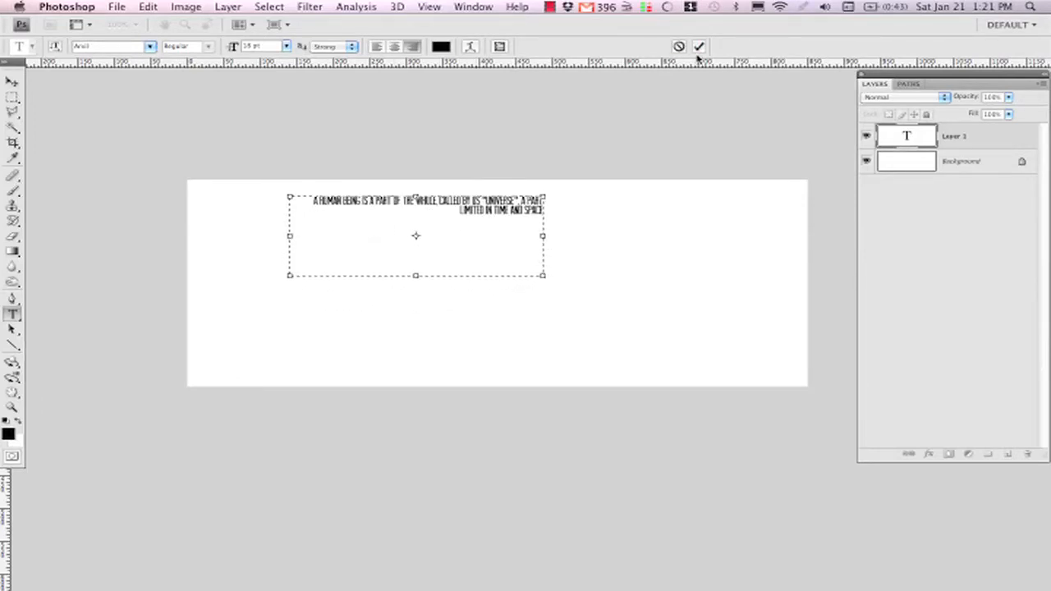
left_click(699, 46)
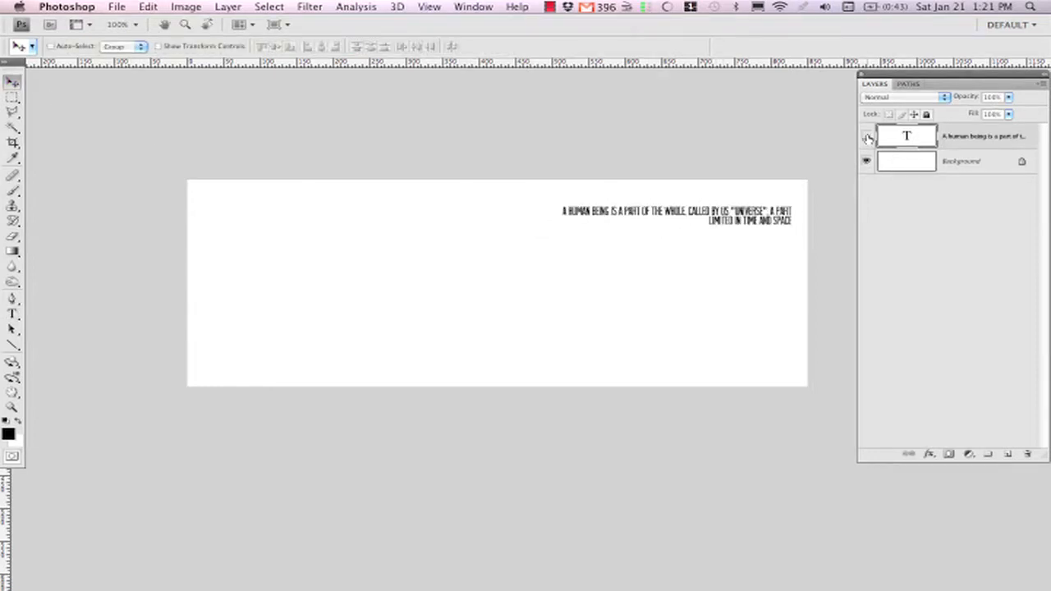
left_click(867, 135)
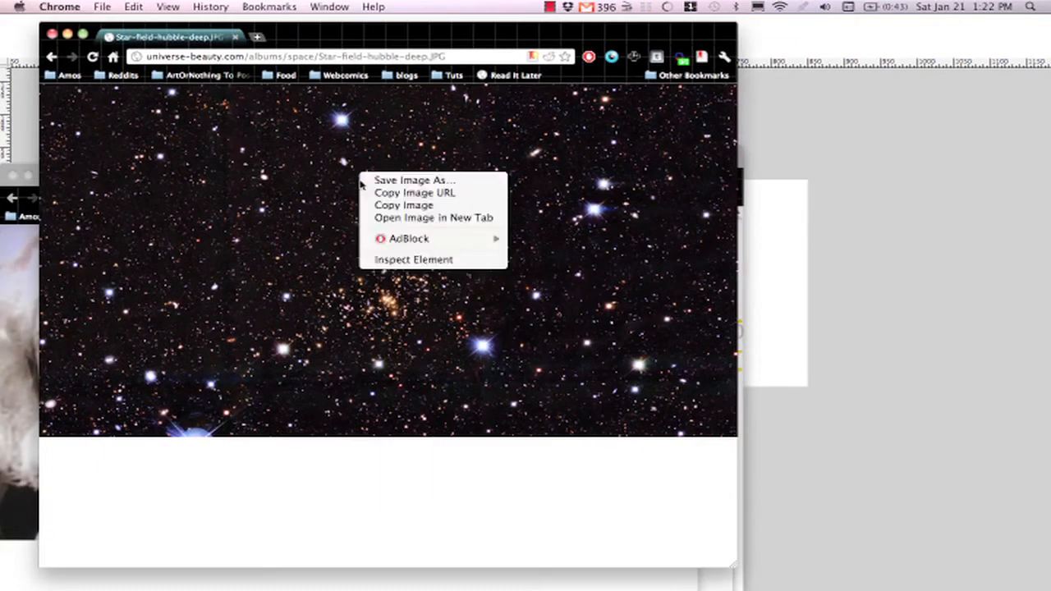
Copy the Hubble star field image from the web page in Chrome
left_click(615, 176)
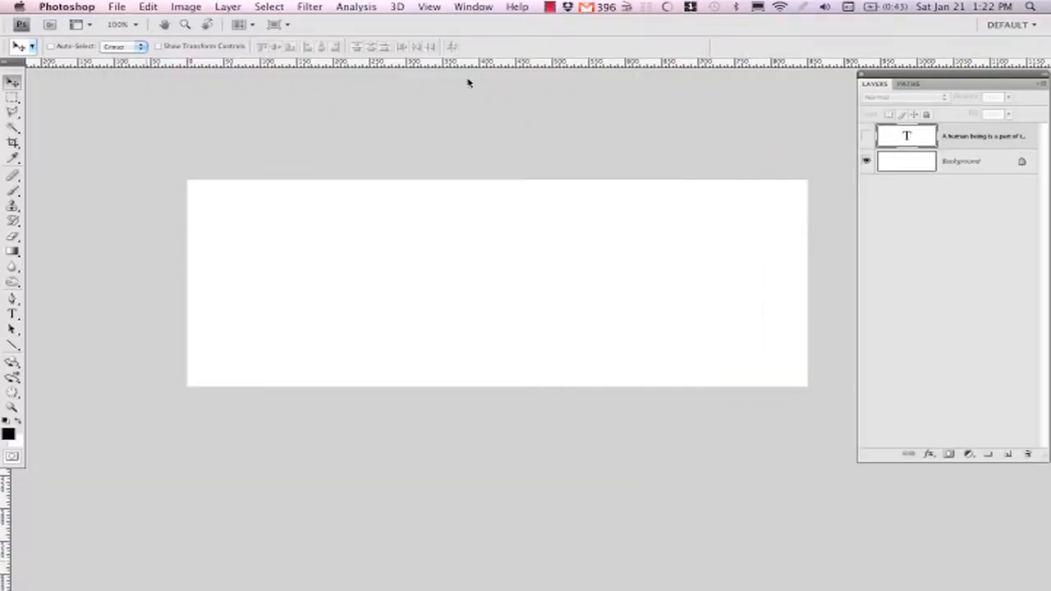
mouse_move(466, 79)
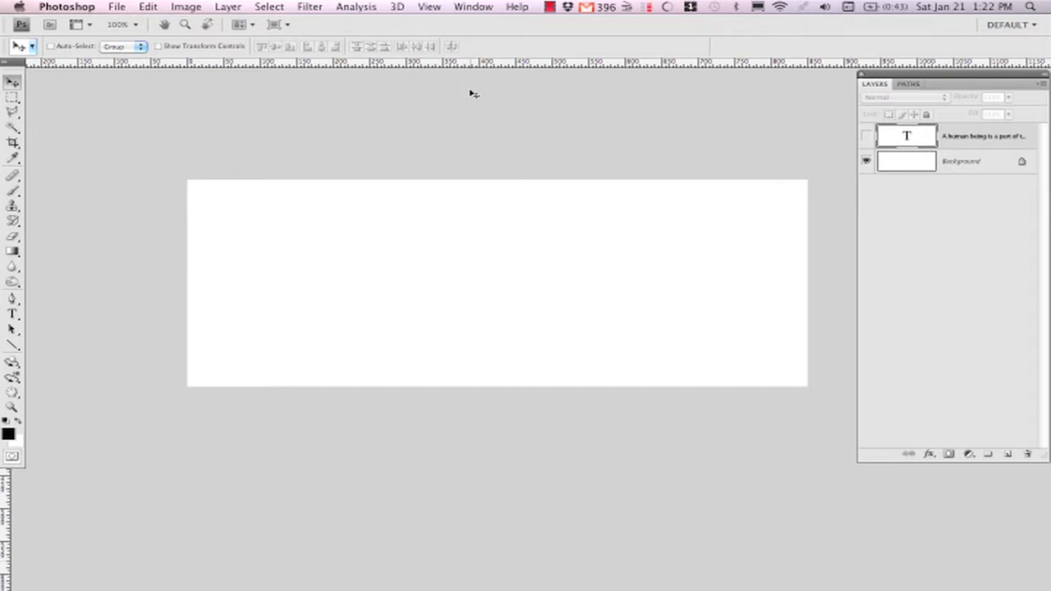
mouse_move(466, 102)
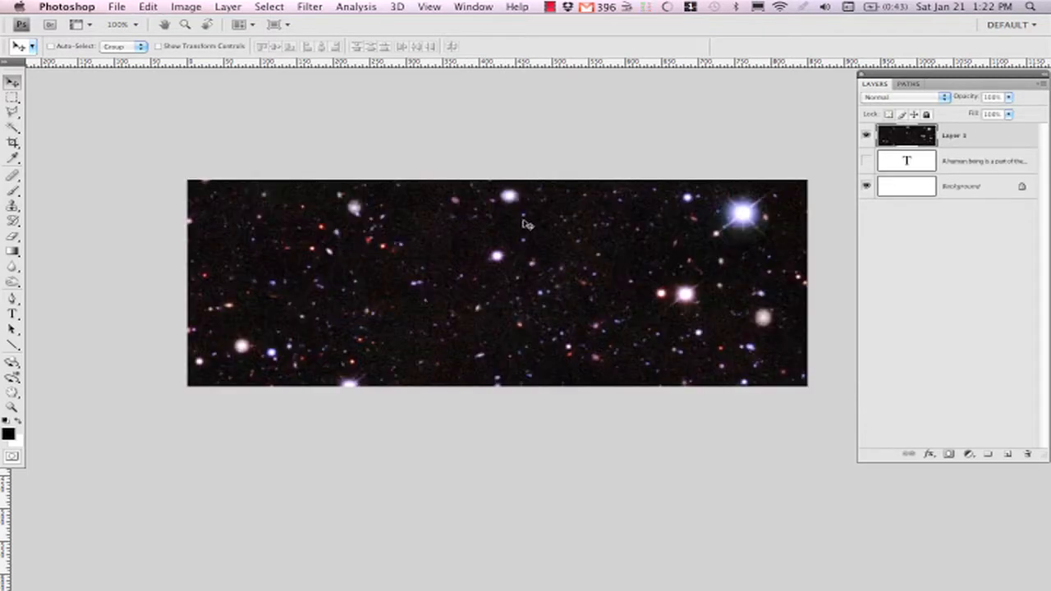
mouse_move(551, 237)
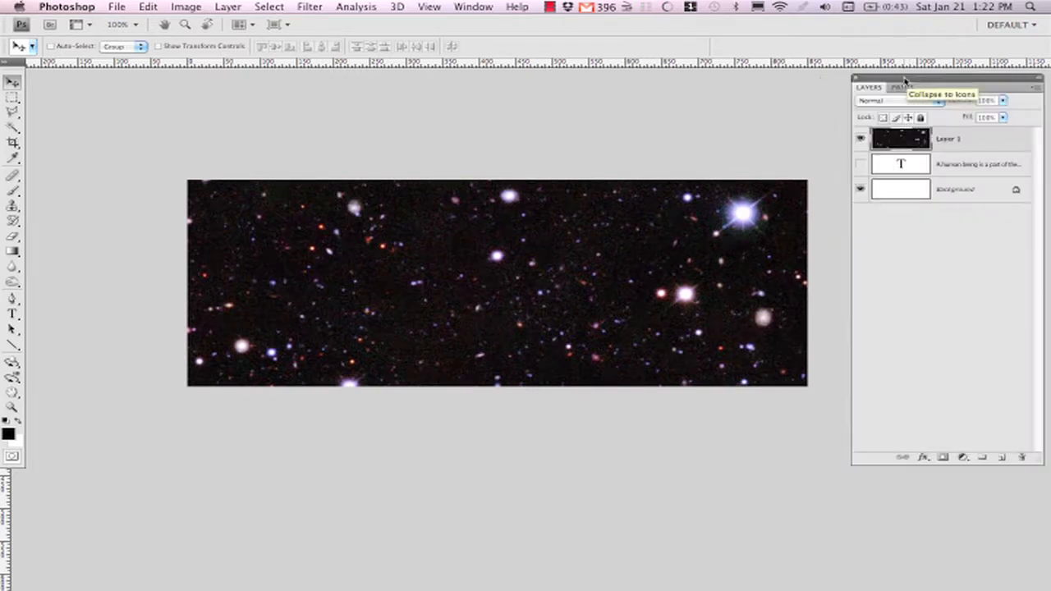
mouse_move(448, 169)
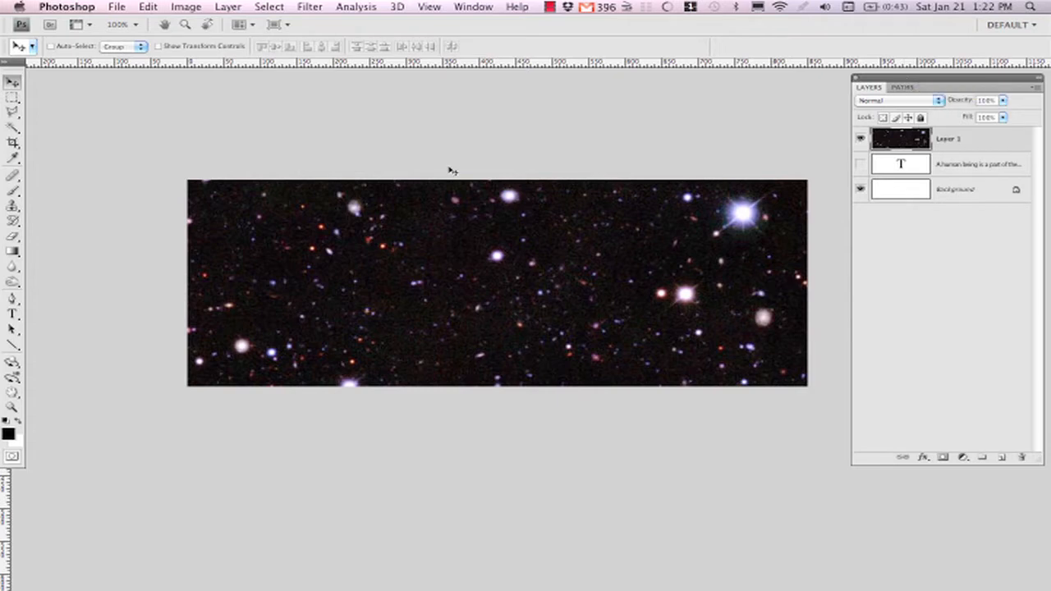
mouse_move(468, 184)
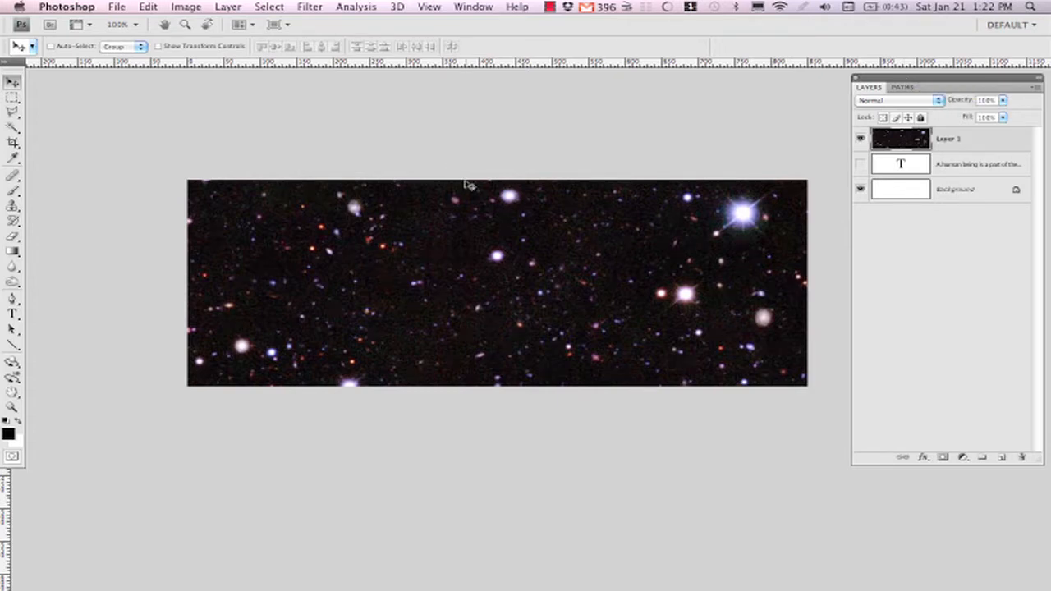
Start Edit > Free Transform on the star field and drag its corner handles inward to scale it down
left_click(148, 6)
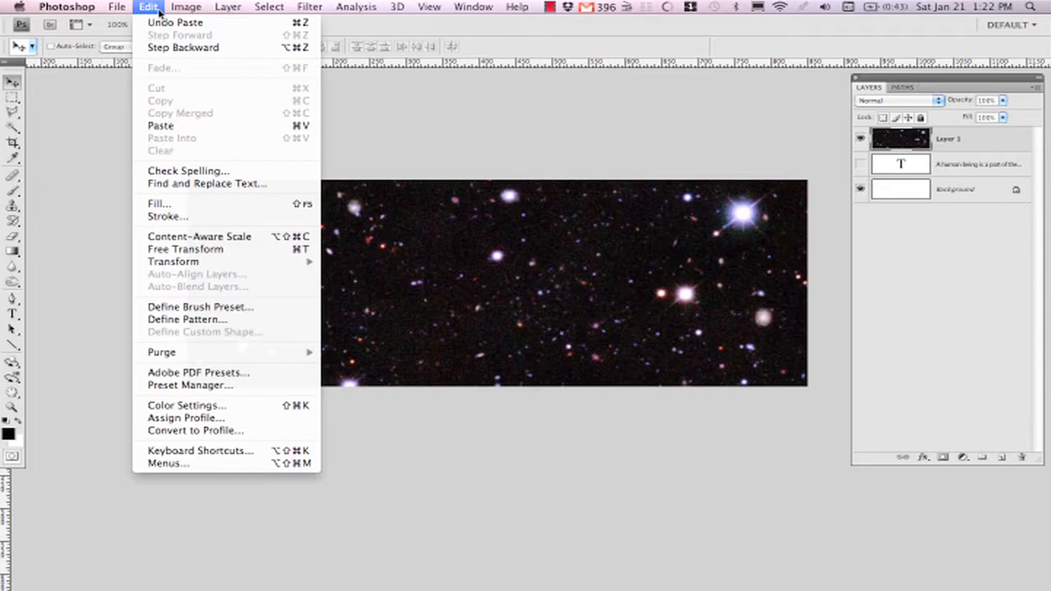
mouse_move(184, 249)
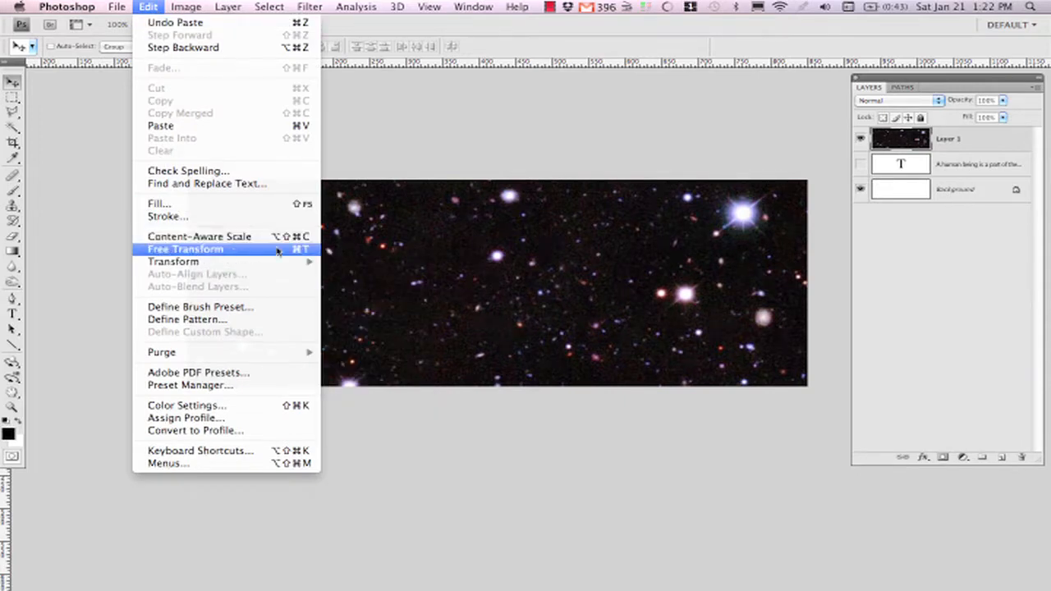
mouse_move(305, 256)
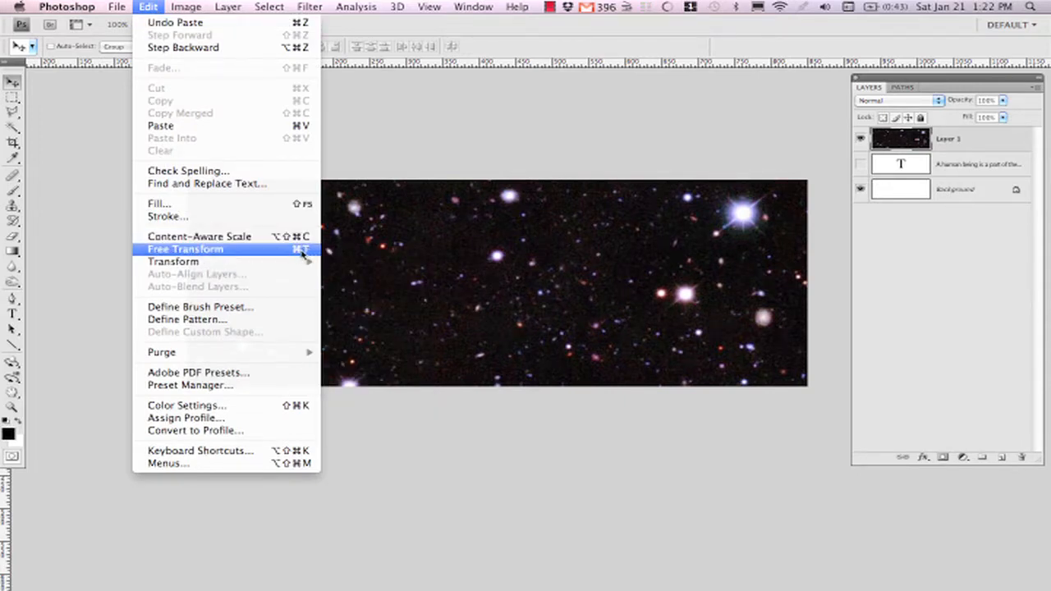
mouse_move(295, 250)
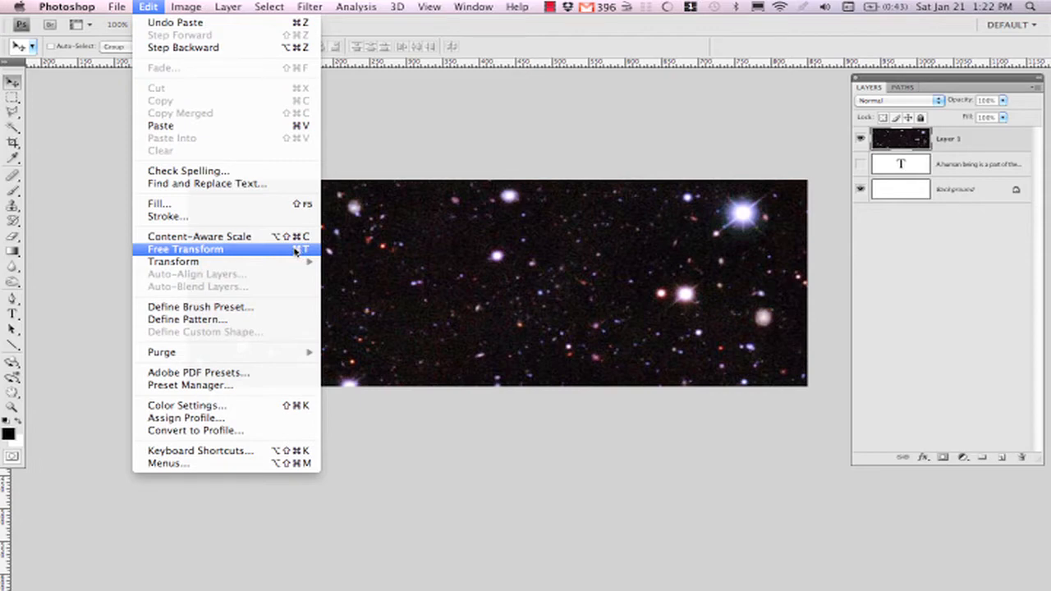
left_click(184, 249)
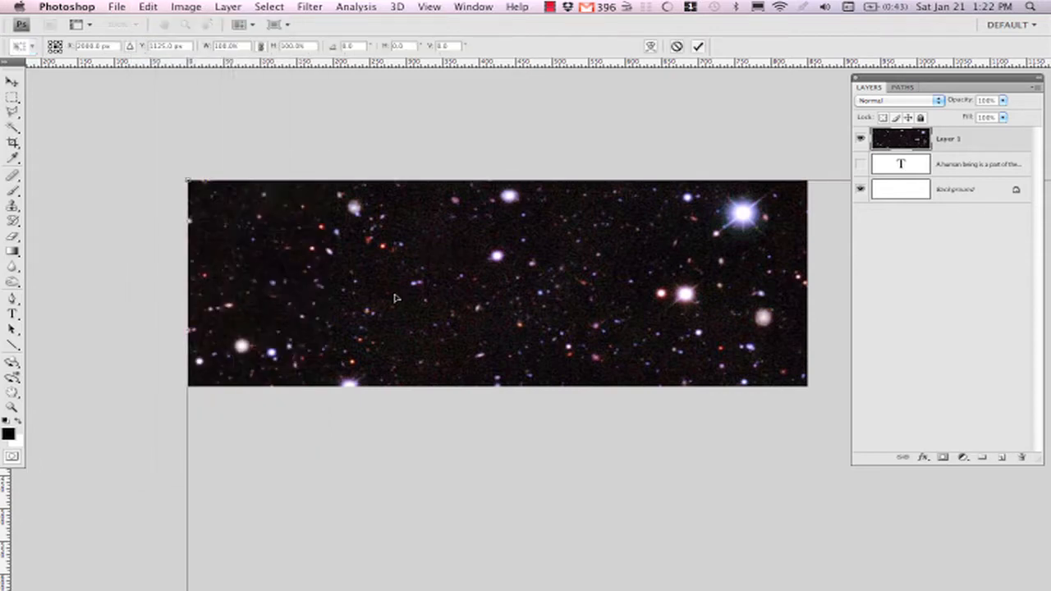
mouse_move(401, 179)
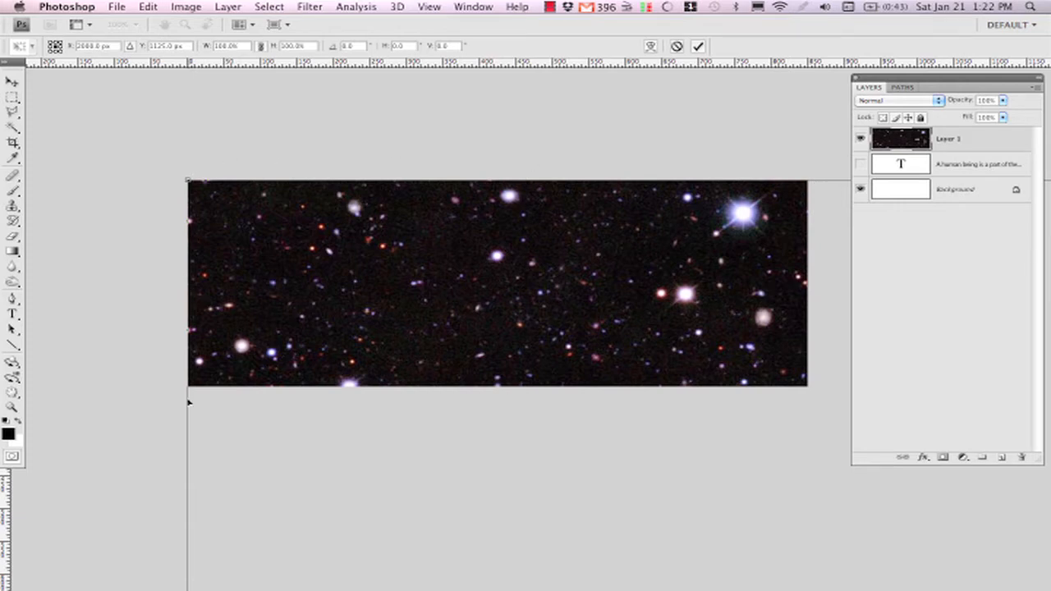
mouse_move(175, 496)
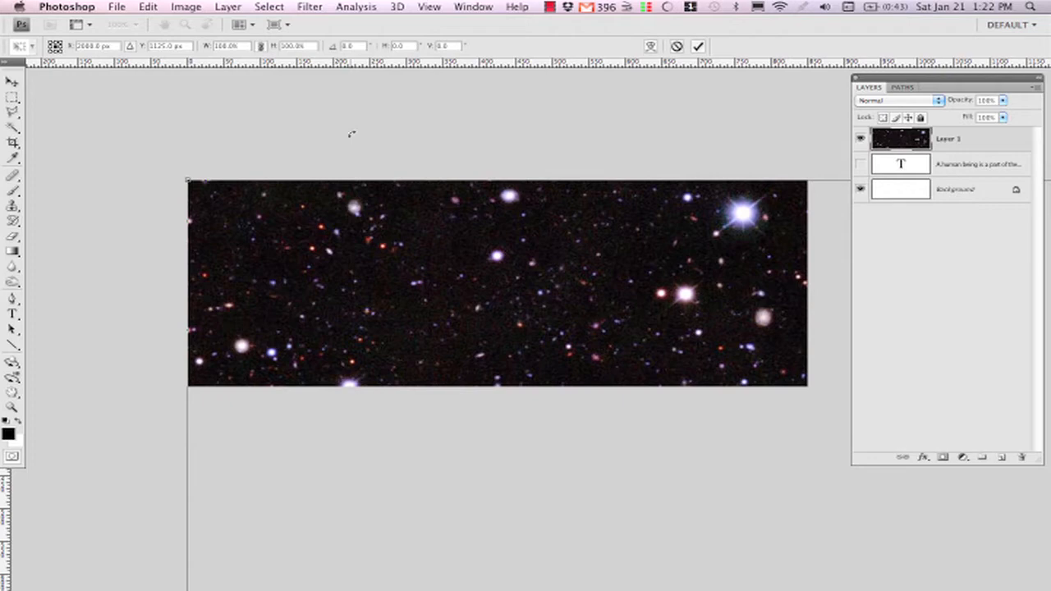
mouse_move(444, 182)
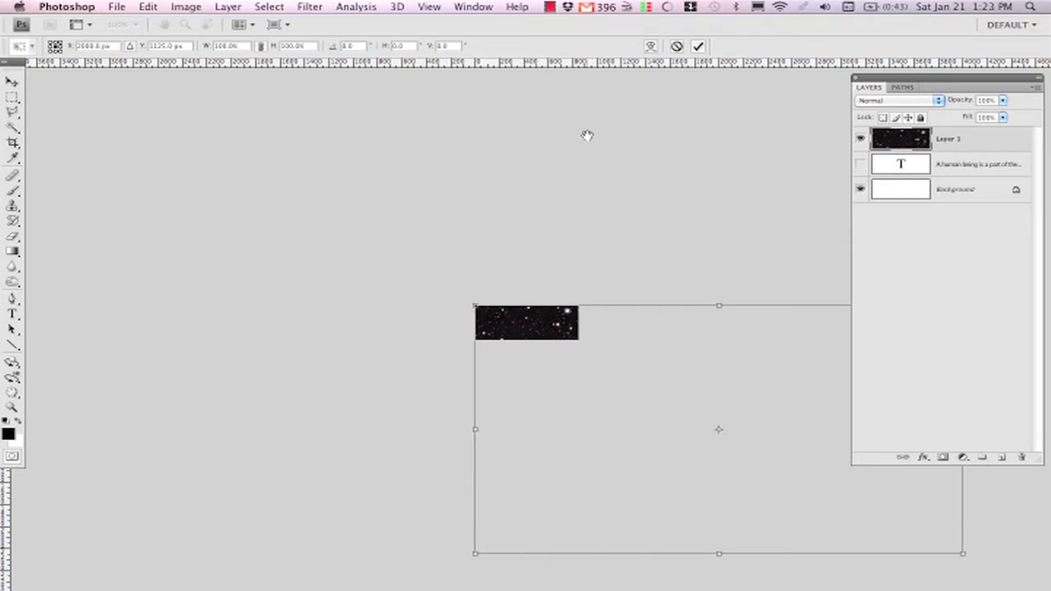
mouse_move(552, 174)
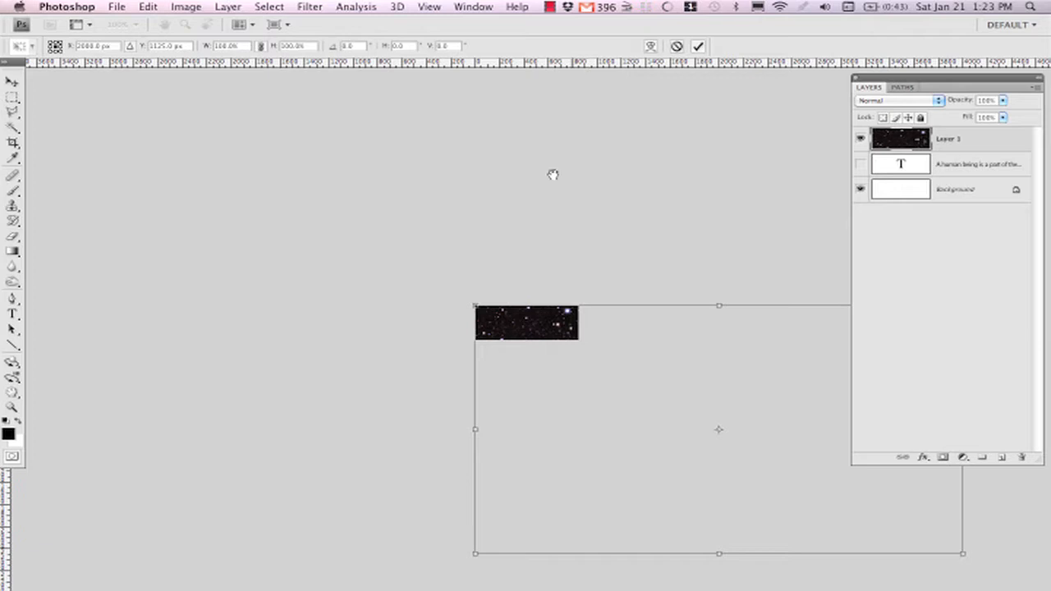
mouse_move(740, 281)
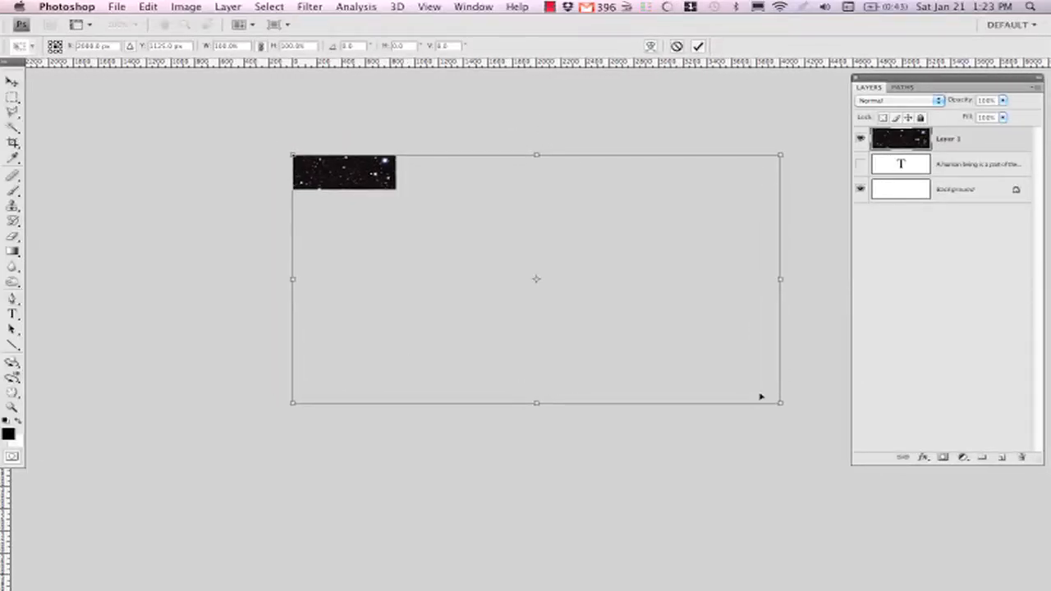
mouse_move(355, 229)
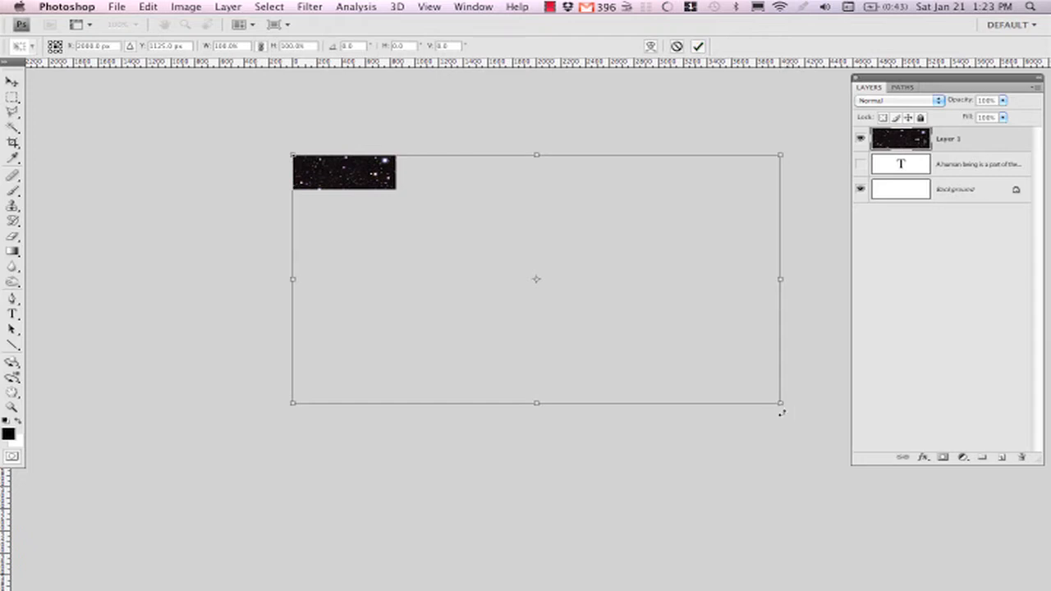
mouse_move(784, 411)
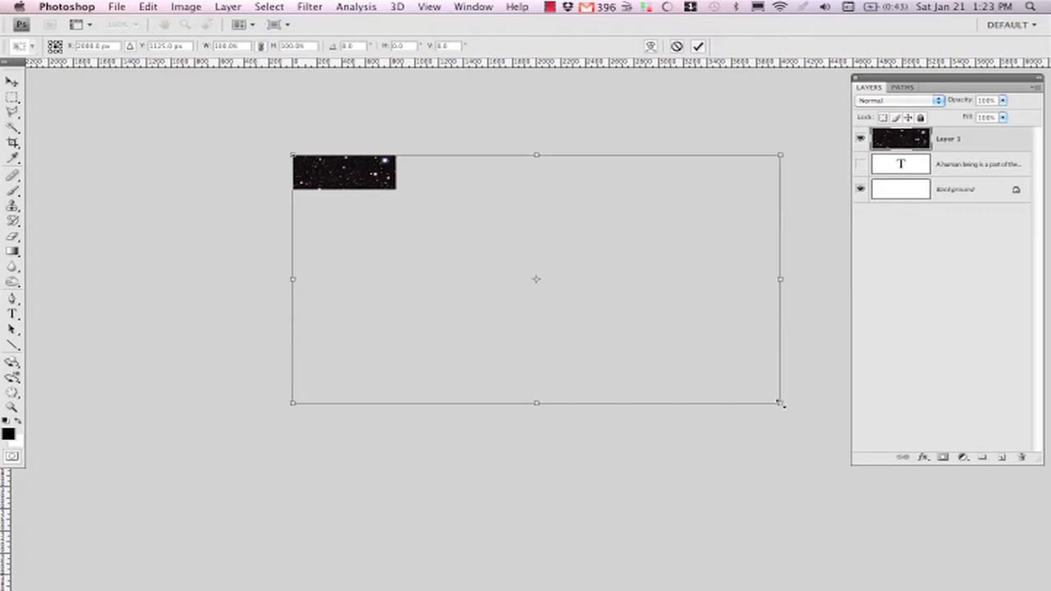
left_click_drag(780, 402, 693, 400)
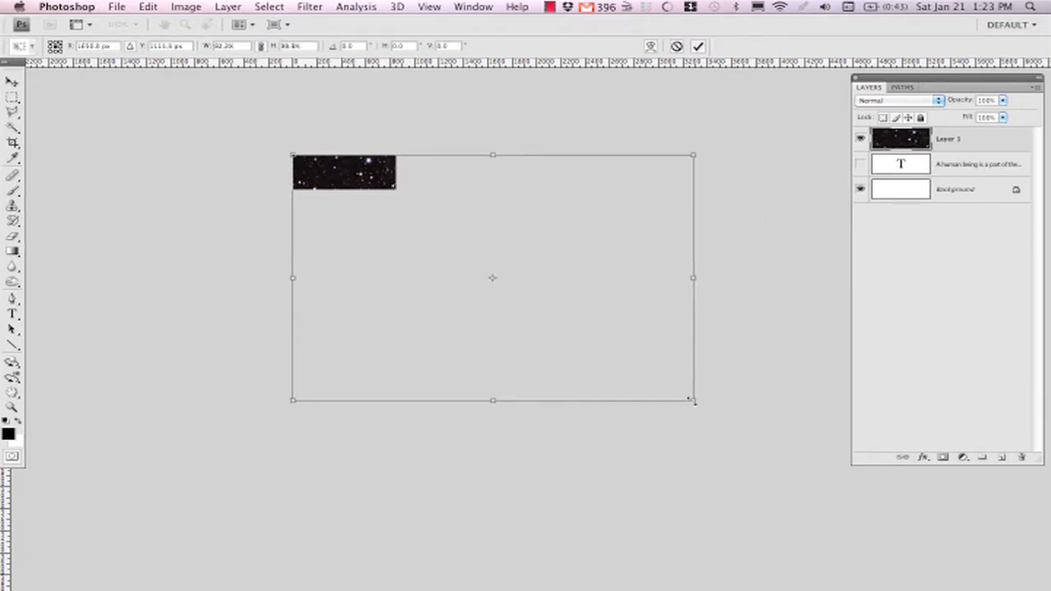
left_click_drag(693, 401, 565, 352)
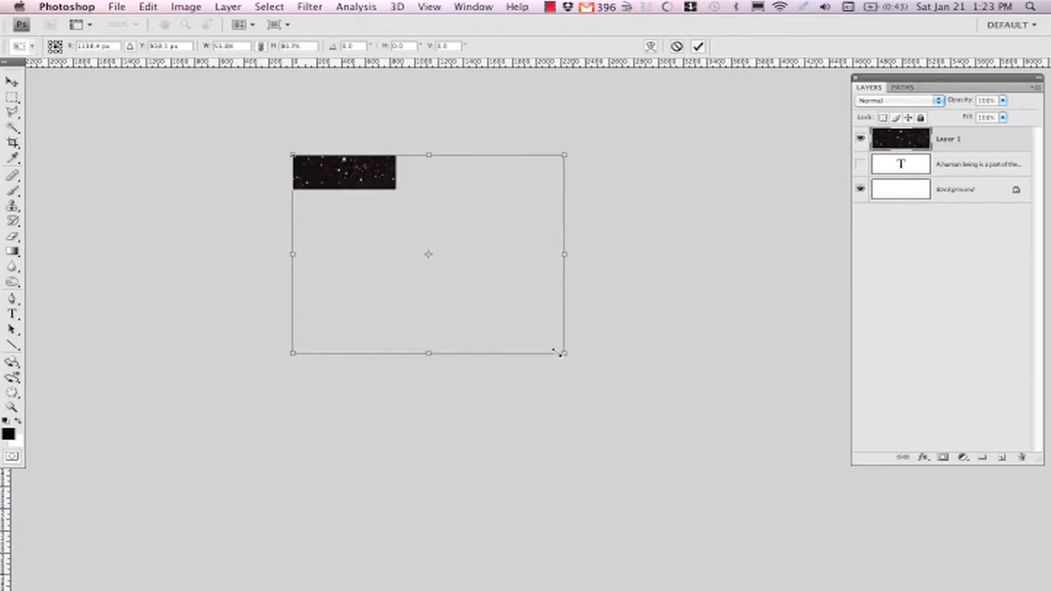
left_click_drag(565, 353, 693, 396)
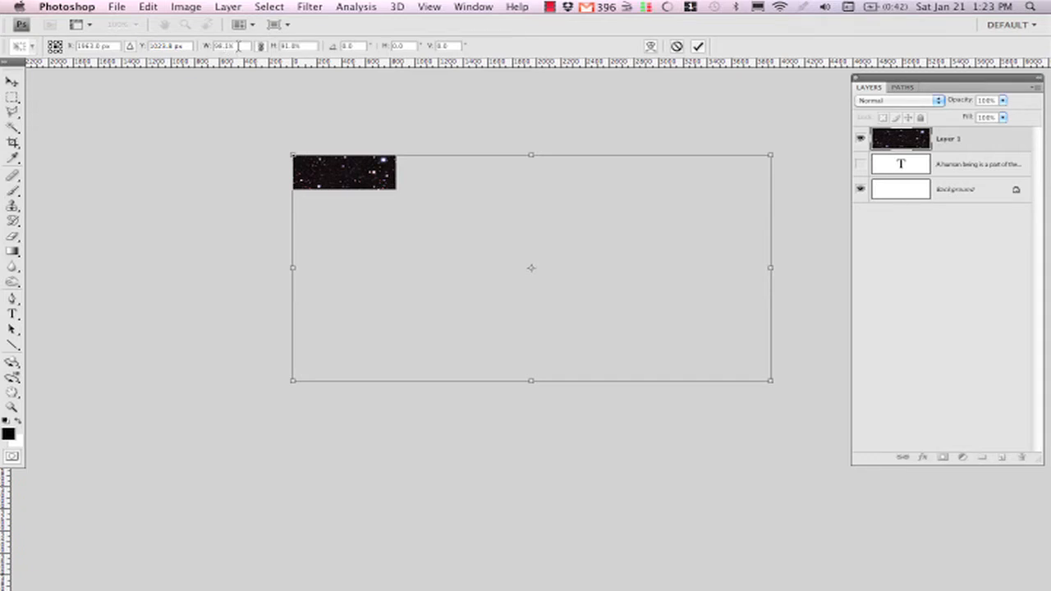
mouse_move(307, 46)
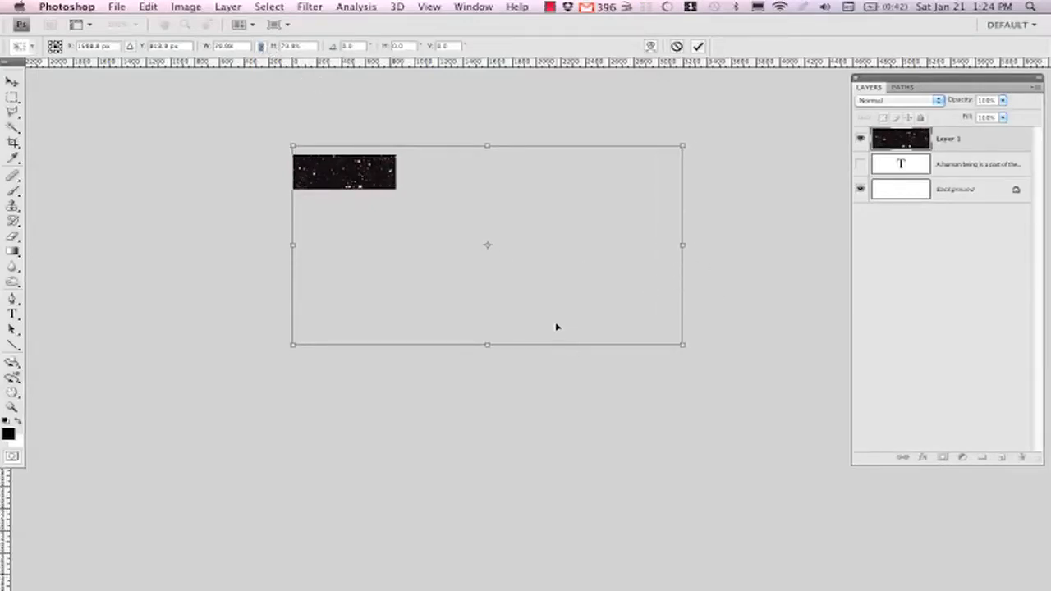
left_click_drag(683, 345, 712, 361)
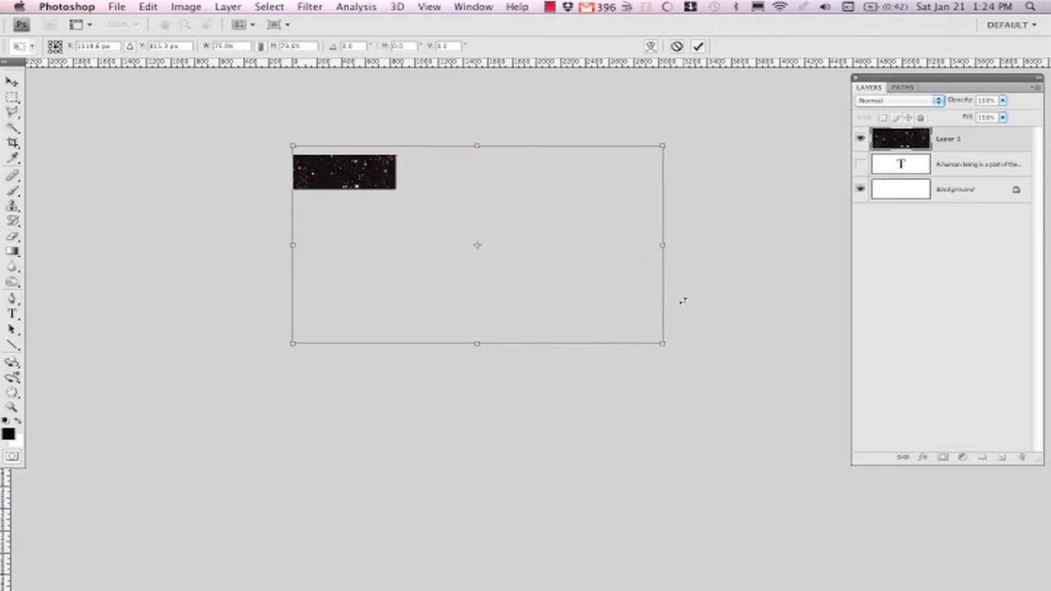
left_click_drag(663, 245, 679, 246)
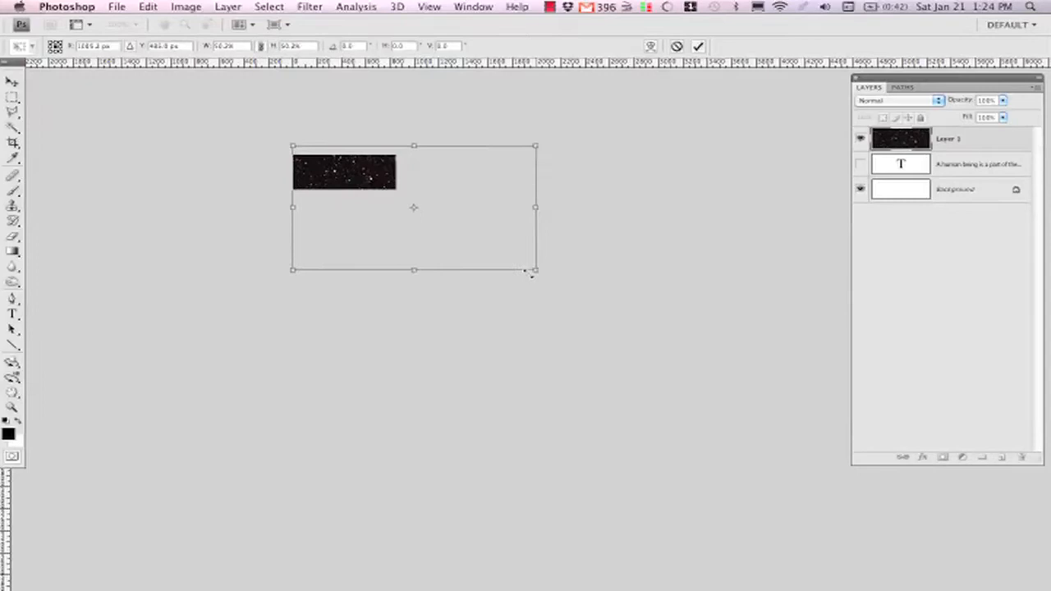
Fit the star field over the whole banner canvas, reposition it, and commit the transform
left_click_drag(532, 269, 402, 200)
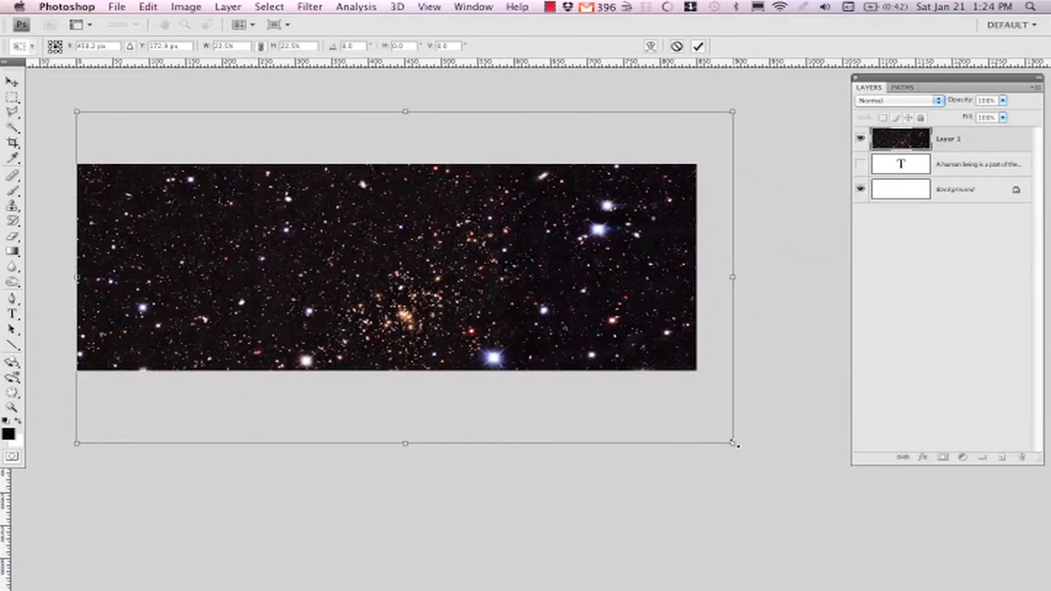
left_click_drag(735, 443, 693, 423)
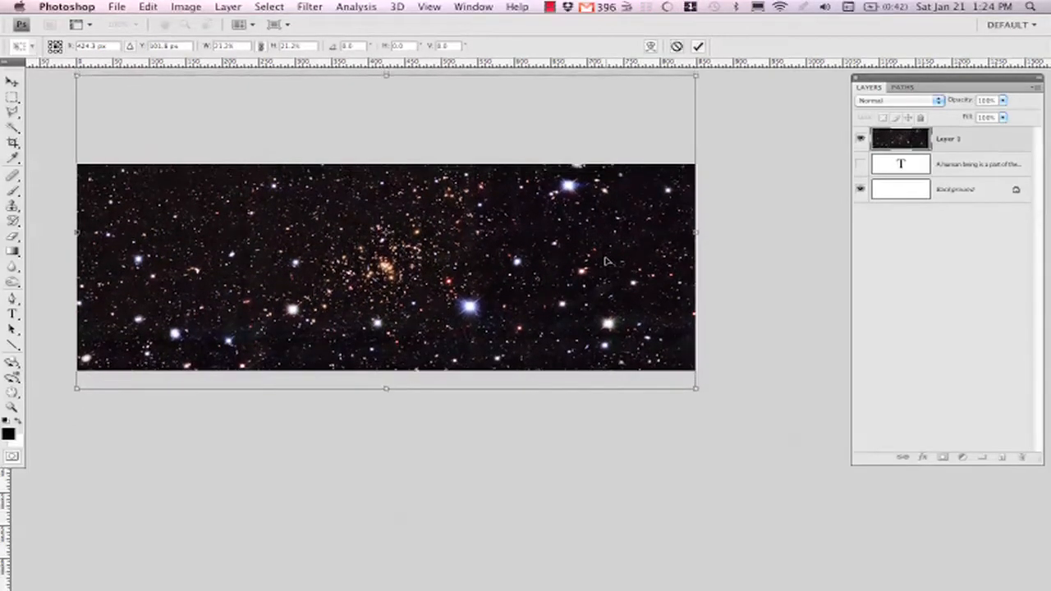
left_click_drag(386, 230, 386, 304)
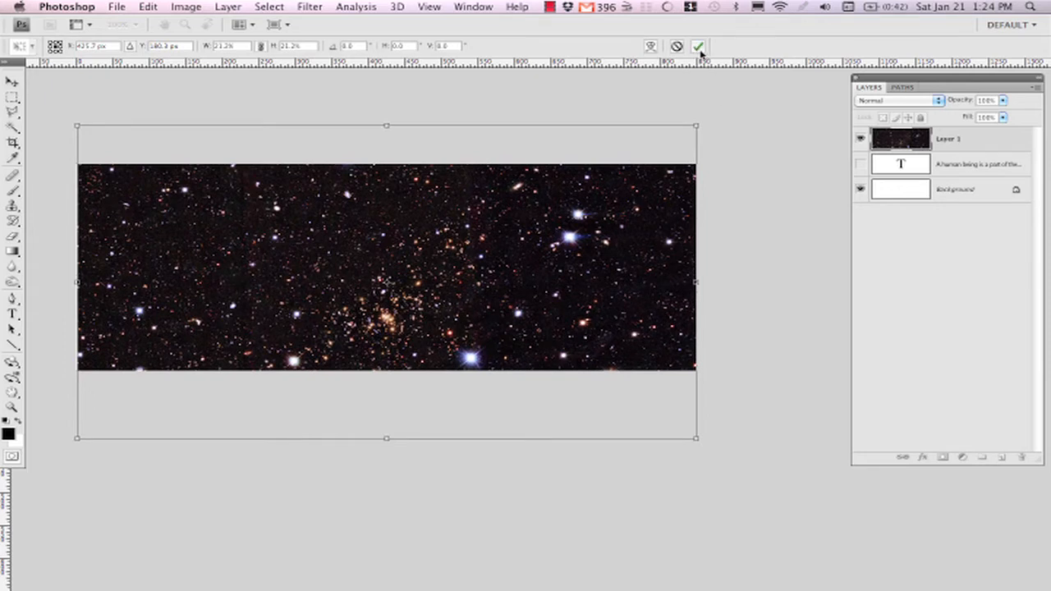
left_click(703, 46)
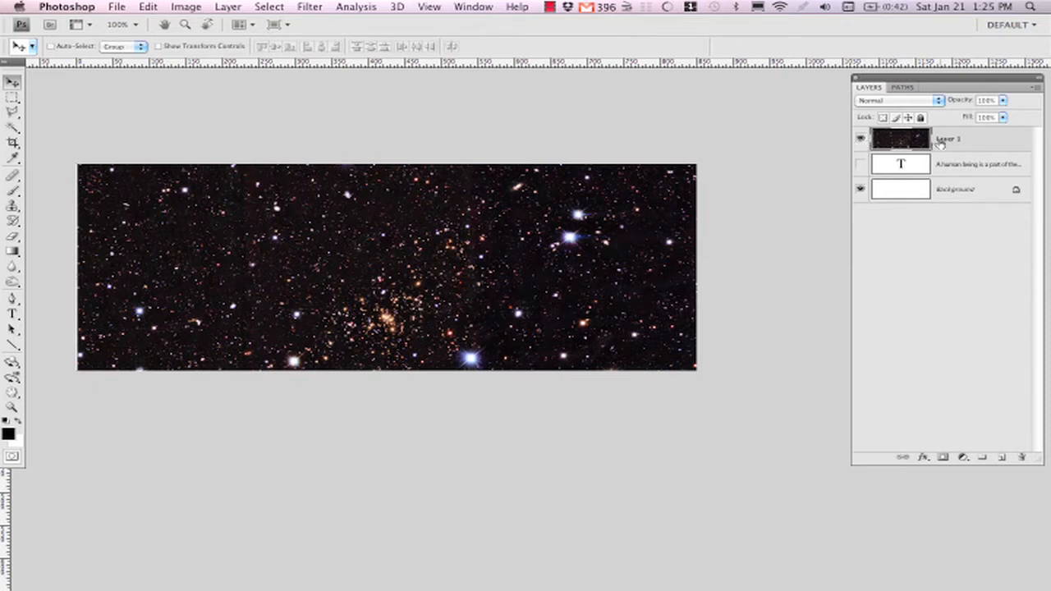
mouse_move(443, 214)
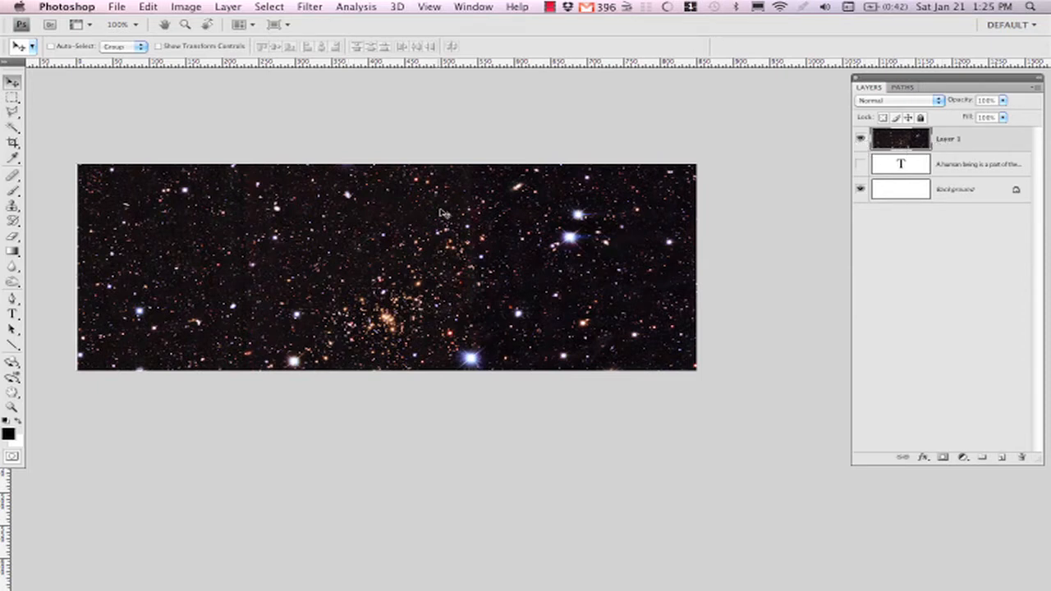
mouse_move(378, 236)
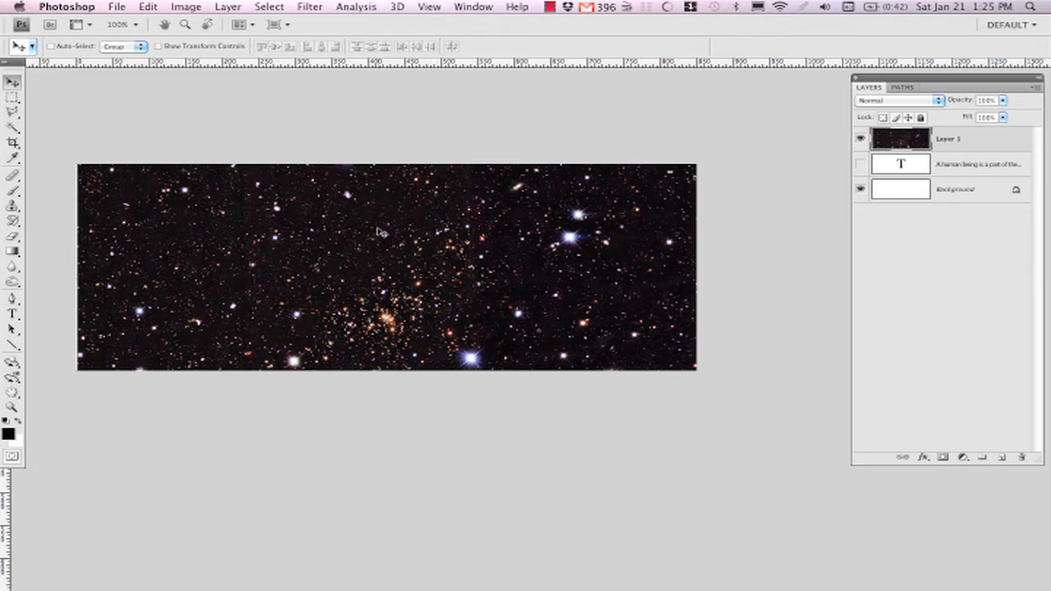
mouse_move(384, 220)
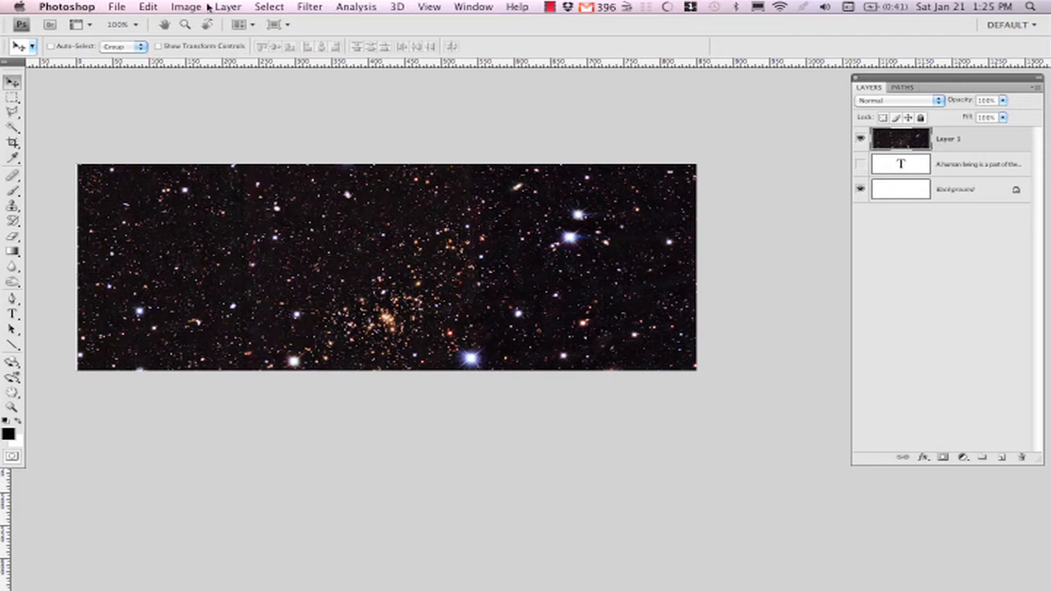
Open Image > Adjustments > Hue/Saturation for the star field layer
left_click(185, 6)
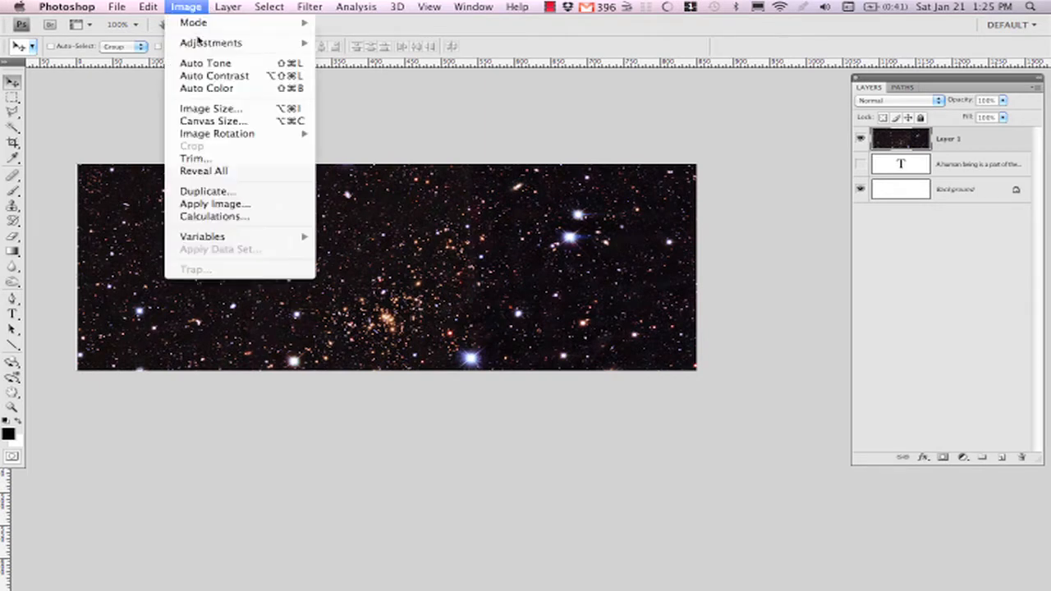
mouse_move(210, 42)
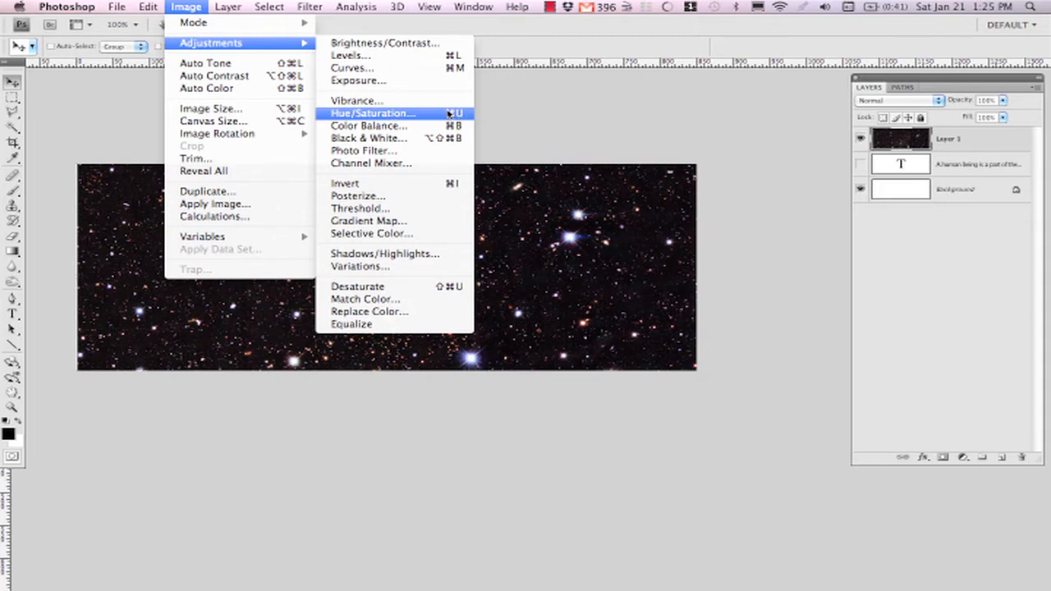
left_click(377, 112)
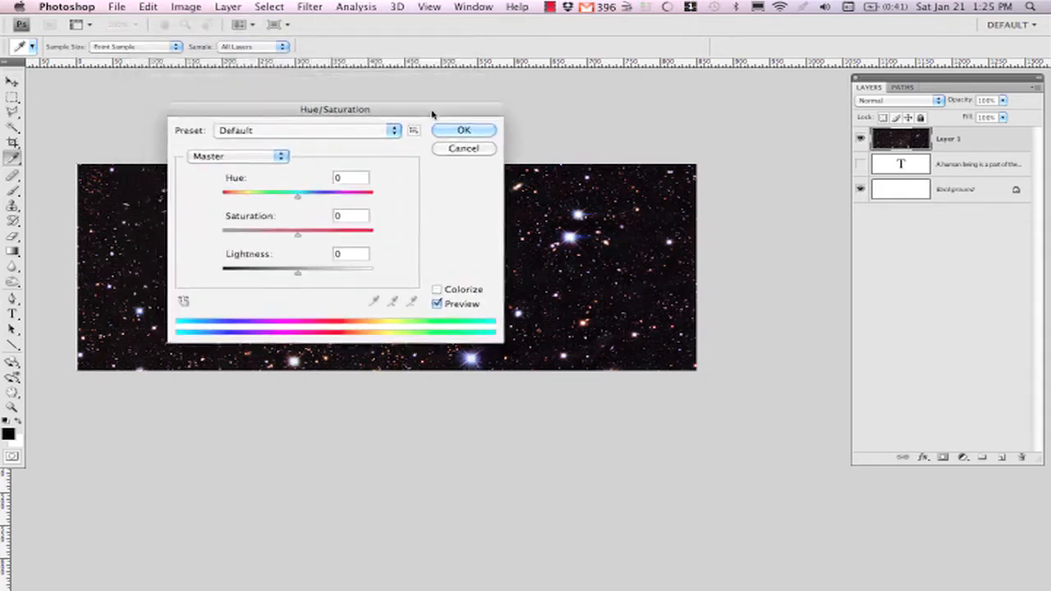
Move the dialog aside, try hue and return it to 0, set Saturation to -46 and Lightness about -8
left_click_drag(335, 109, 650, 106)
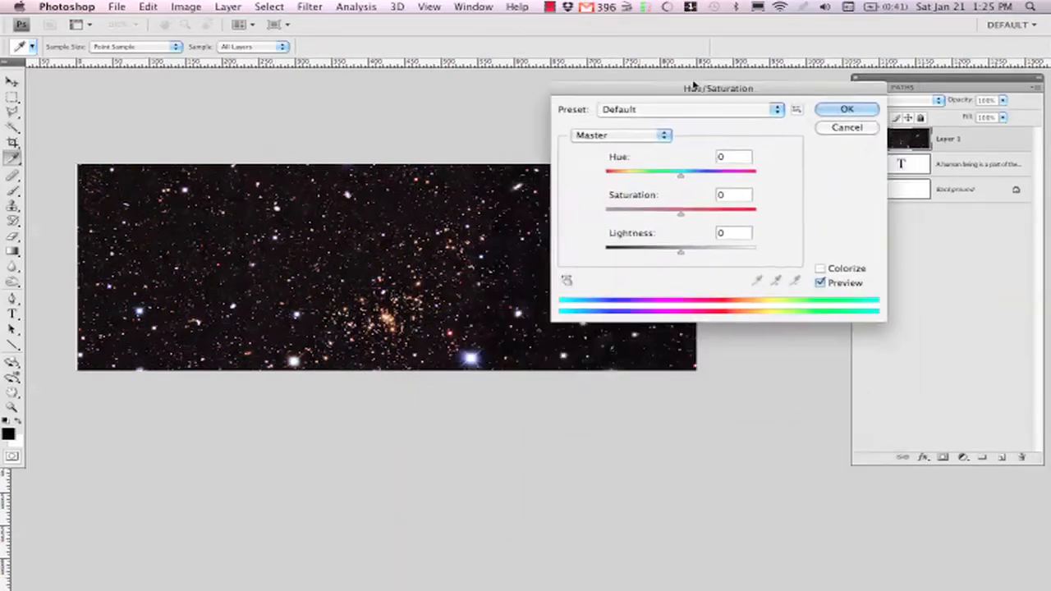
left_click_drag(717, 89, 677, 339)
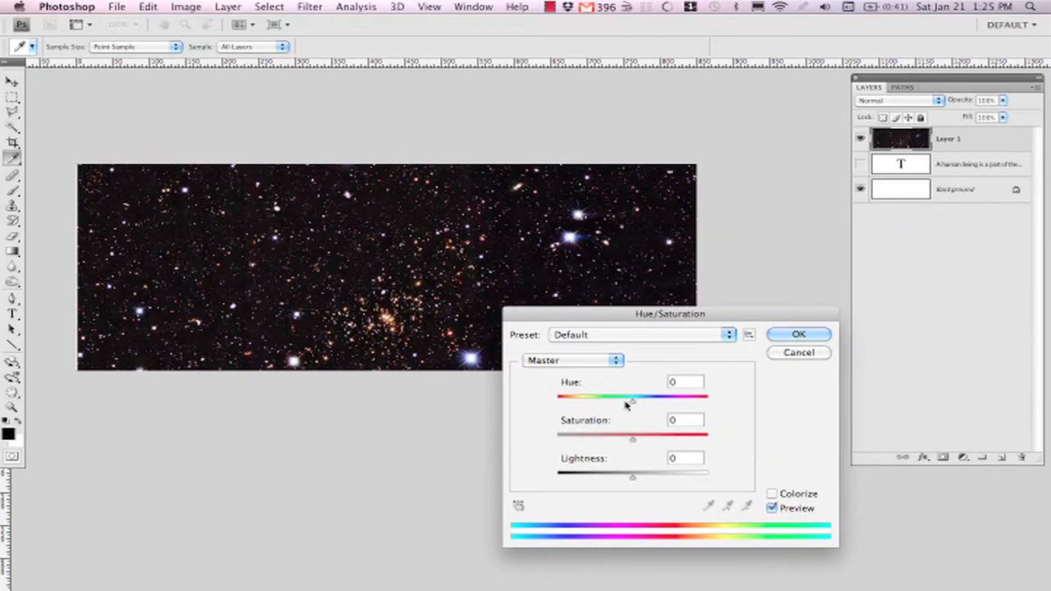
left_click_drag(631, 396, 556, 395)
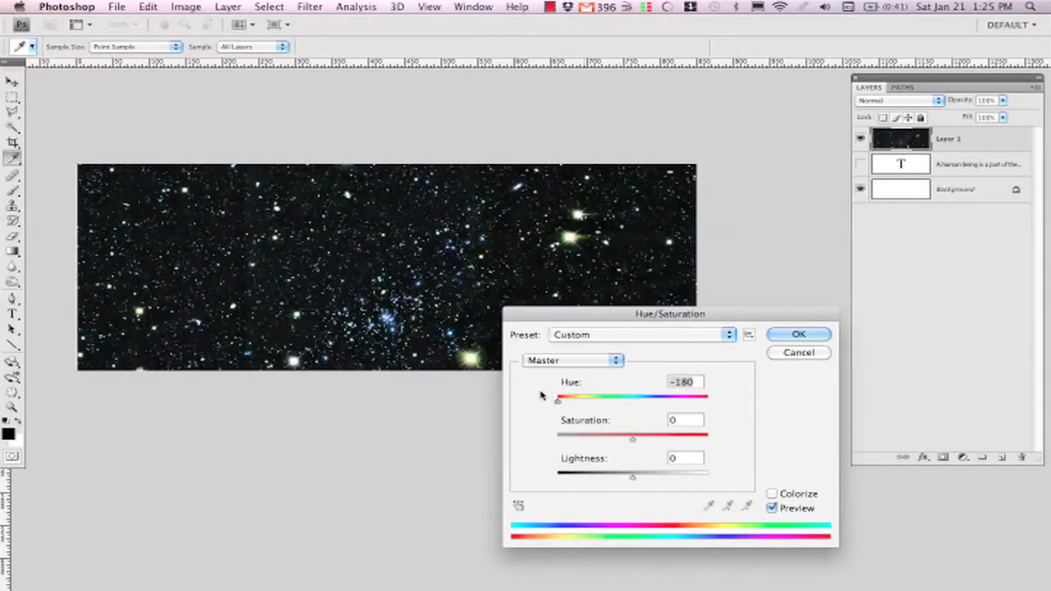
left_click_drag(556, 397, 639, 397)
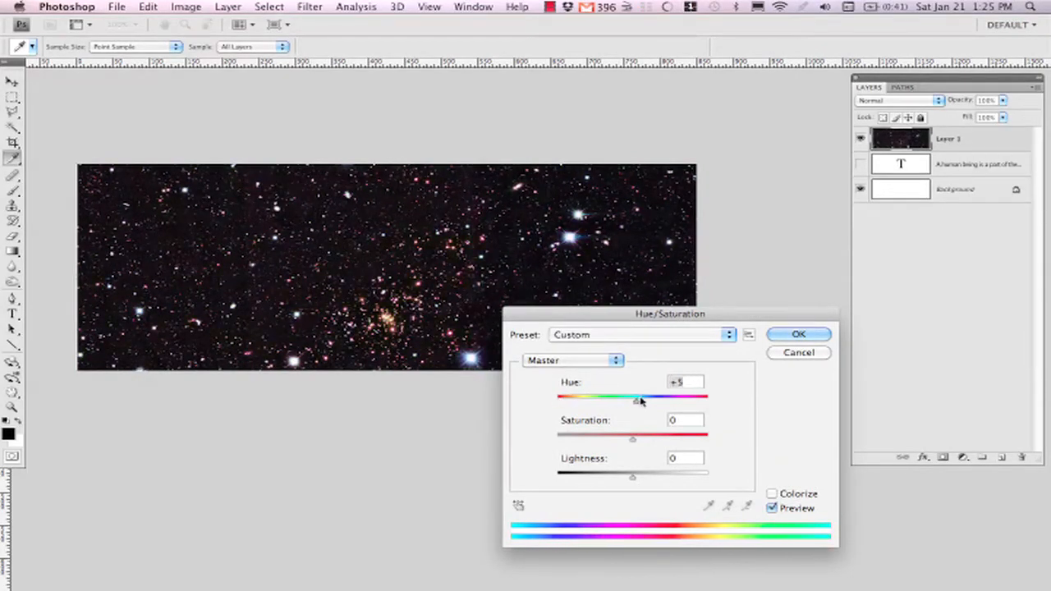
left_click_drag(639, 397, 669, 397)
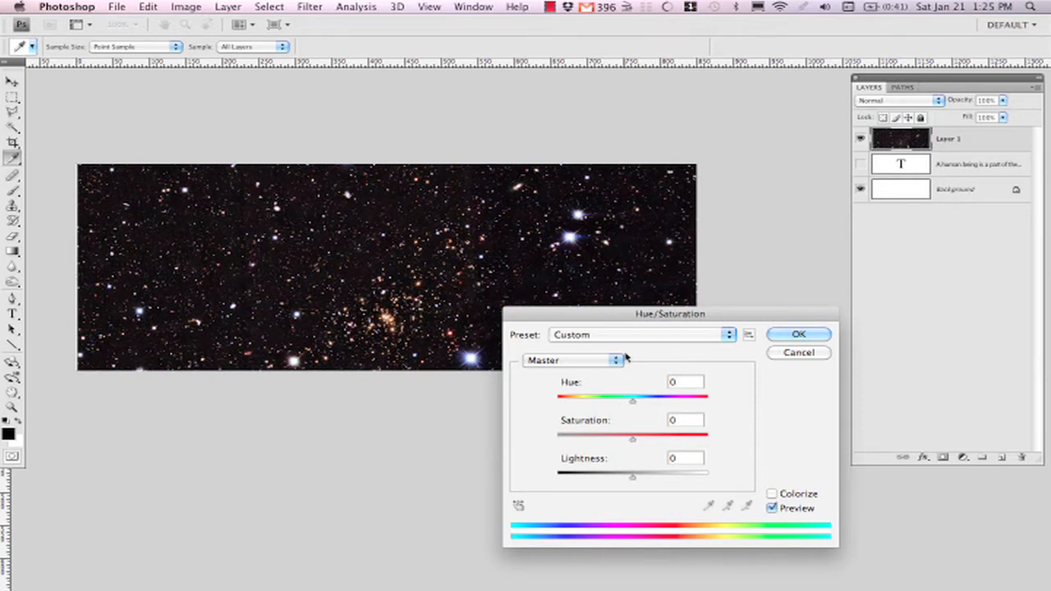
mouse_move(634, 441)
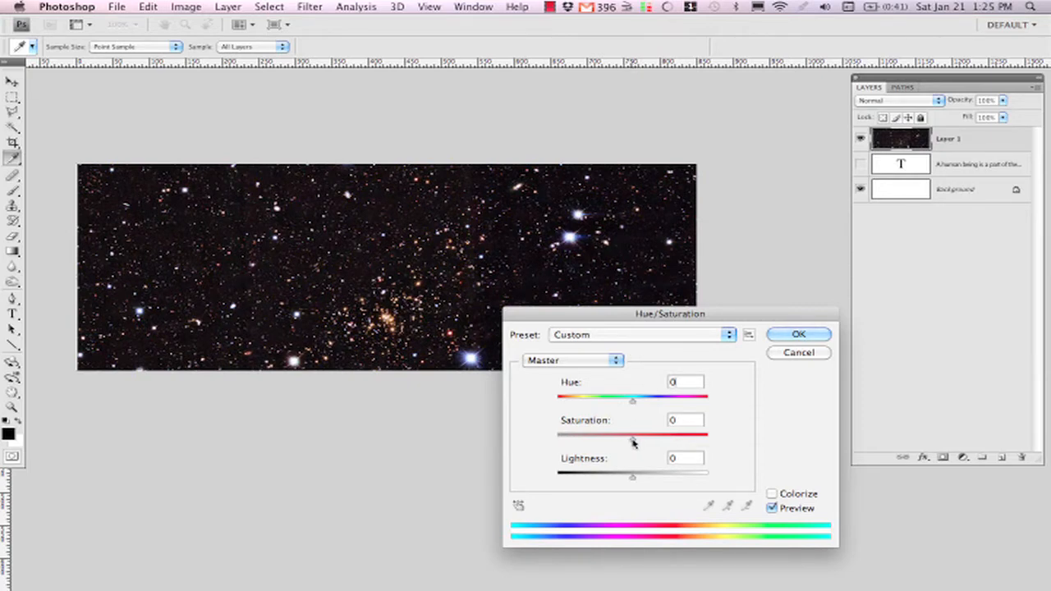
left_click_drag(632, 434, 618, 434)
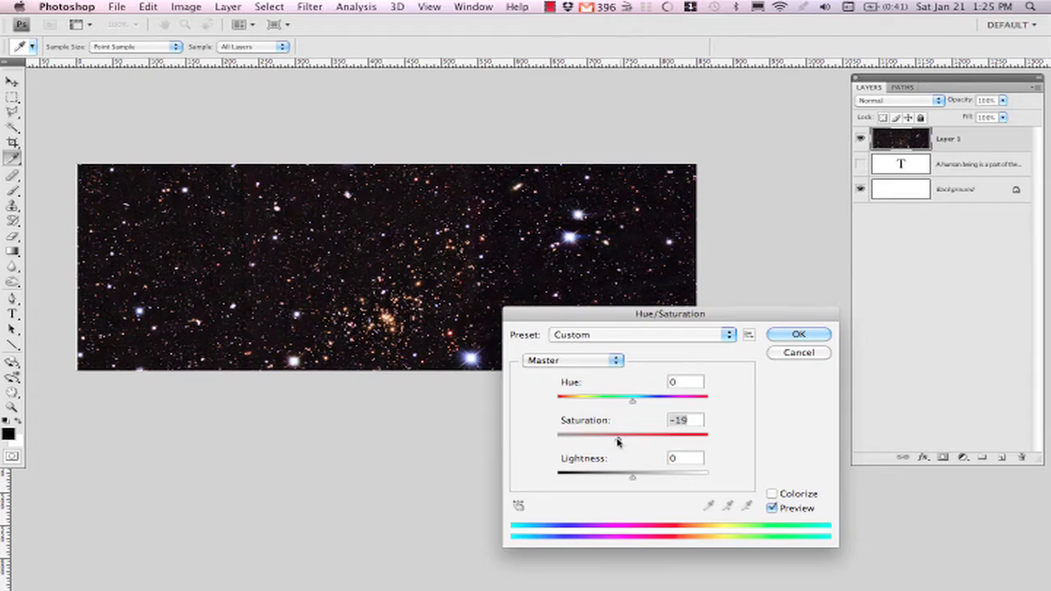
left_click_drag(618, 433, 598, 434)
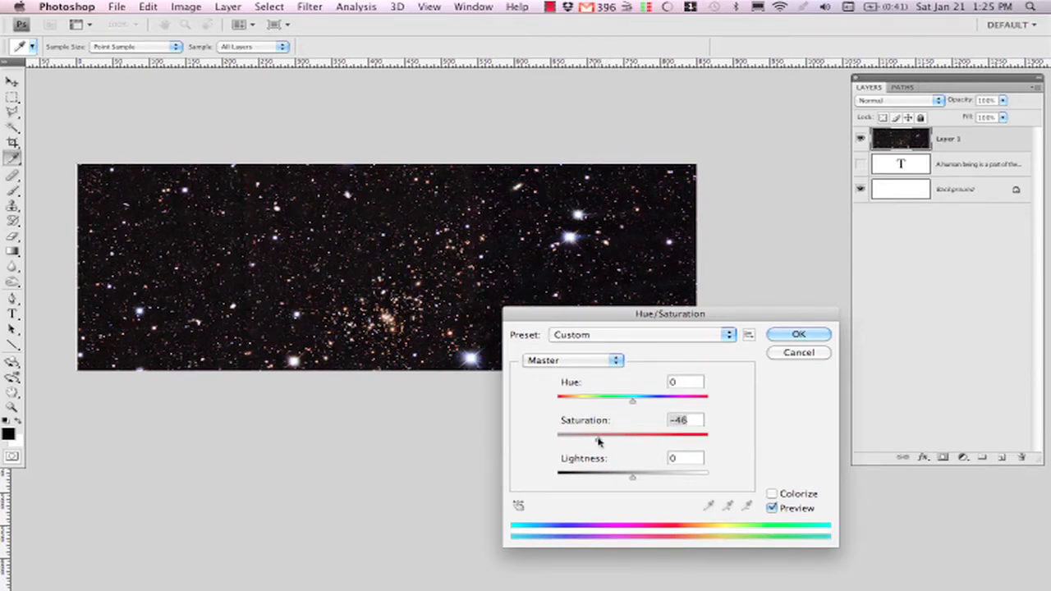
left_click_drag(632, 476, 637, 476)
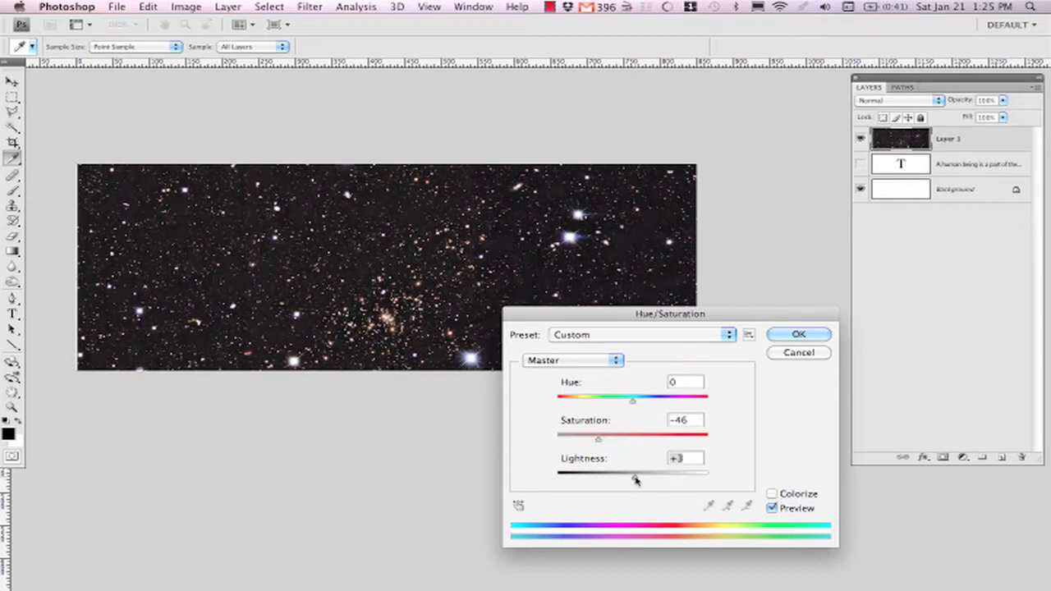
left_click_drag(634, 472, 627, 472)
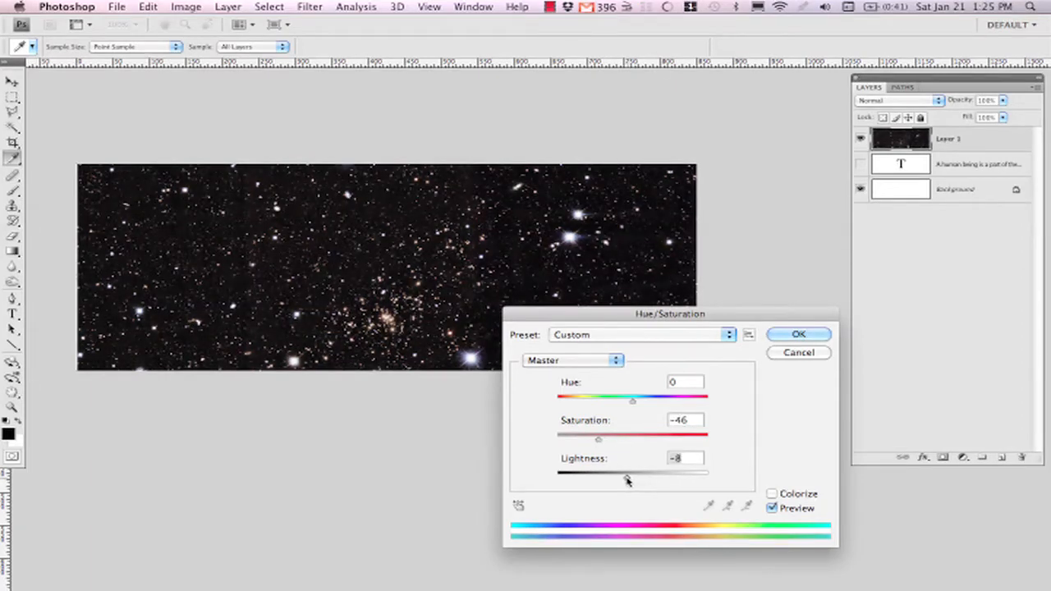
left_click_drag(627, 479, 632, 479)
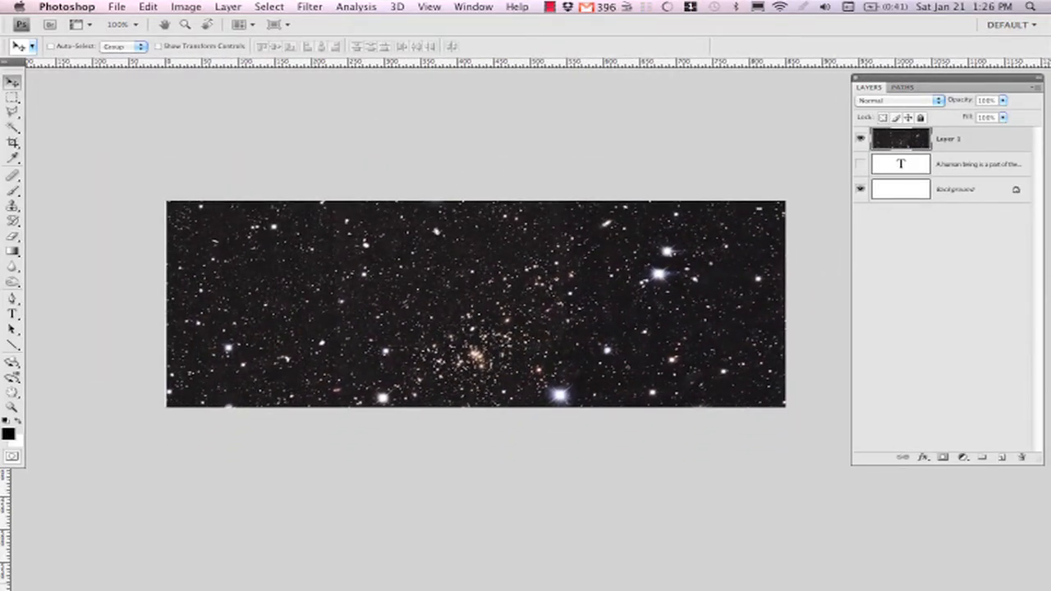
mouse_move(129, 572)
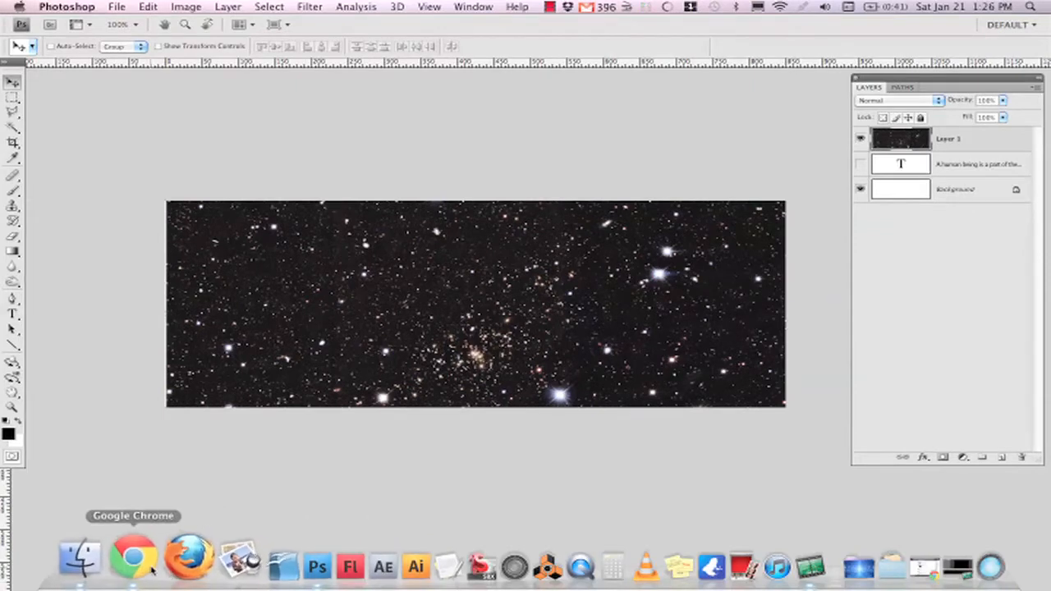
Fetch the Einstein photo from Chrome as Layer 2 over the left half, toggling its visibility to check
left_click(137, 558)
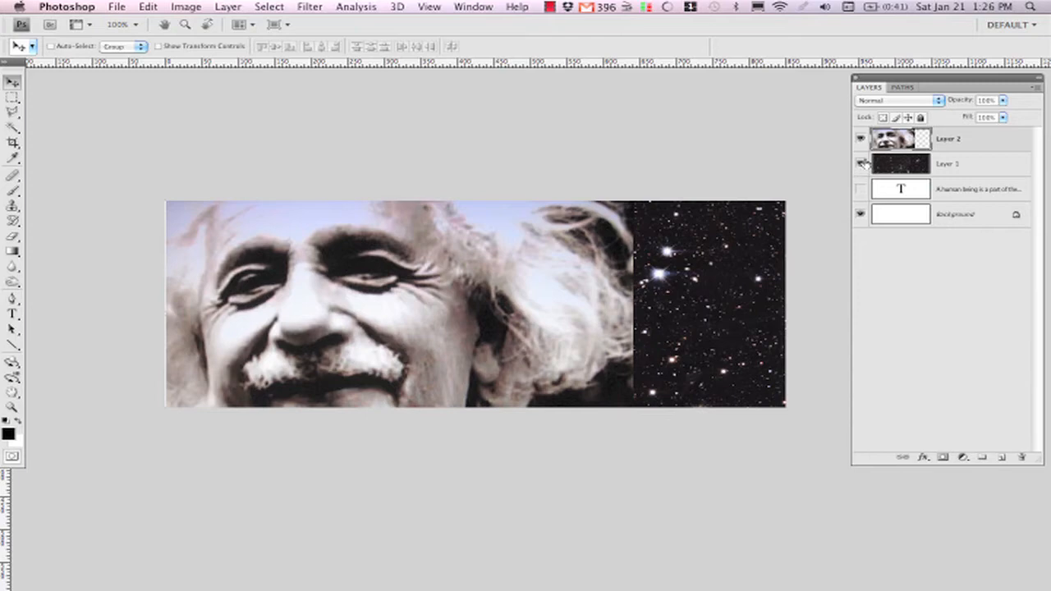
left_click(860, 138)
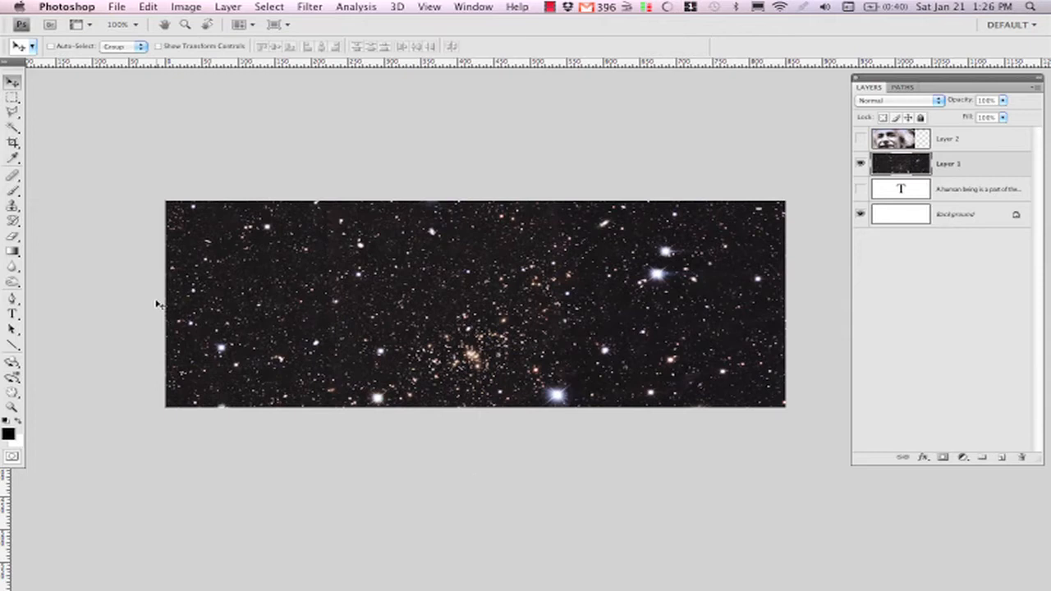
mouse_move(952, 149)
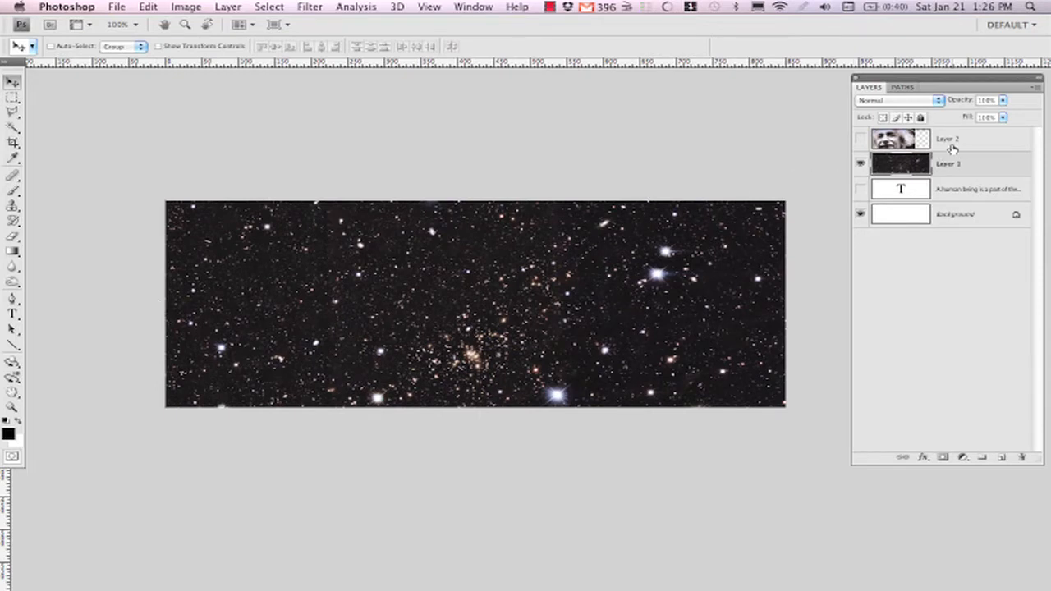
left_click(860, 137)
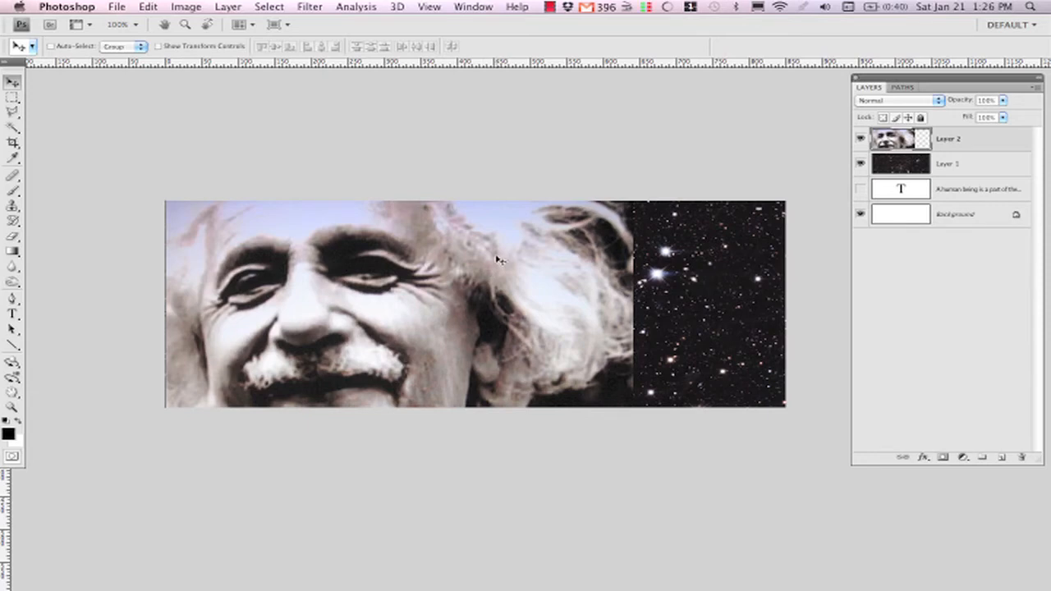
mouse_move(499, 261)
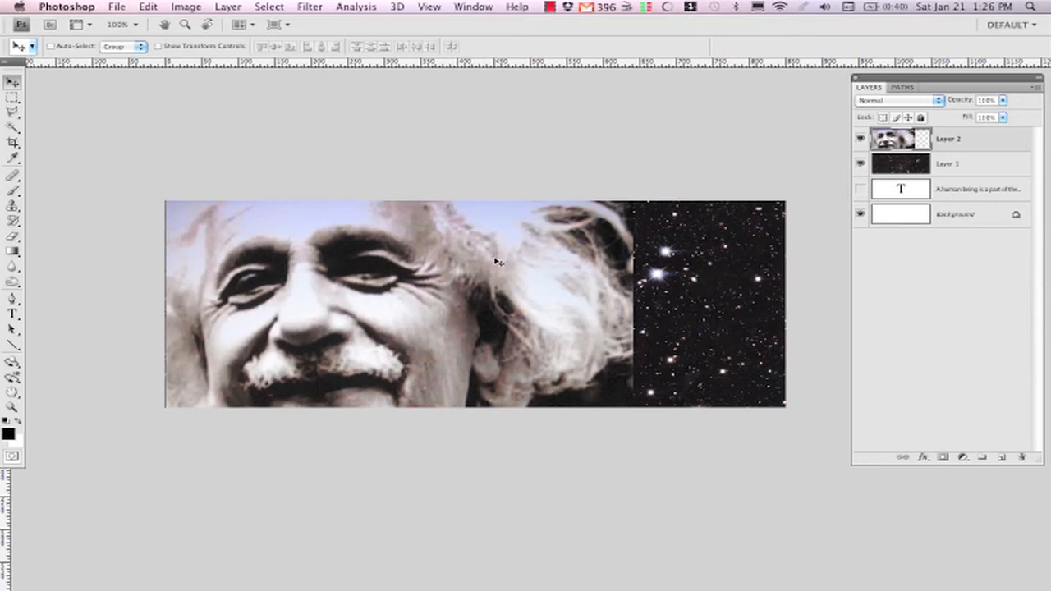
mouse_move(494, 256)
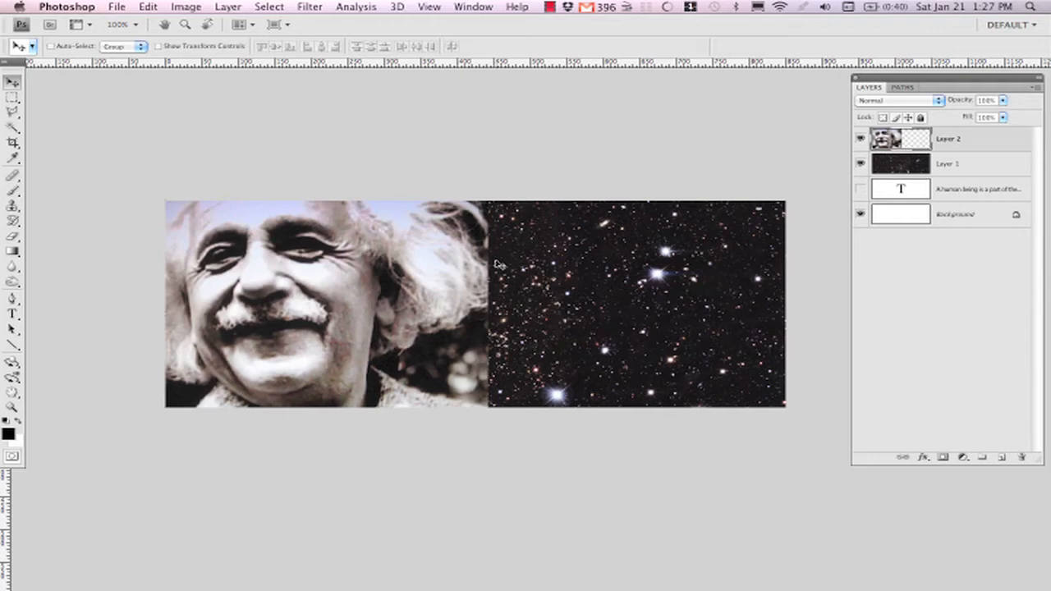
mouse_move(358, 248)
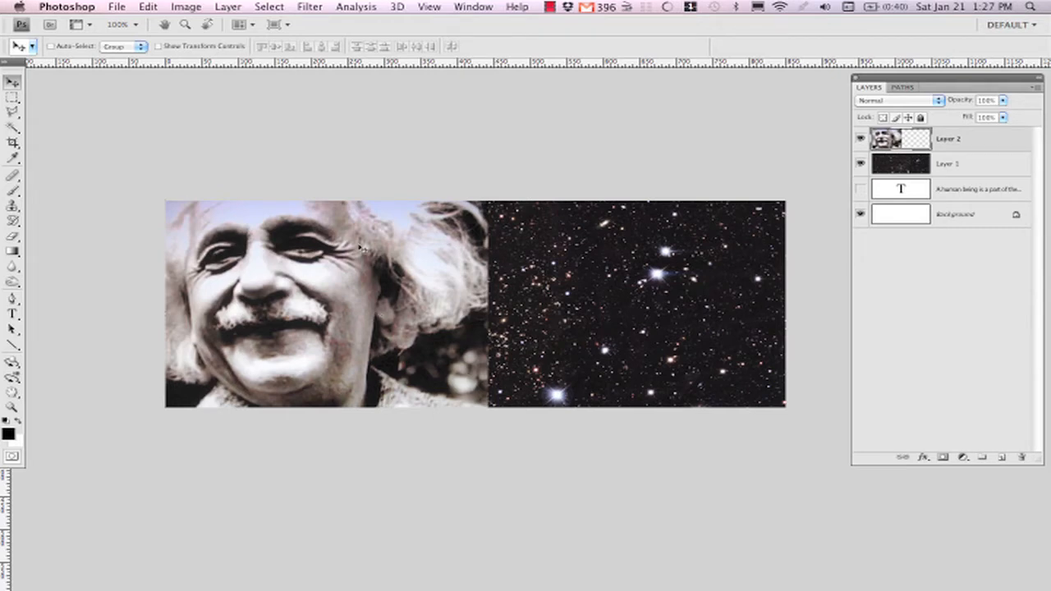
mouse_move(310, 230)
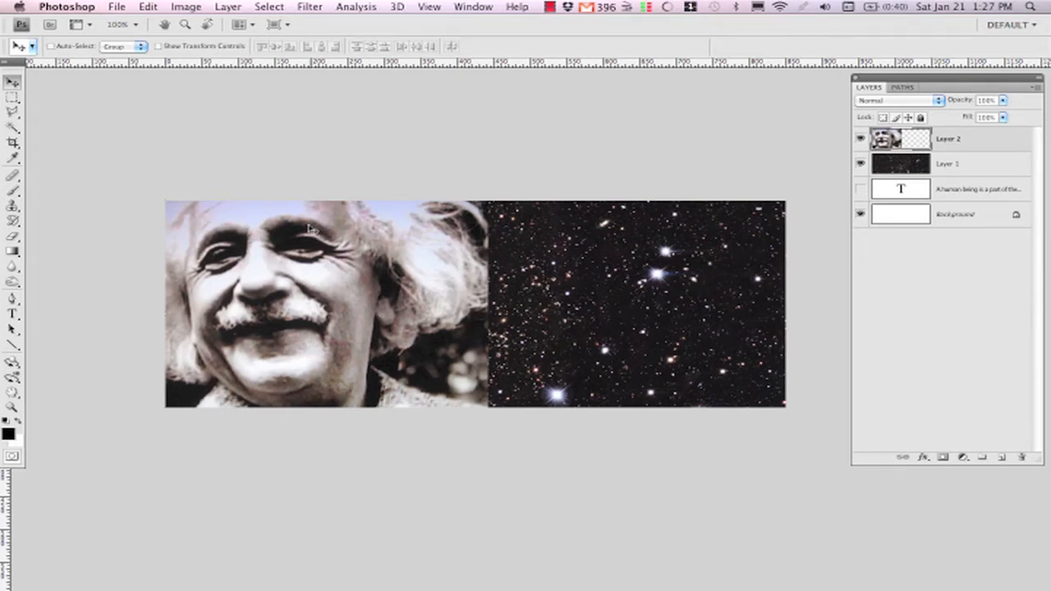
mouse_move(202, 118)
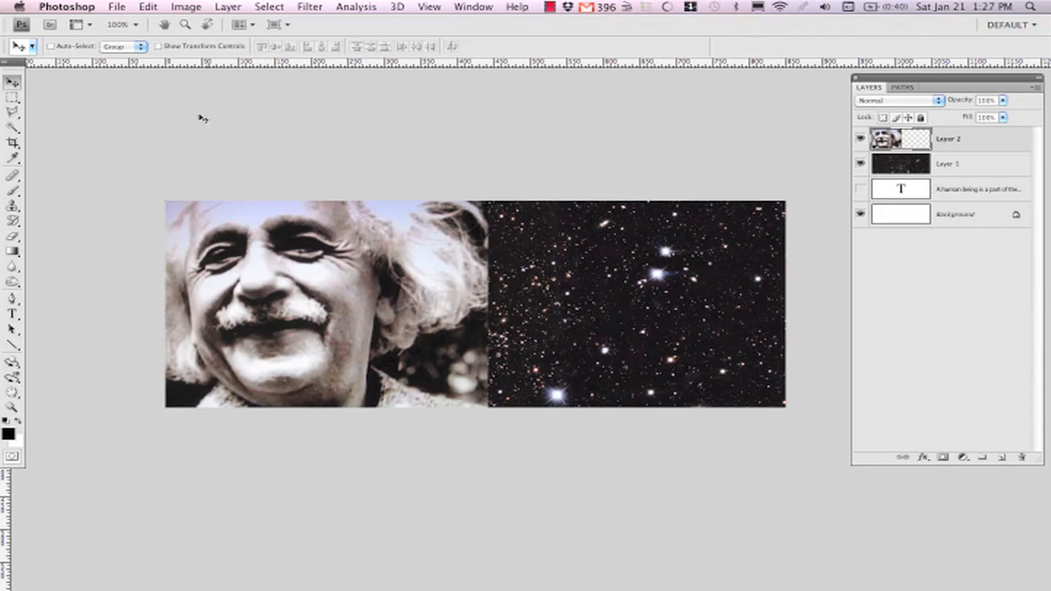
Desaturate the Einstein layer to black and white via Image > Adjustments
left_click(183, 6)
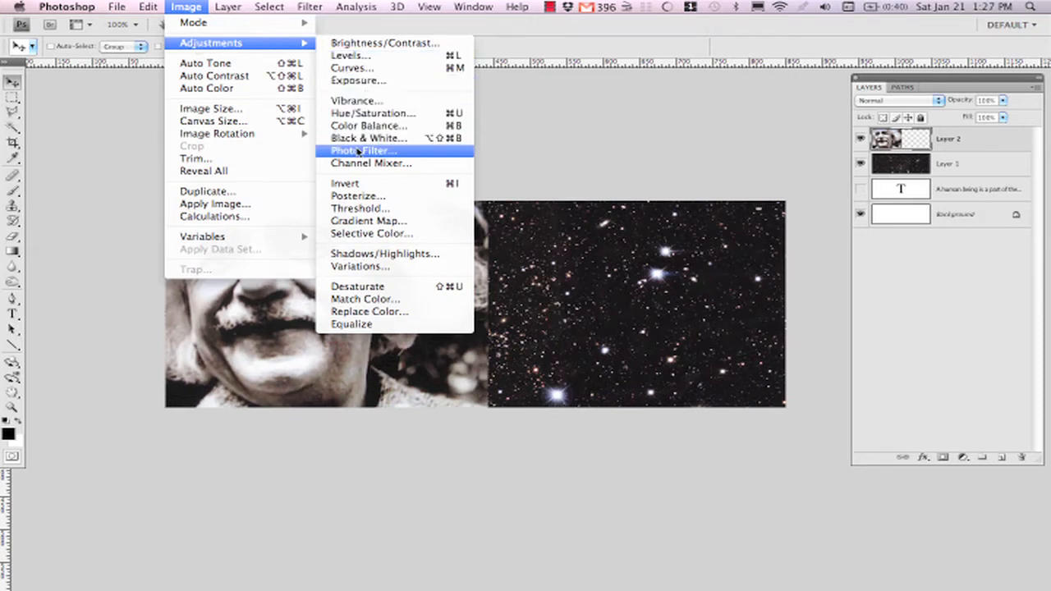
mouse_move(358, 286)
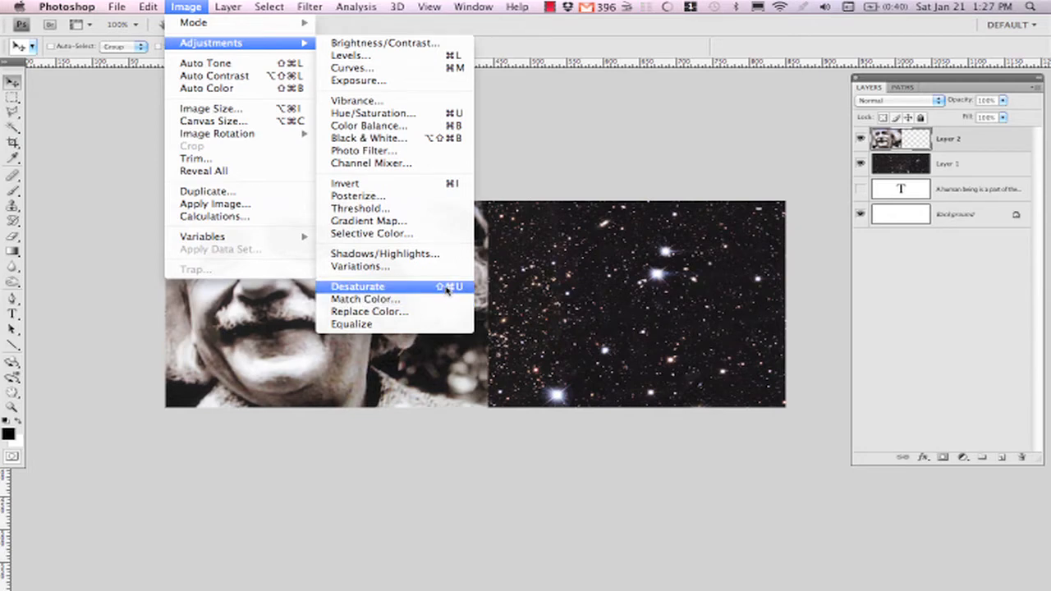
left_click(358, 286)
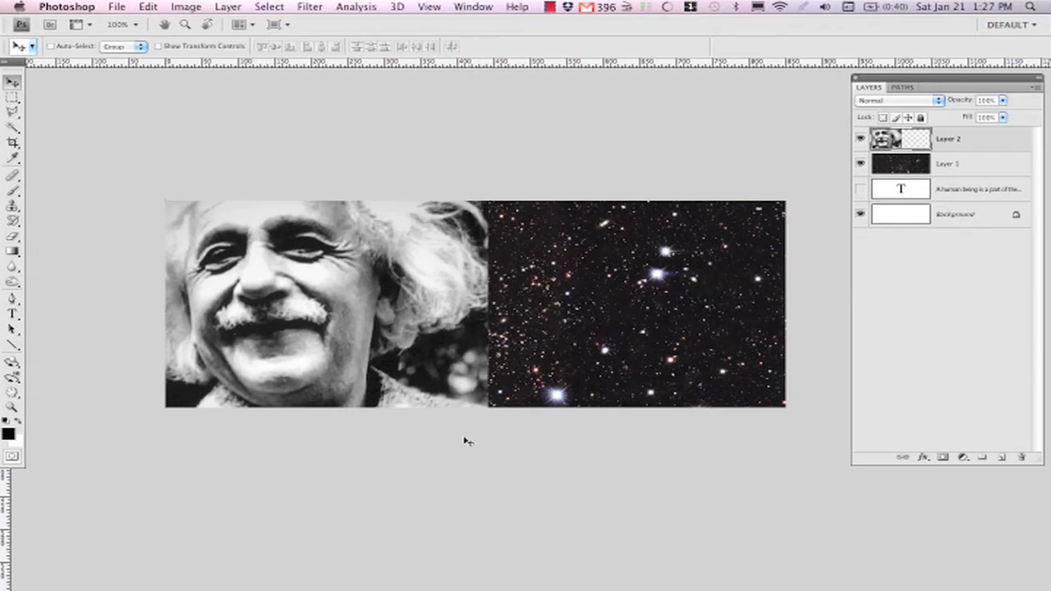
mouse_move(510, 197)
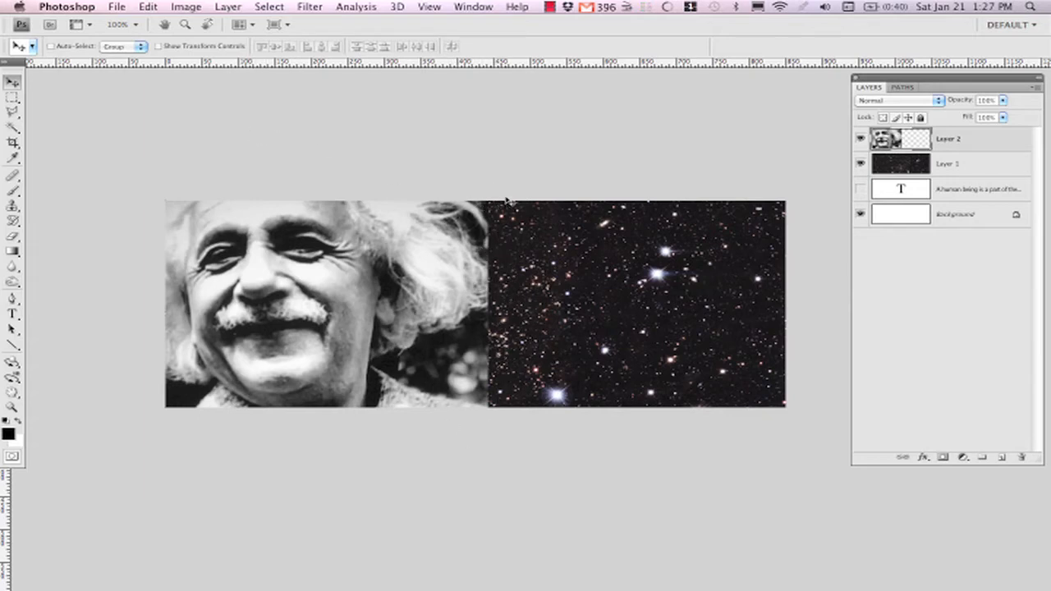
mouse_move(539, 283)
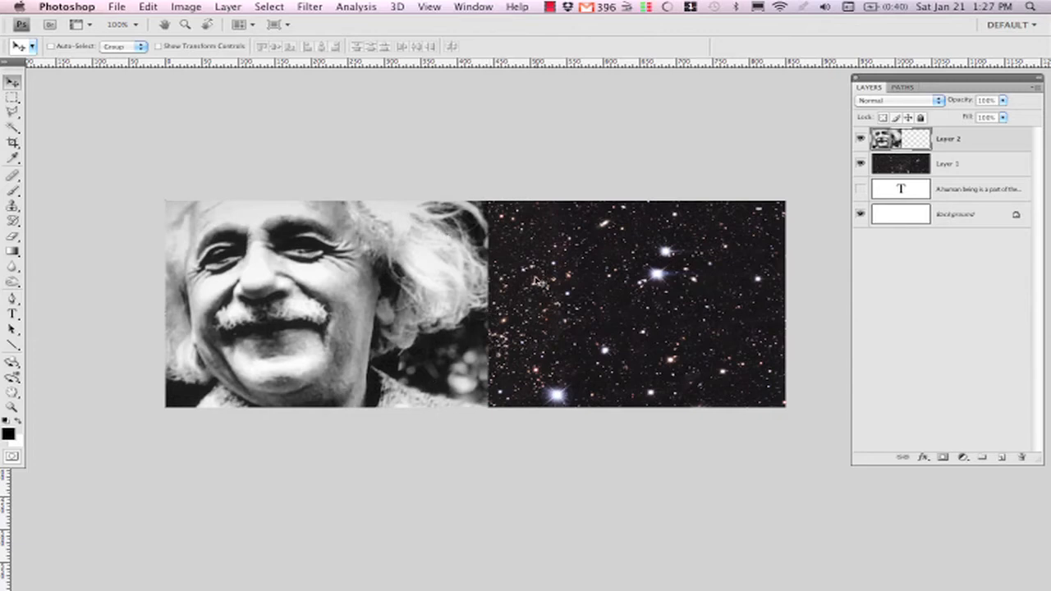
mouse_move(256, 238)
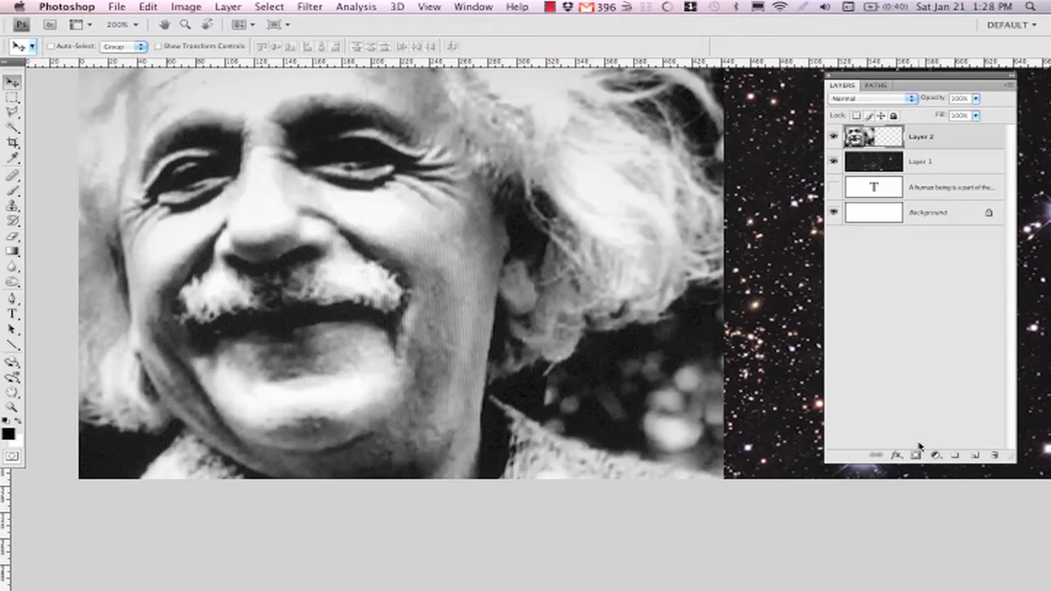
mouse_move(943, 131)
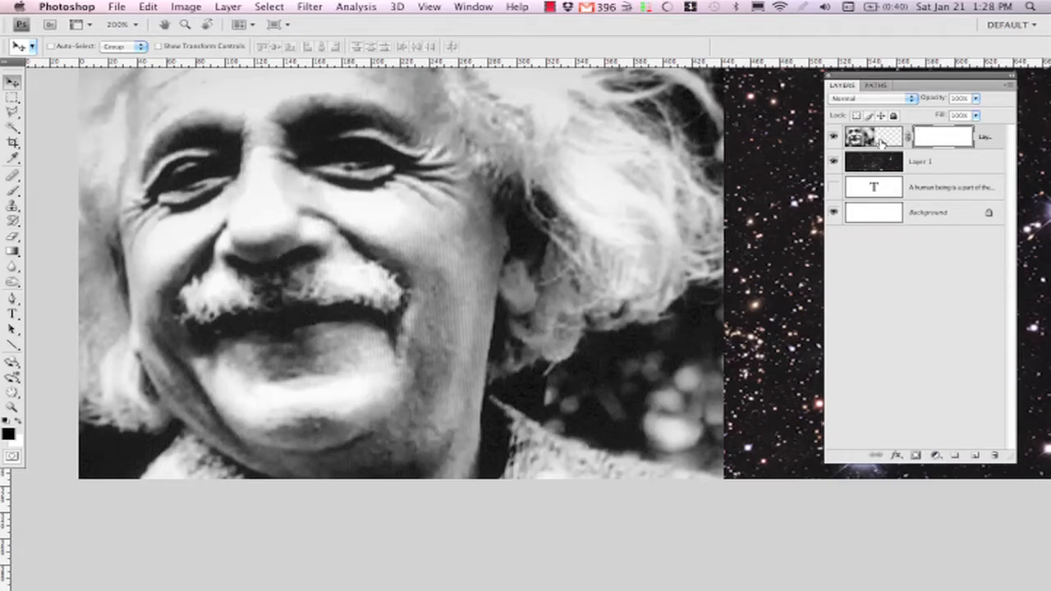
mouse_move(933, 136)
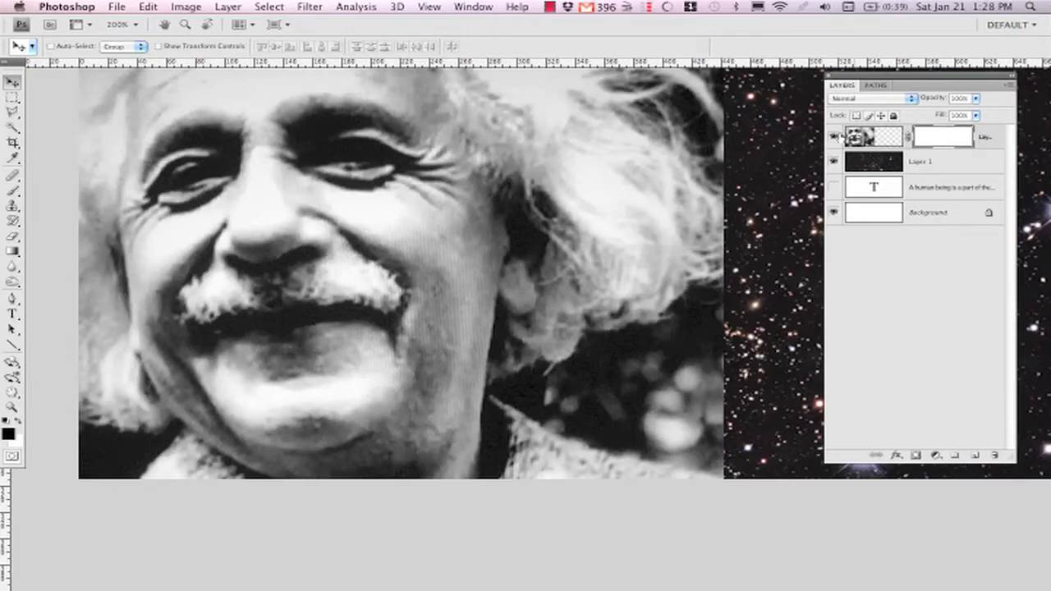
mouse_move(450, 188)
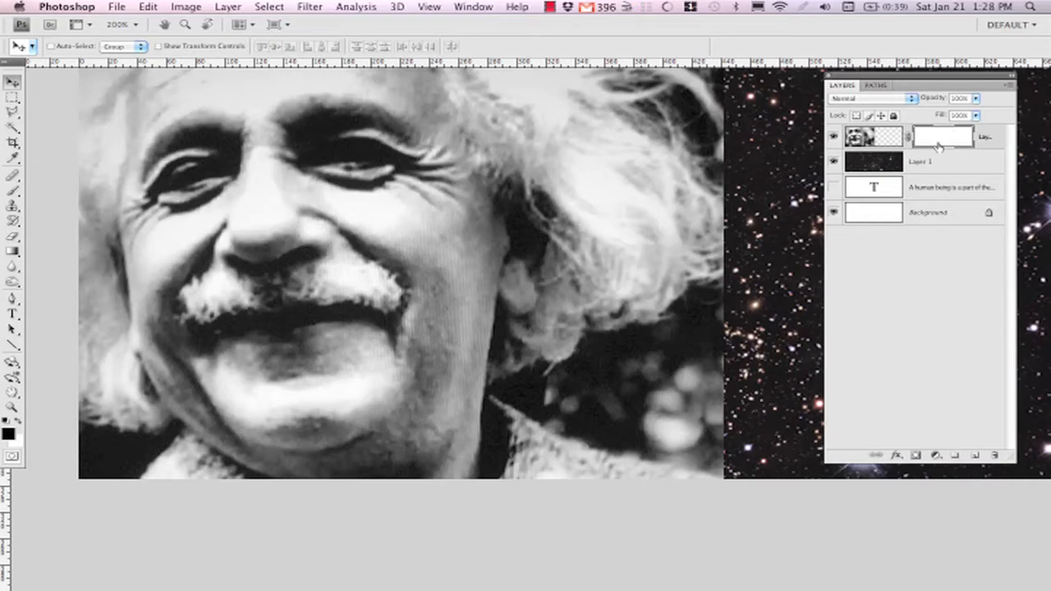
mouse_move(939, 141)
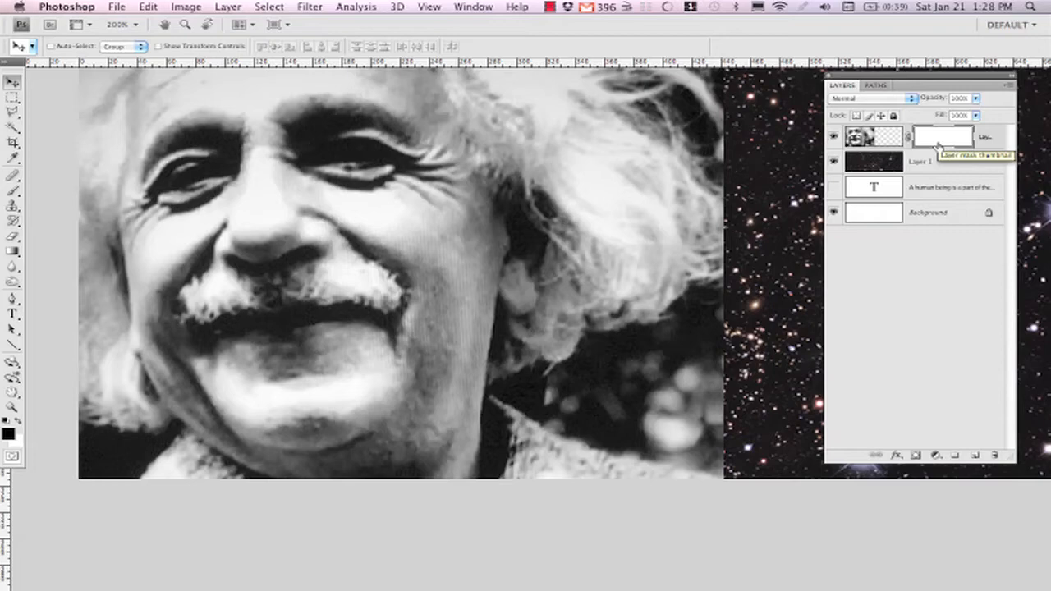
mouse_move(742, 145)
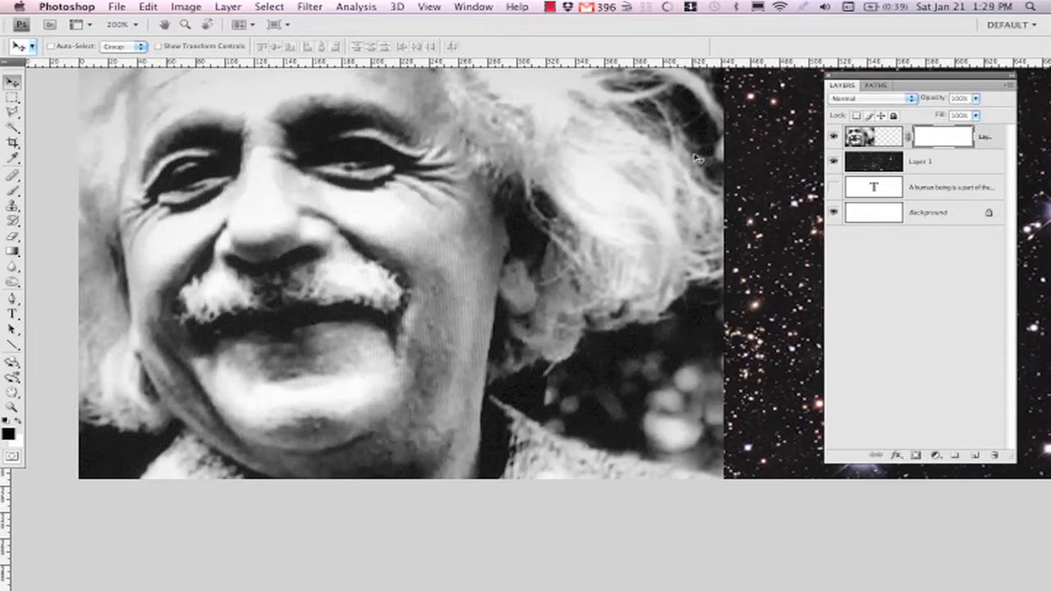
mouse_move(678, 157)
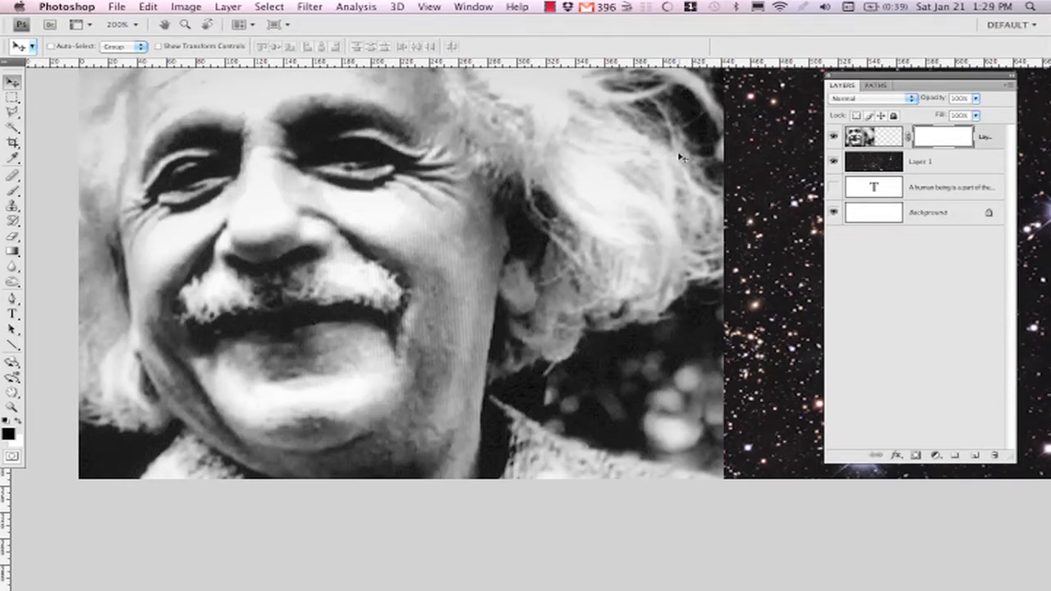
mouse_move(741, 203)
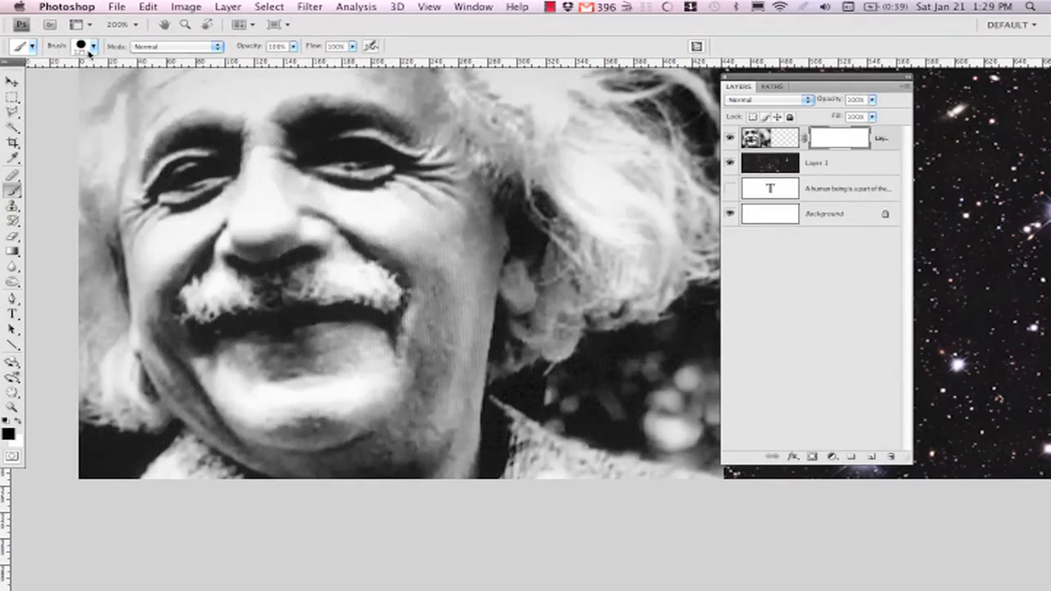
Set the brush to roughly 50 px diameter with 0% hardness for mask painting
left_click(98, 46)
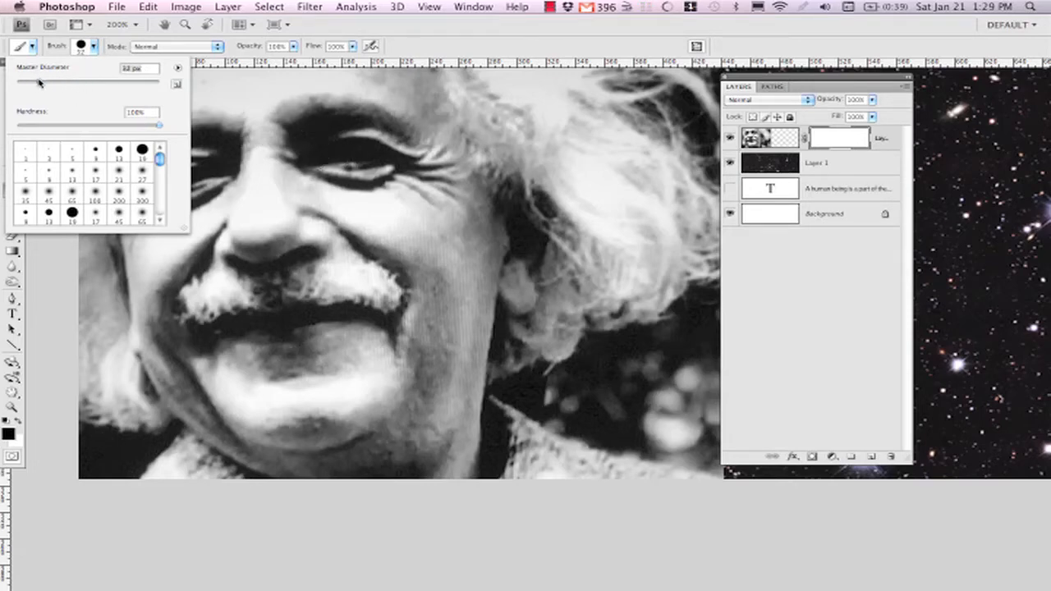
left_click_drag(170, 124, 147, 125)
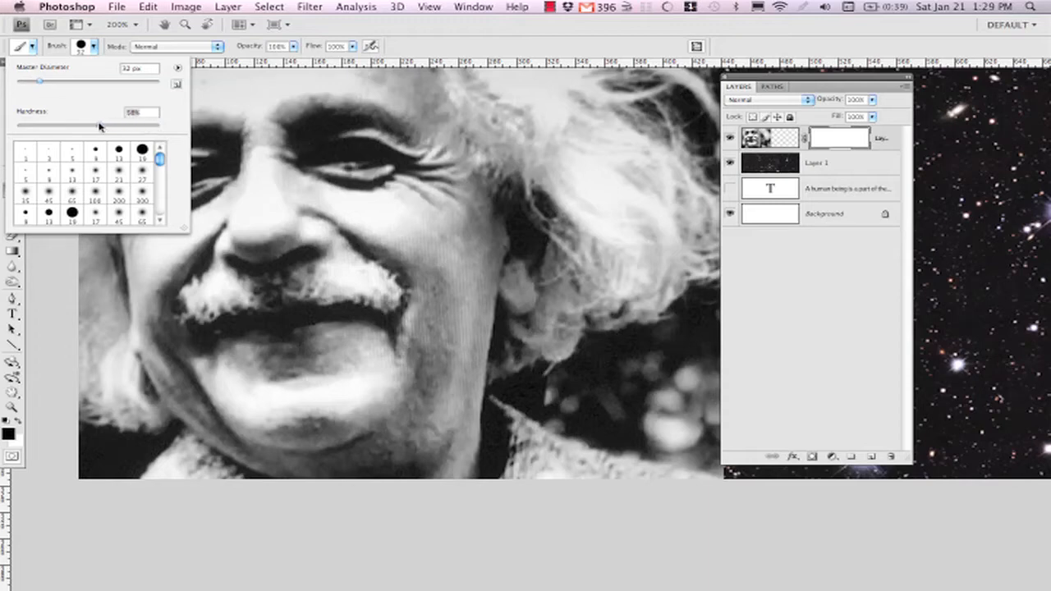
left_click_drag(79, 125, 86, 125)
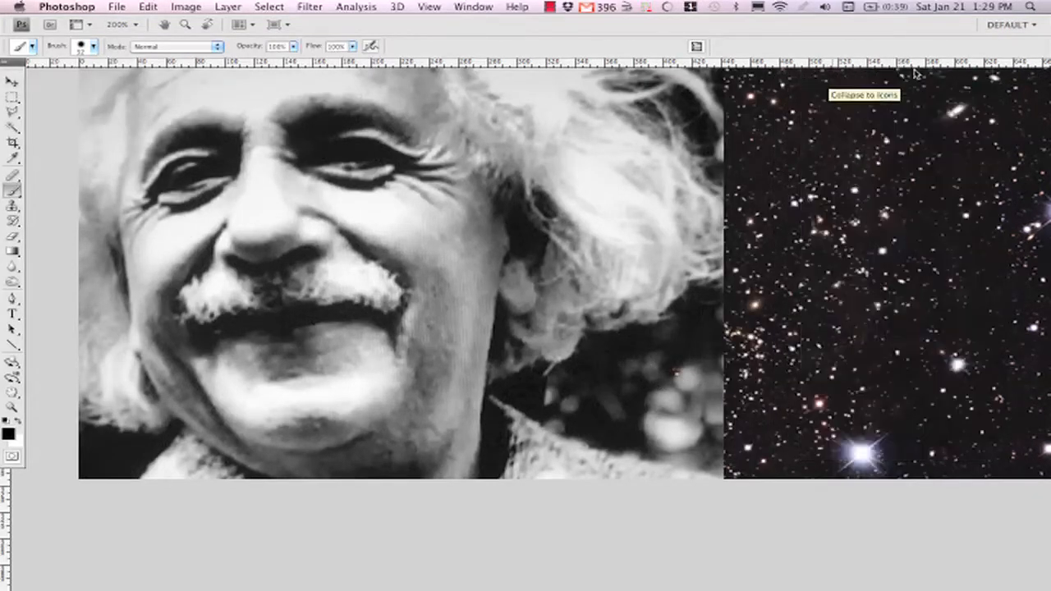
Paint black on the mask along Einstein's right shoulder so stars show through
left_click(862, 99)
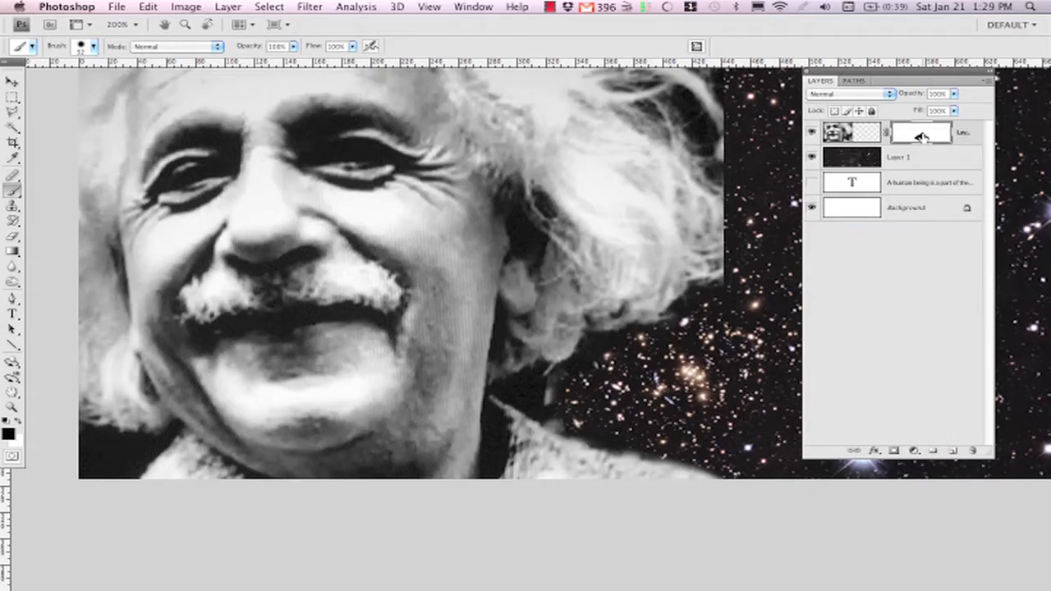
mouse_move(730, 338)
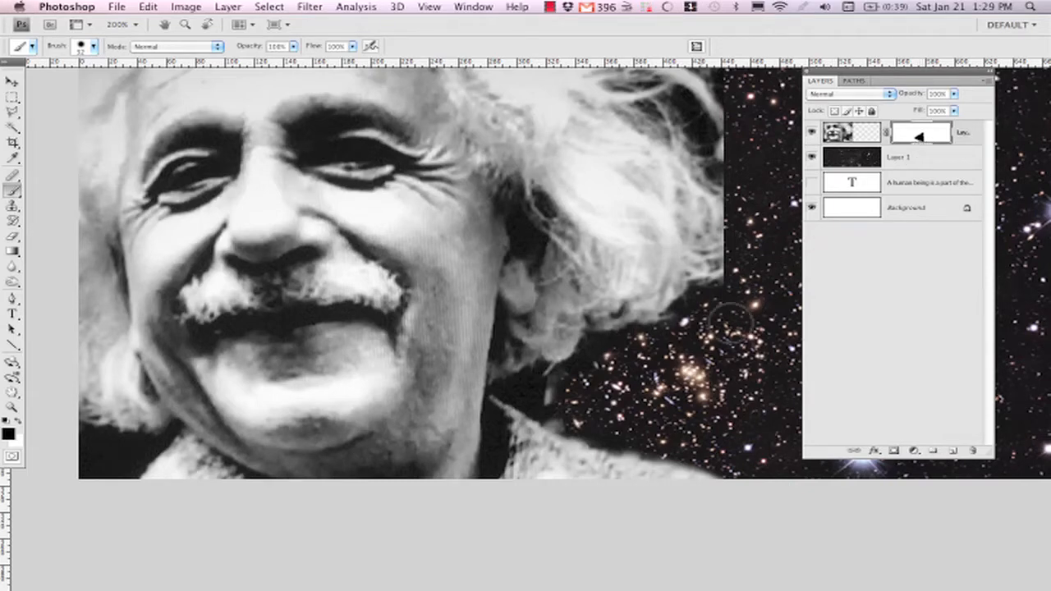
mouse_move(674, 299)
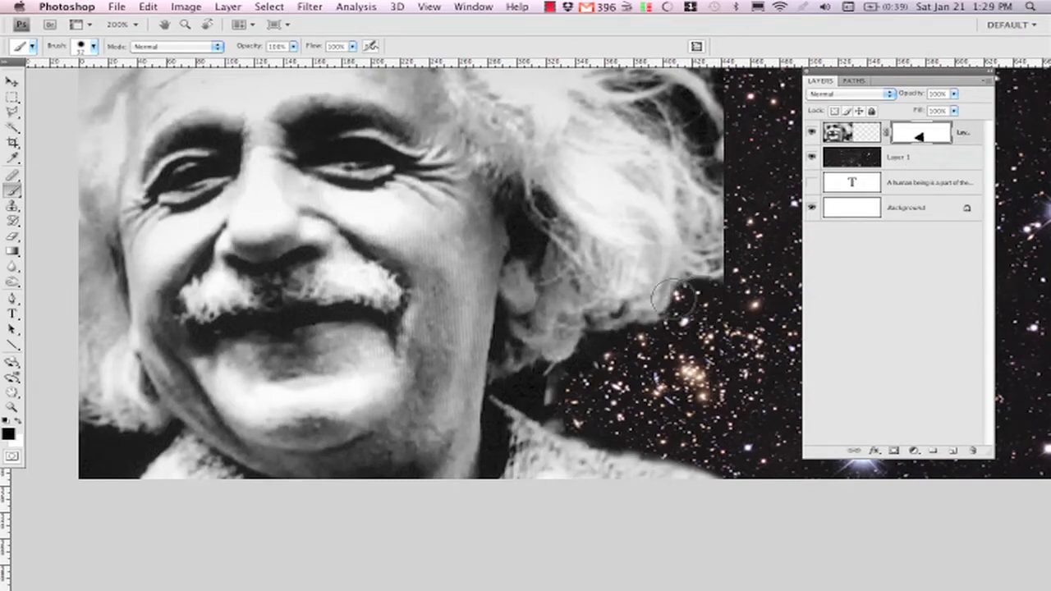
left_click_drag(673, 295, 657, 164)
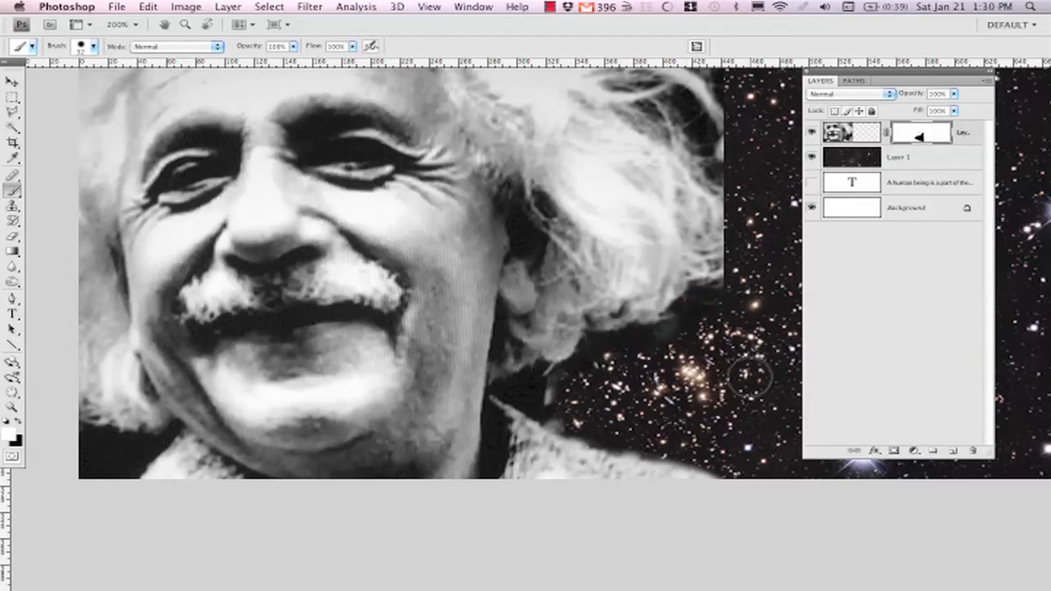
mouse_move(611, 358)
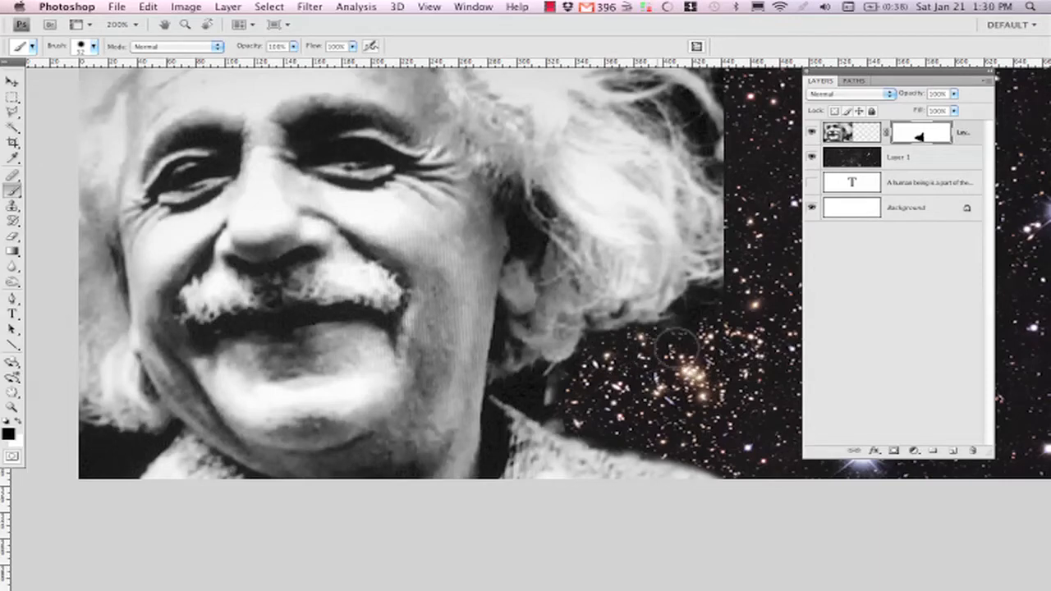
mouse_move(714, 309)
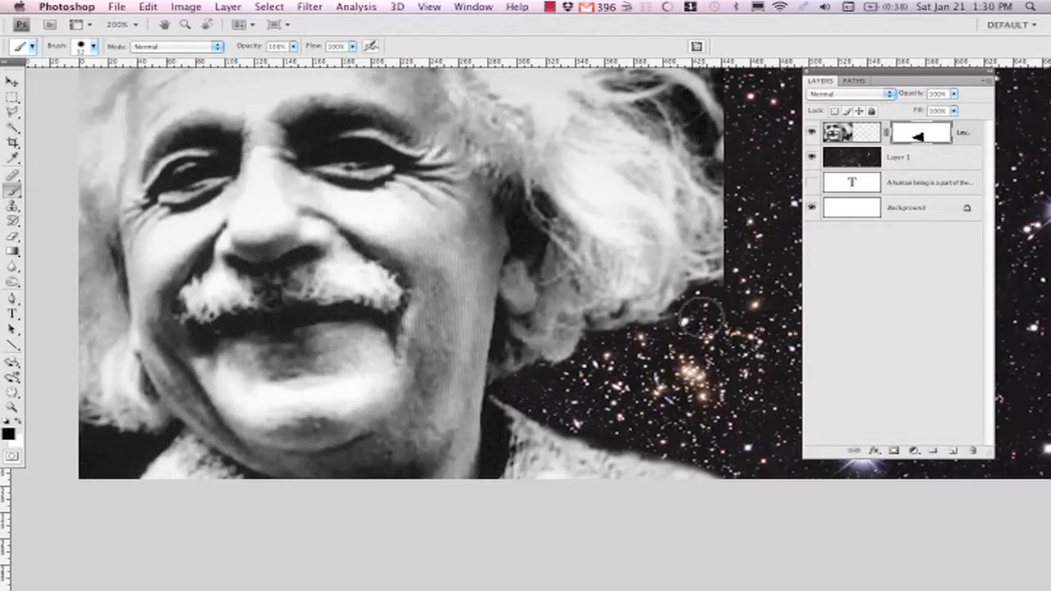
mouse_move(742, 292)
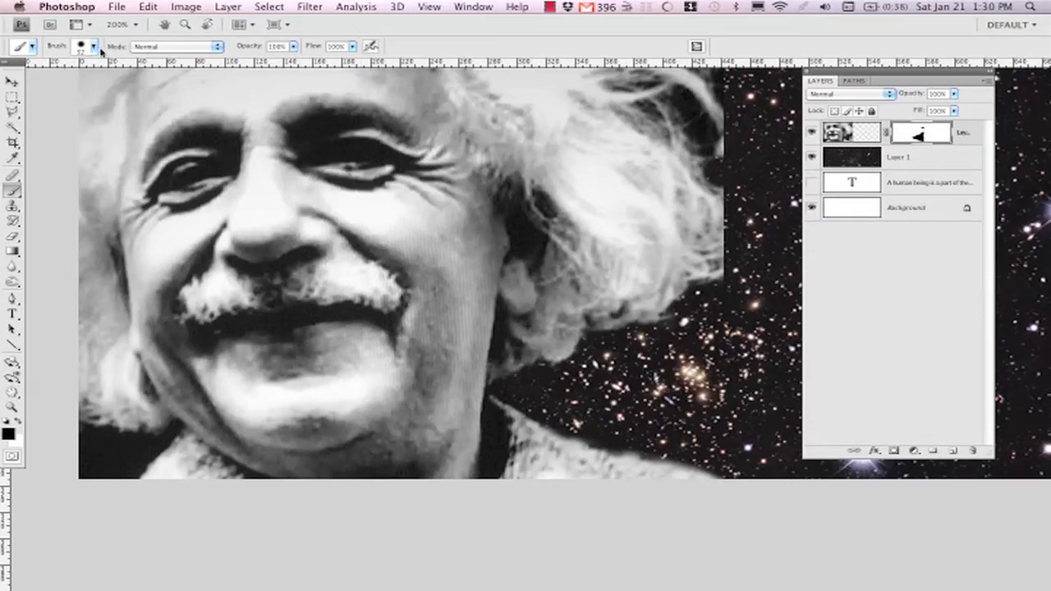
Change the brush size to keep masking the background around Einstein's hair
left_click(96, 46)
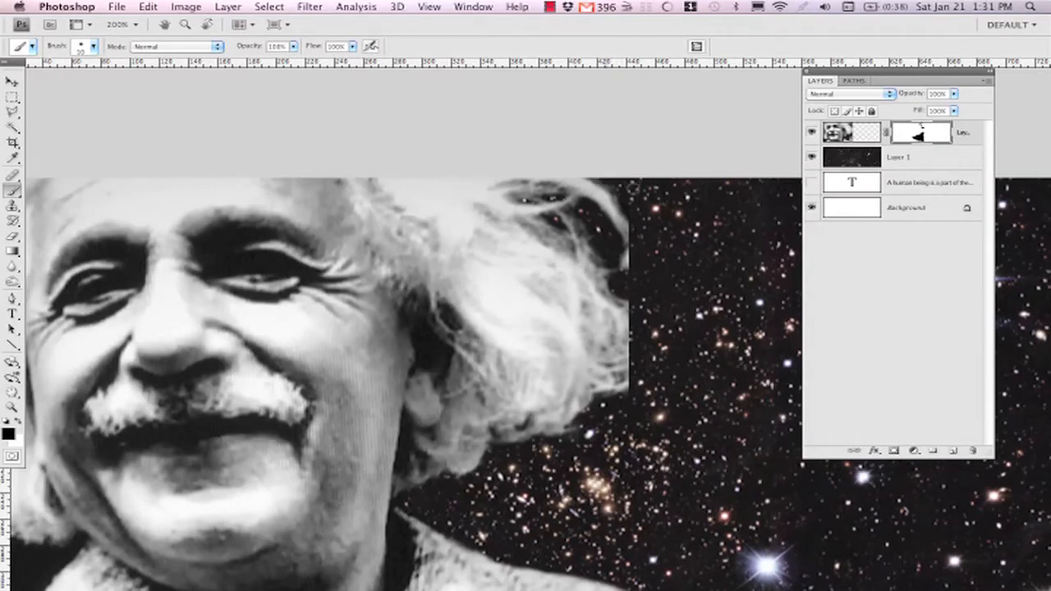
mouse_move(627, 197)
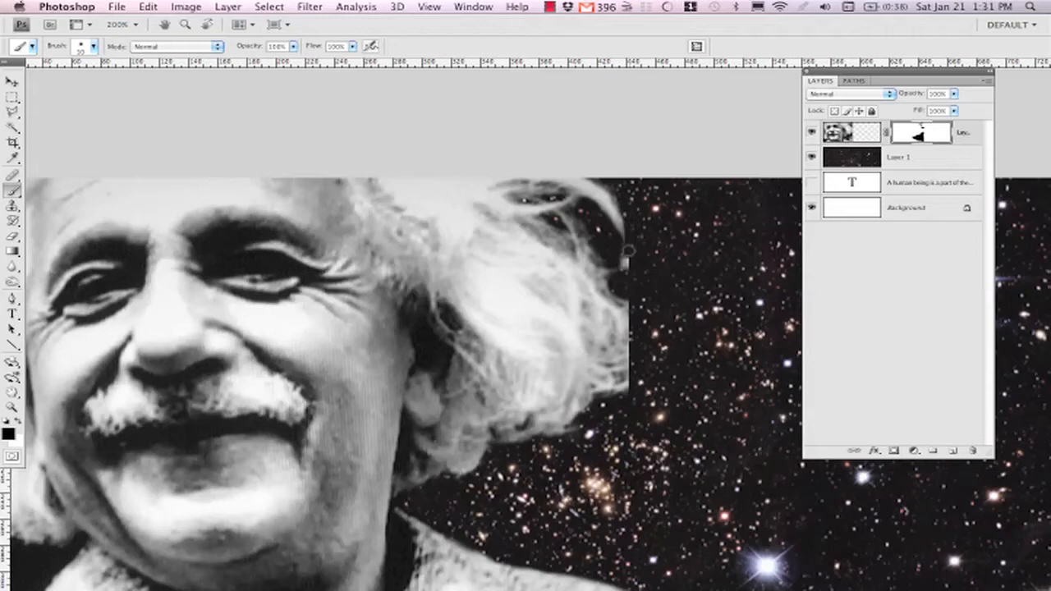
mouse_move(617, 286)
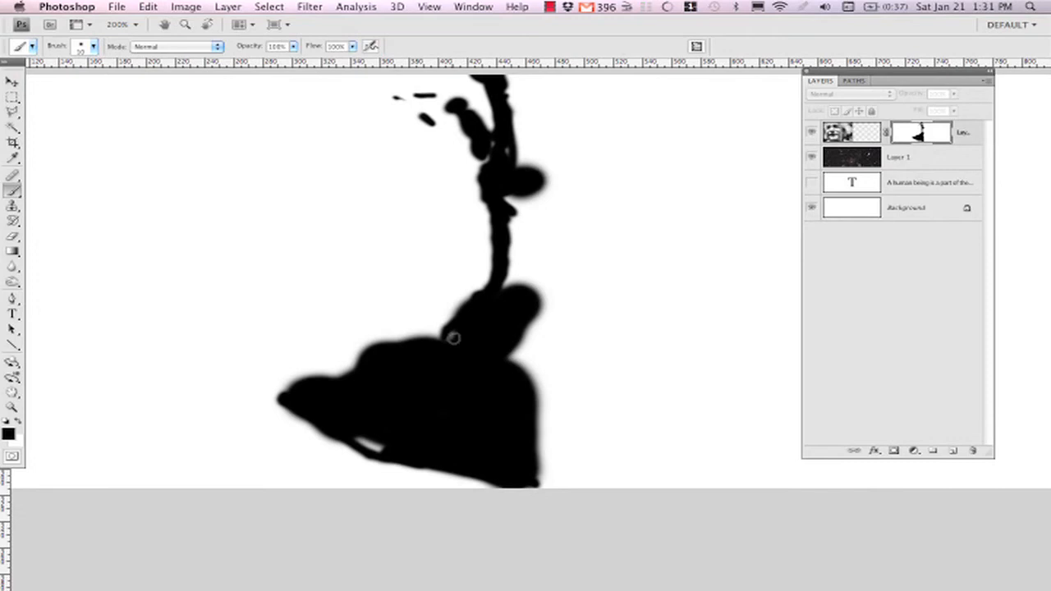
mouse_move(499, 152)
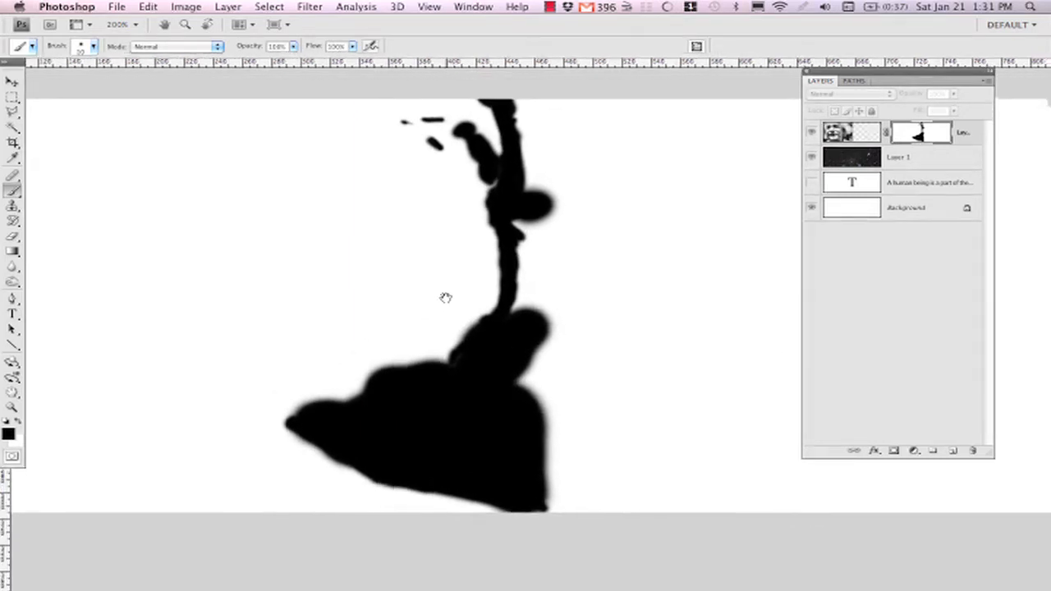
mouse_move(614, 234)
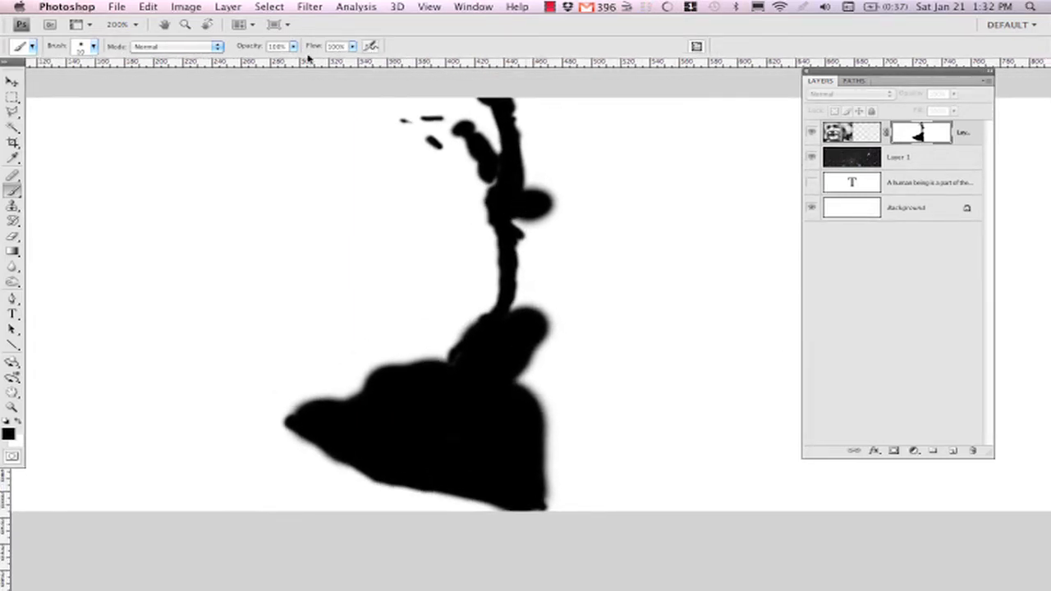
With the mask shown alone, go to the Filter menu to soften it
left_click(309, 7)
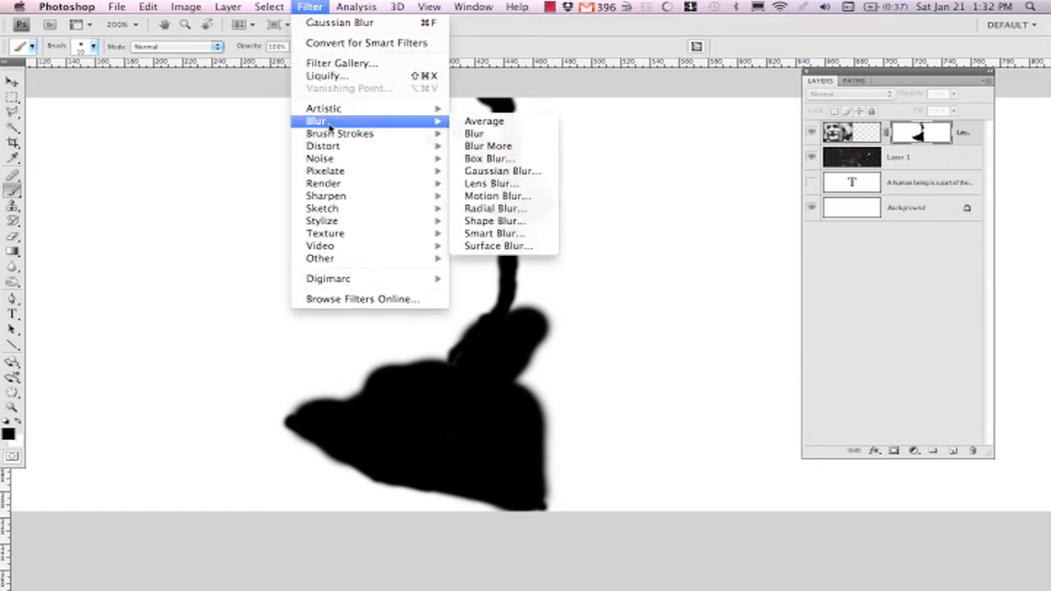
mouse_move(397, 129)
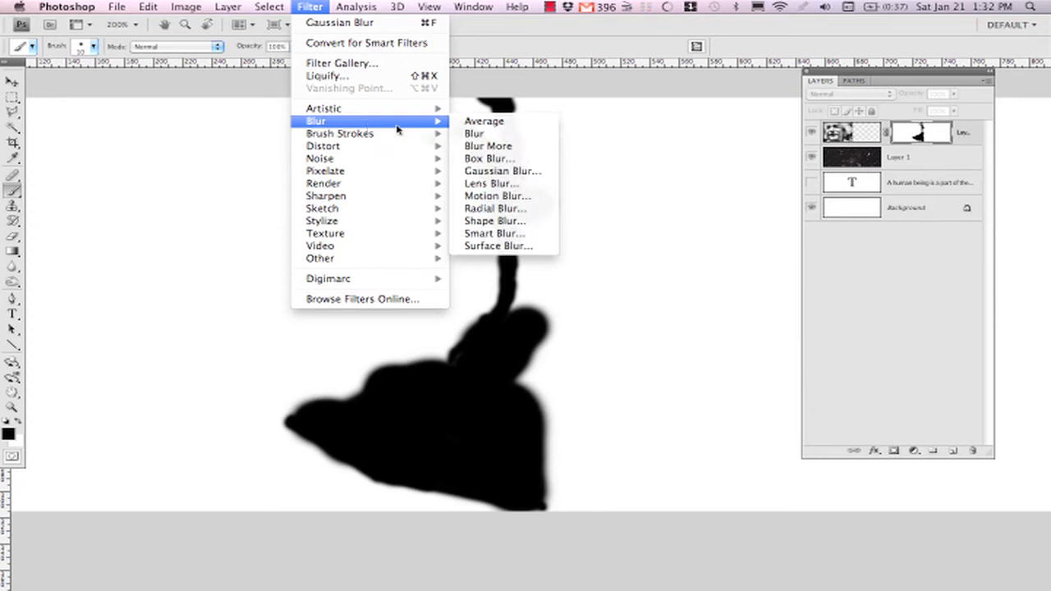
Preview Gaussian Blur on the mask at several radii, then cancel without applying
left_click(503, 171)
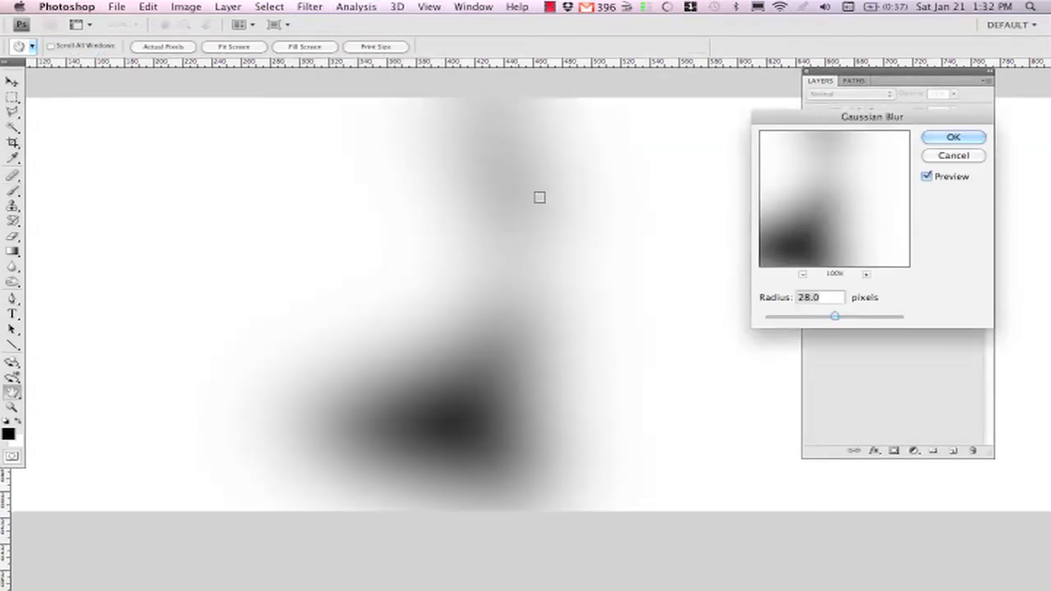
left_click_drag(834, 316, 824, 316)
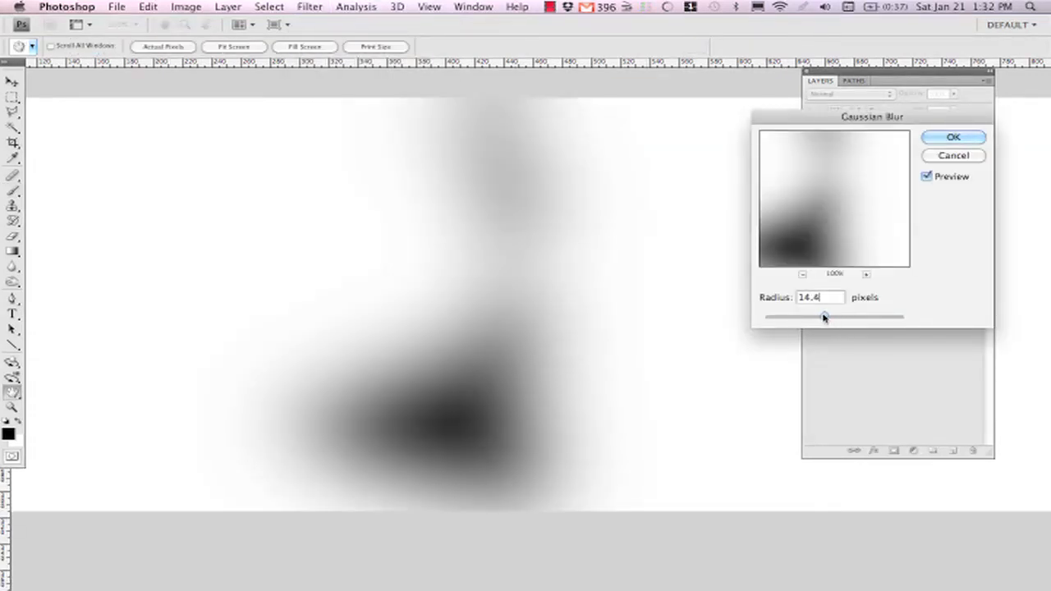
left_click_drag(824, 317, 765, 317)
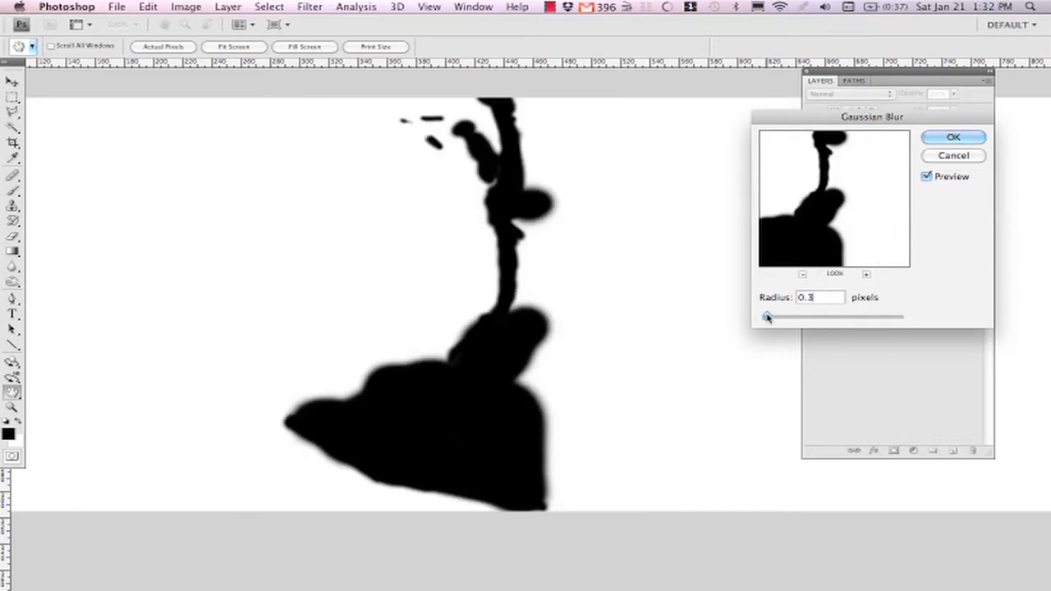
left_click_drag(765, 317, 778, 317)
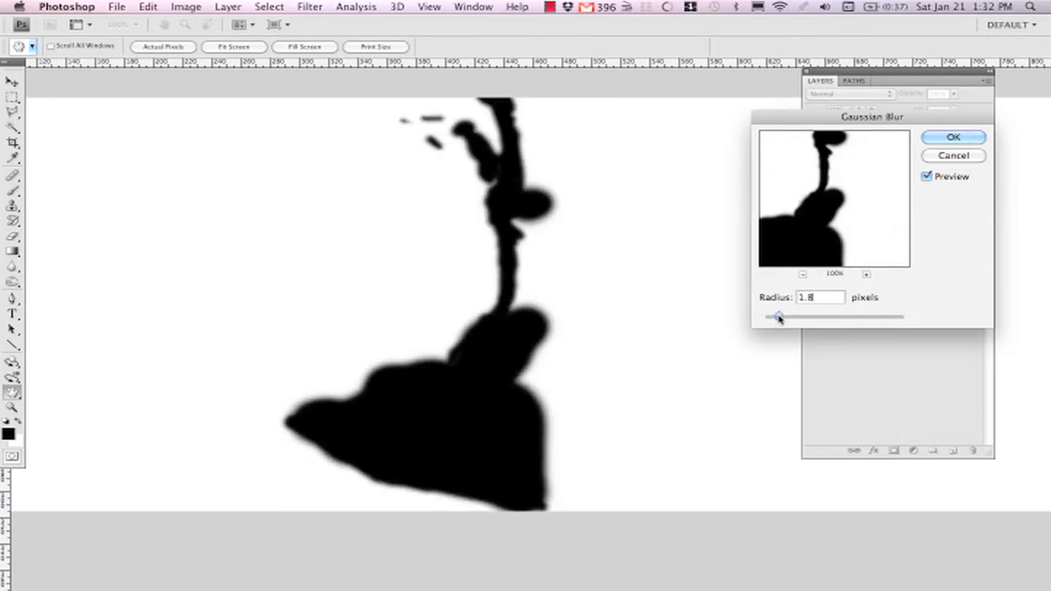
left_click_drag(778, 317, 803, 317)
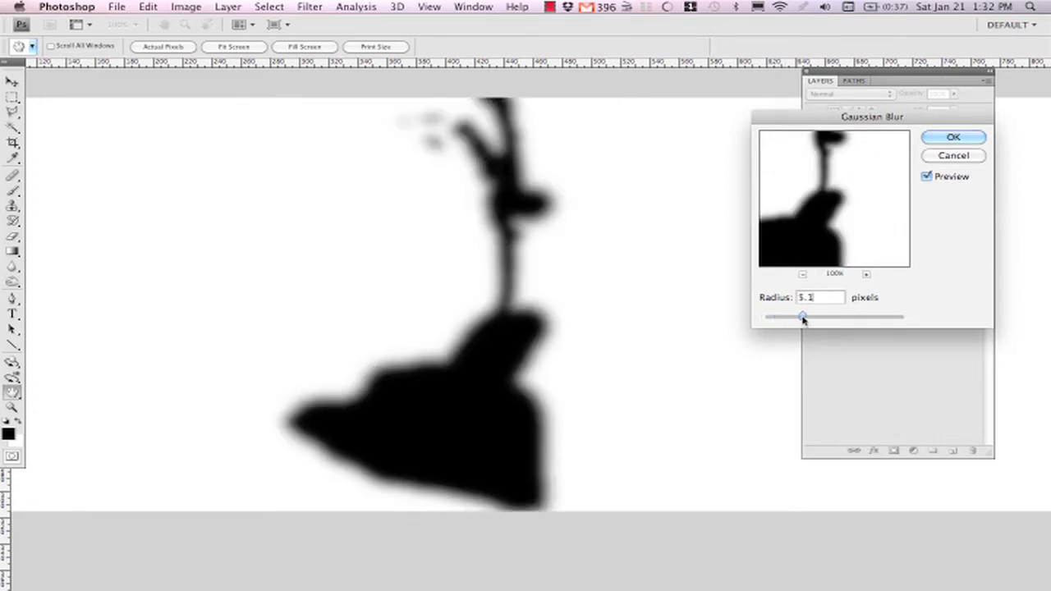
left_click_drag(803, 317, 786, 317)
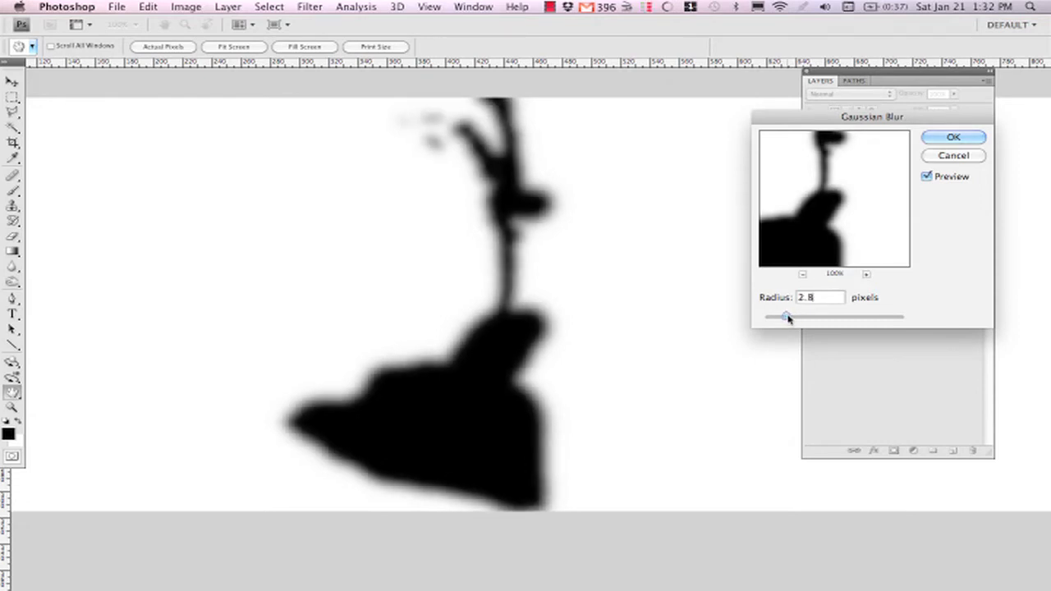
left_click_drag(787, 316, 792, 317)
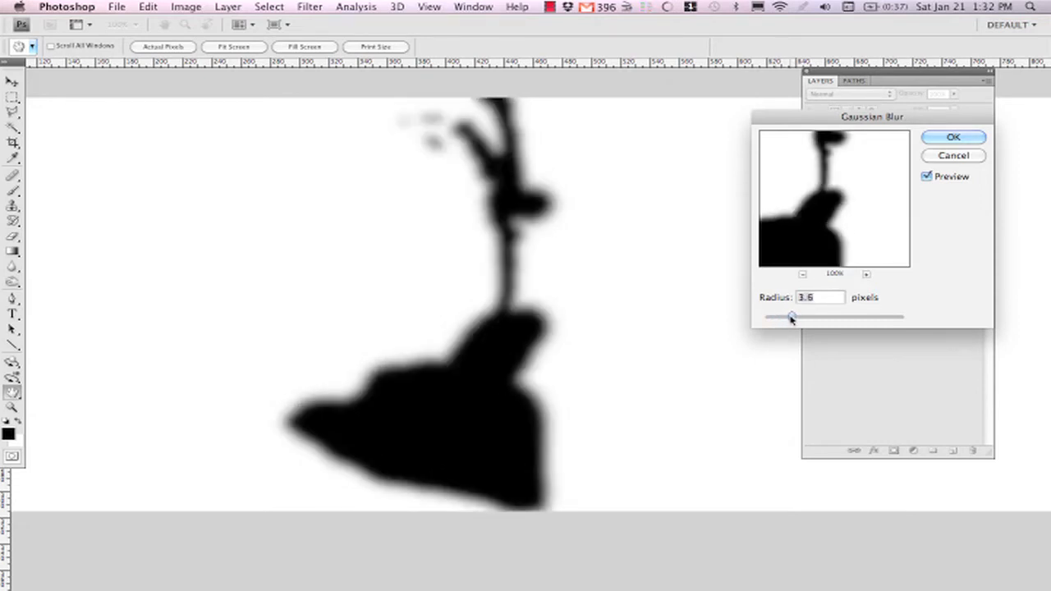
left_click_drag(791, 315, 768, 315)
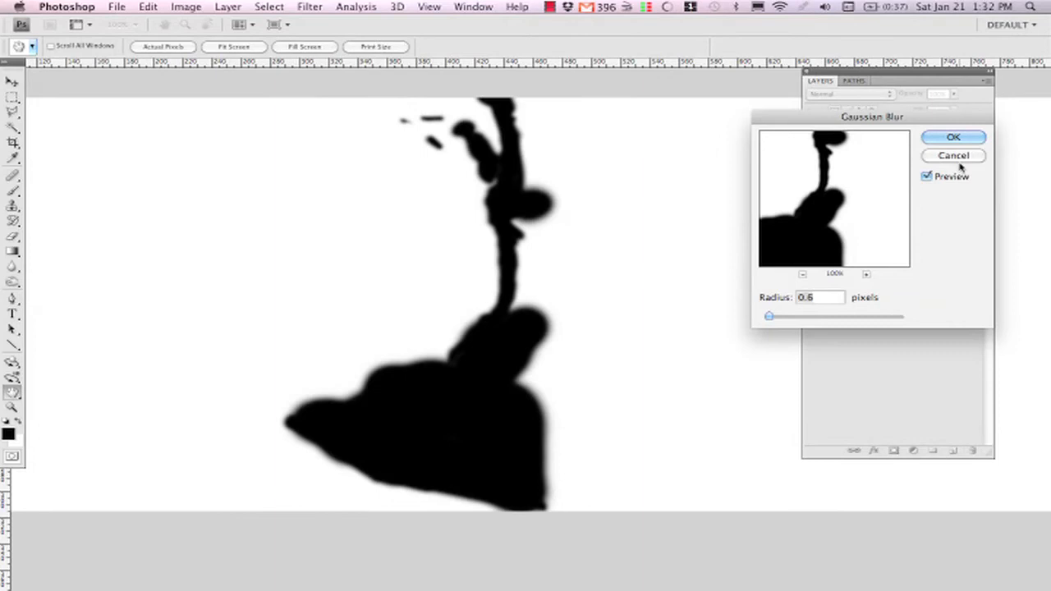
left_click(952, 138)
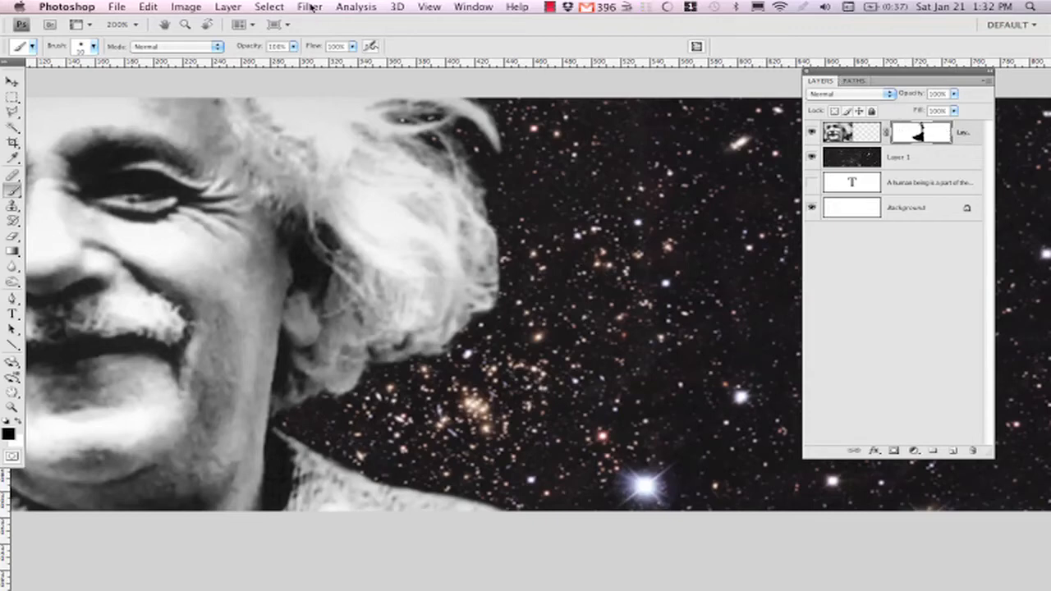
Apply a Gaussian Blur of about 2.6 px to the Einstein layer mask
left_click(309, 6)
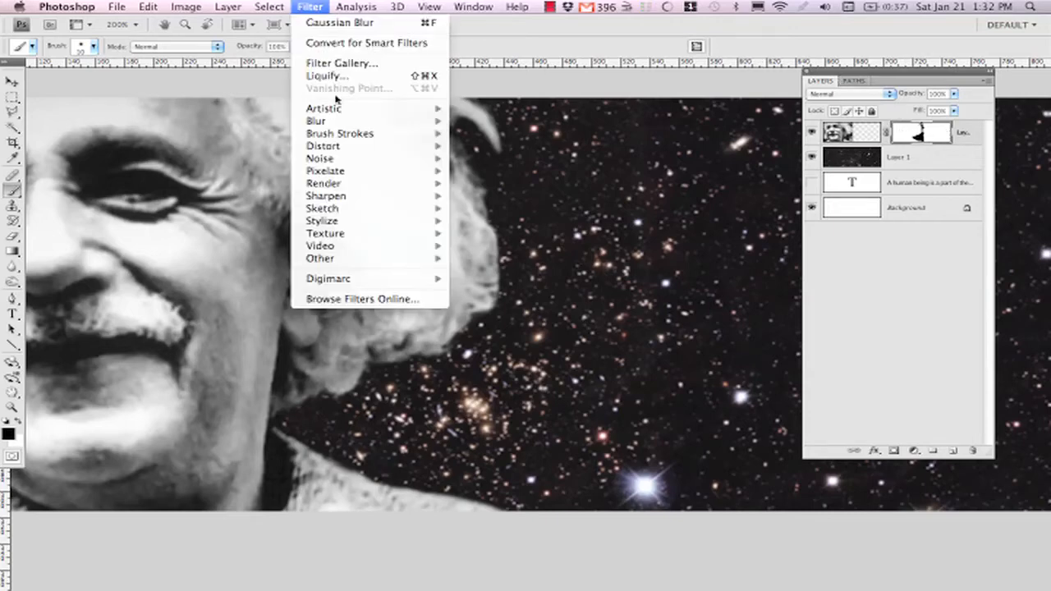
mouse_move(495, 171)
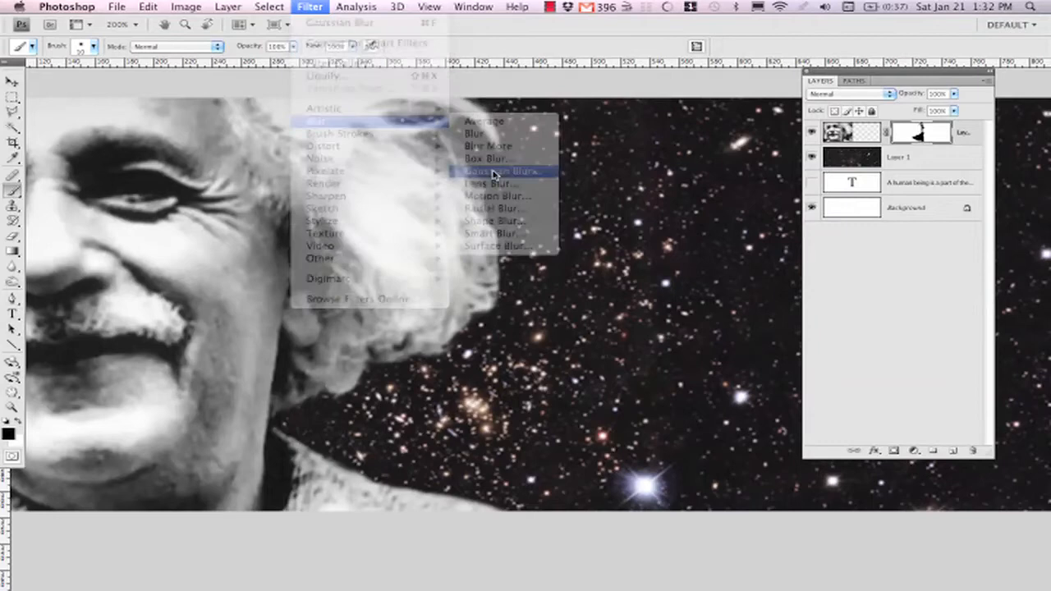
left_click(492, 170)
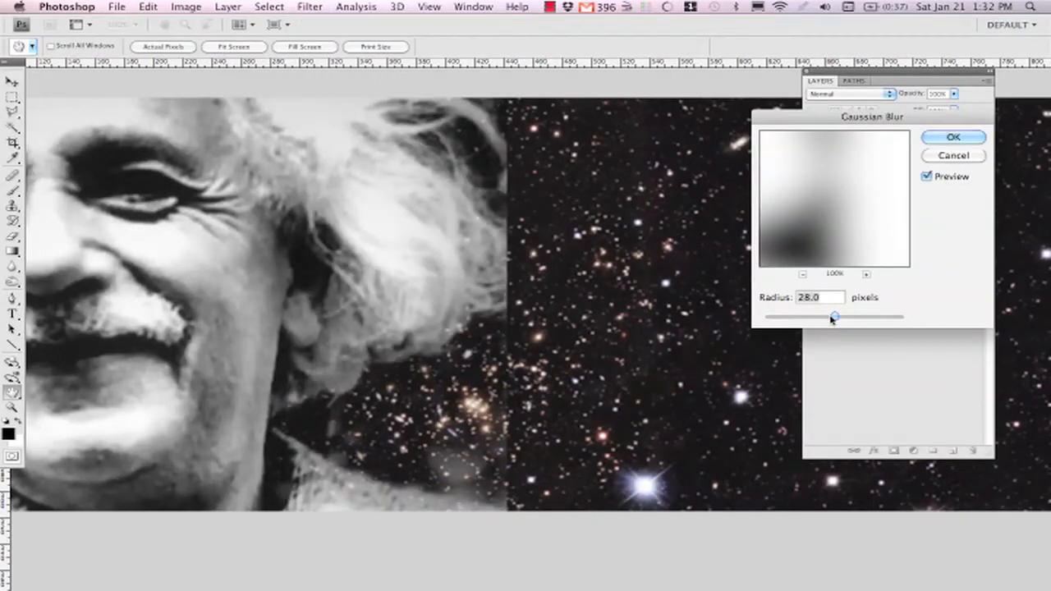
left_click_drag(834, 317, 818, 316)
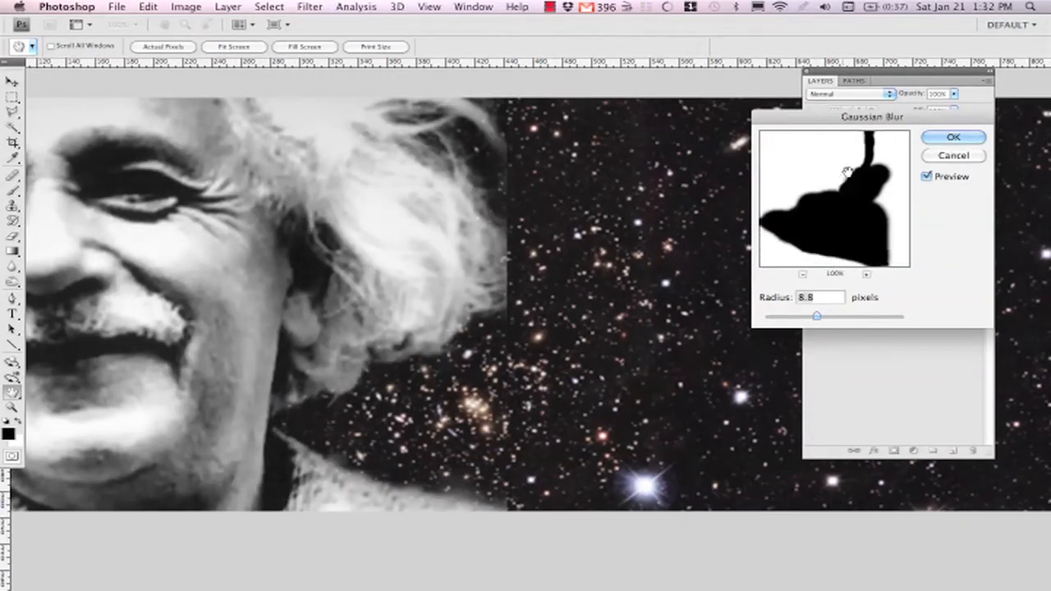
left_click_drag(818, 315, 791, 315)
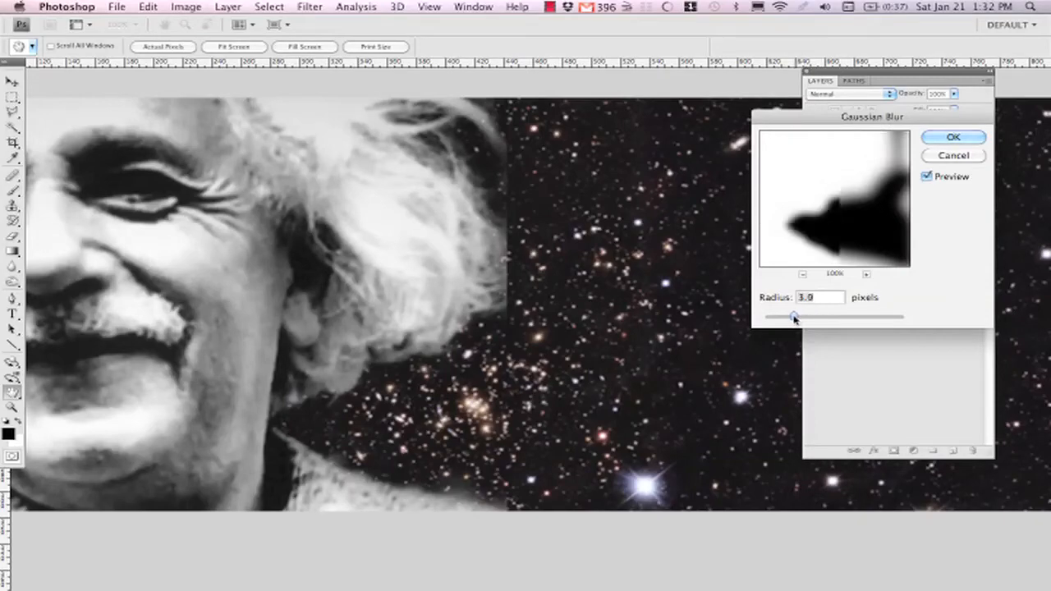
left_click_drag(792, 316, 769, 317)
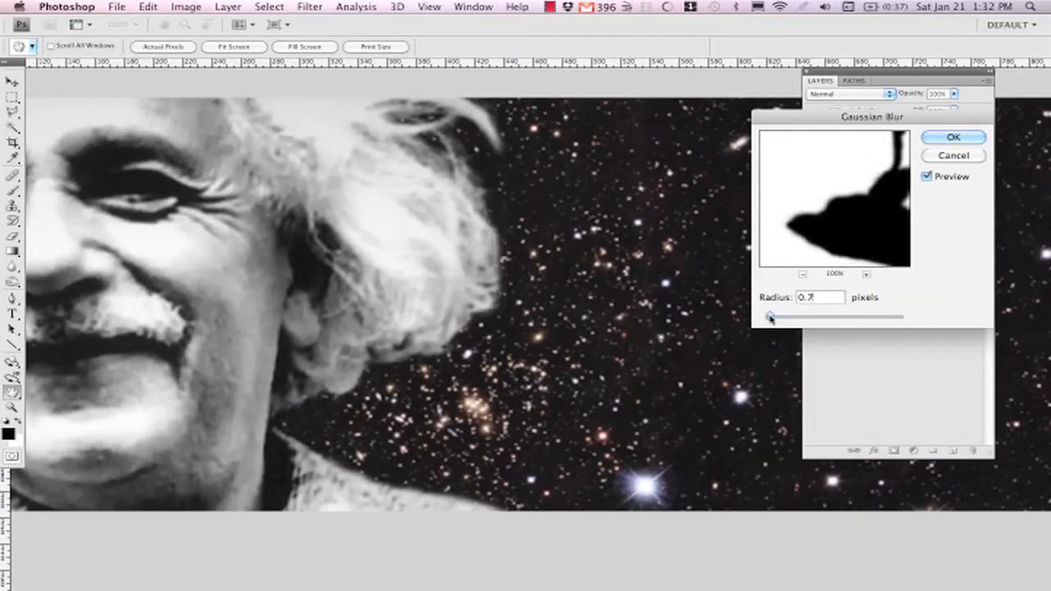
left_click_drag(770, 317, 781, 317)
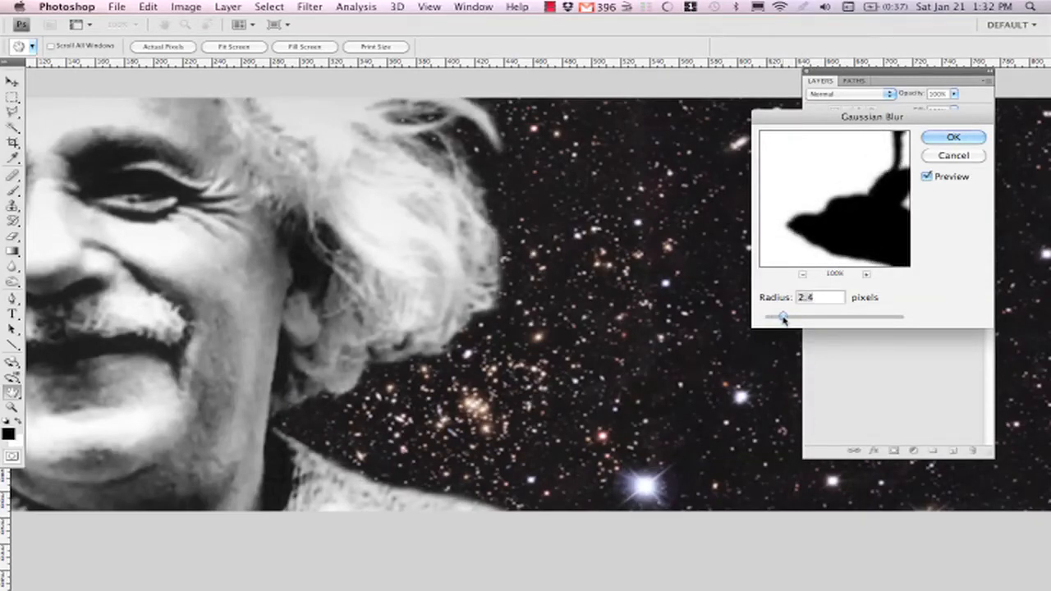
left_click_drag(785, 317, 778, 317)
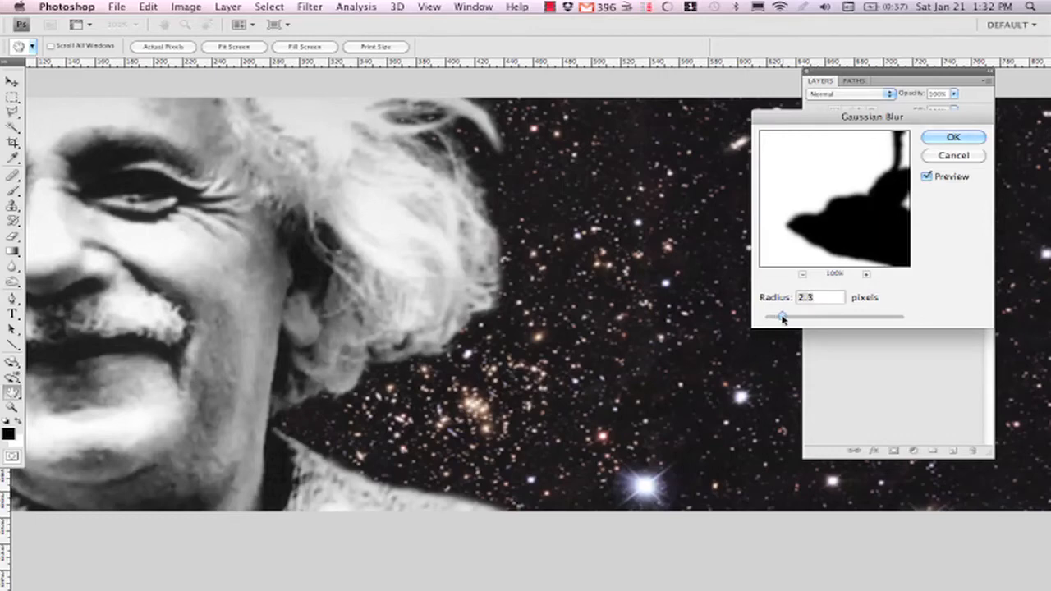
left_click_drag(781, 317, 787, 317)
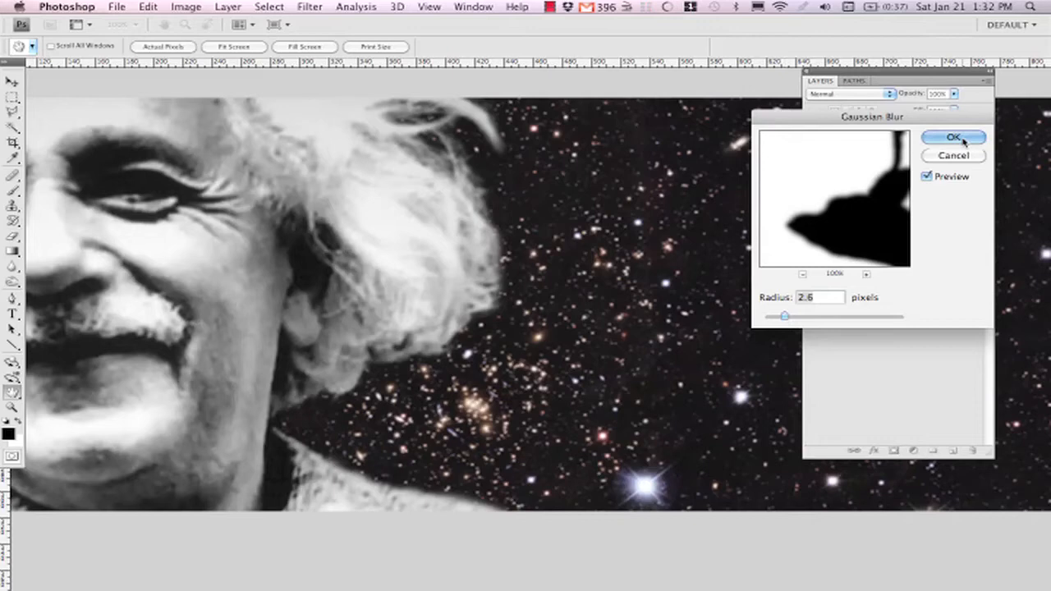
left_click(952, 138)
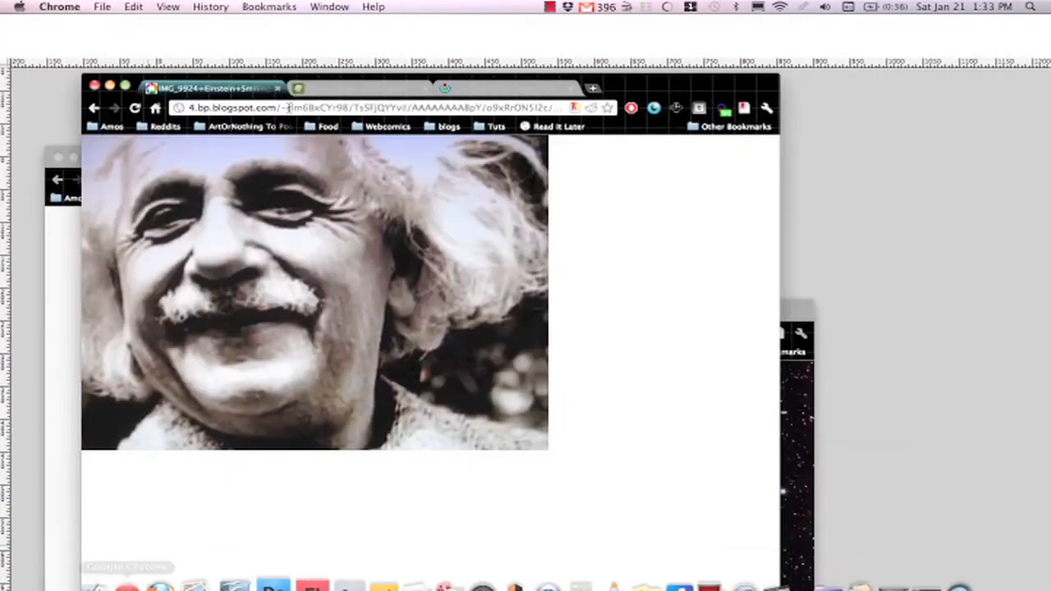
Go to the nebula image's web address in Chrome to copy it into Photoshop
left_click(375, 89)
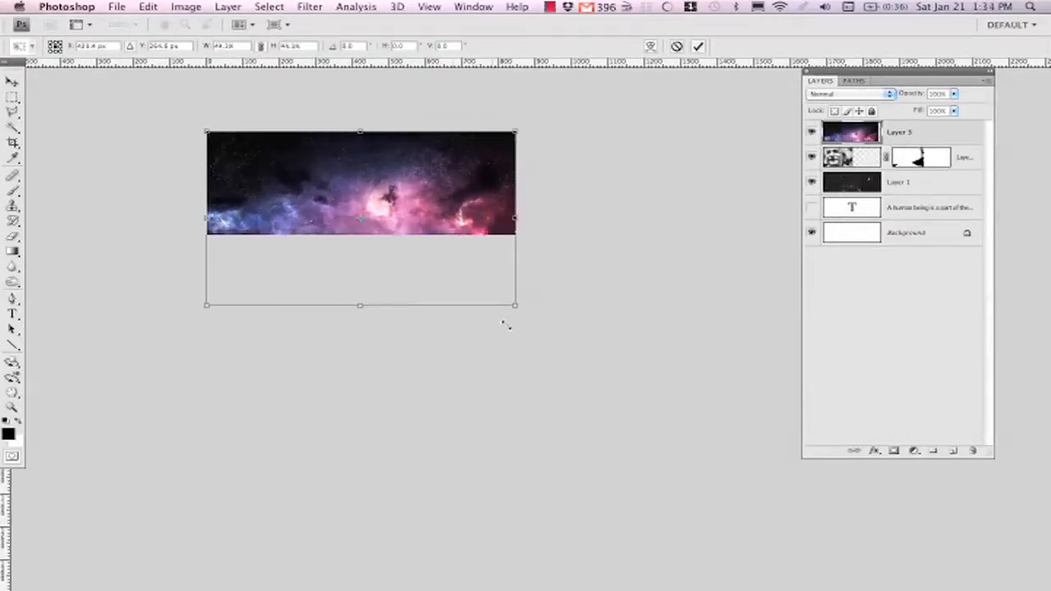
Scale up and rotate the nebula layer so it covers the whole banner
left_click_drag(516, 304, 611, 358)
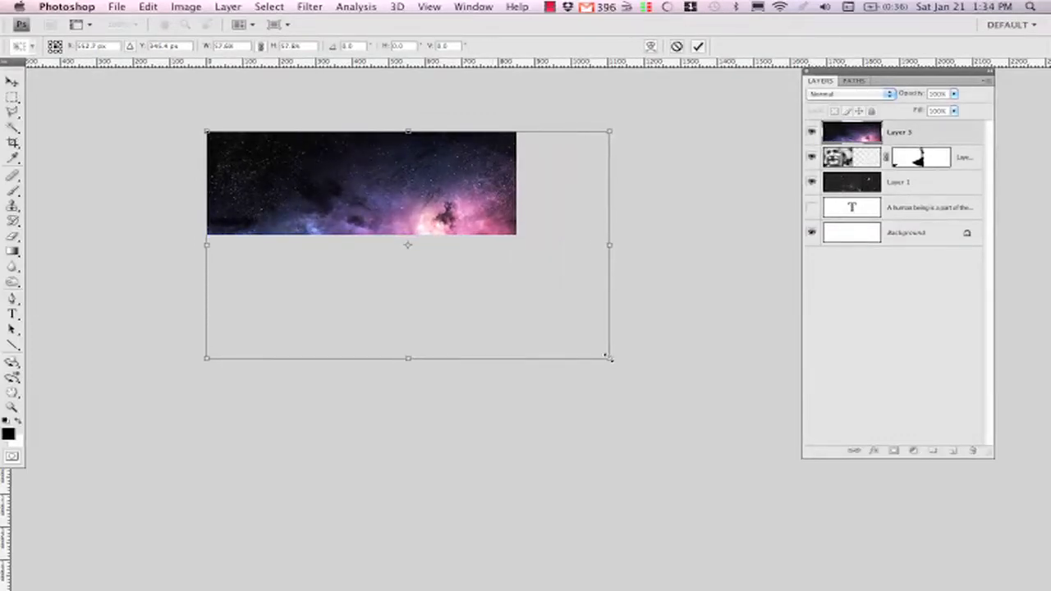
left_click_drag(609, 358, 614, 361)
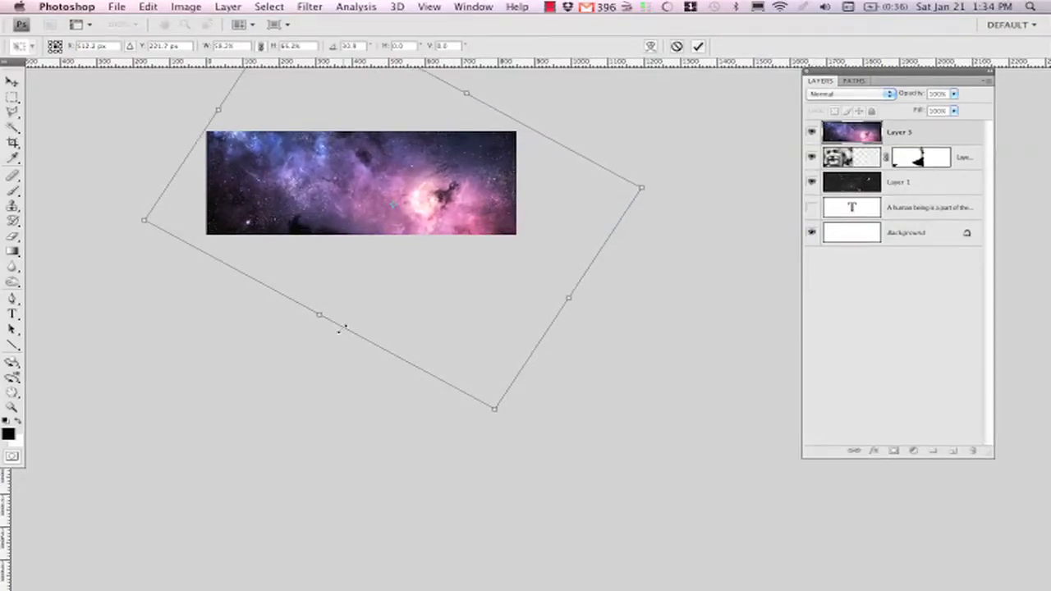
left_click_drag(319, 315, 304, 336)
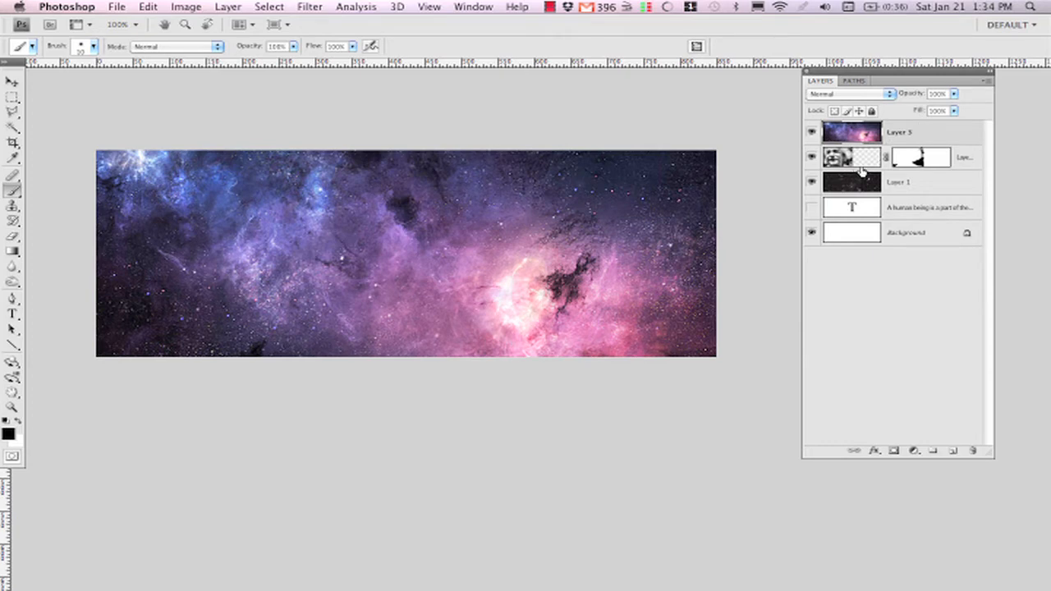
mouse_move(524, 261)
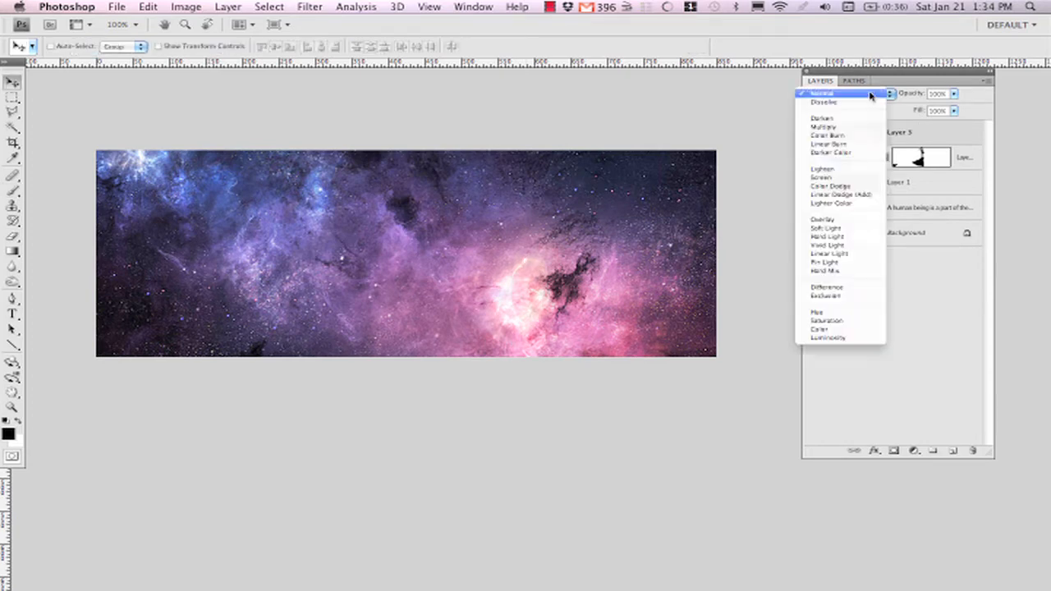
mouse_move(834, 177)
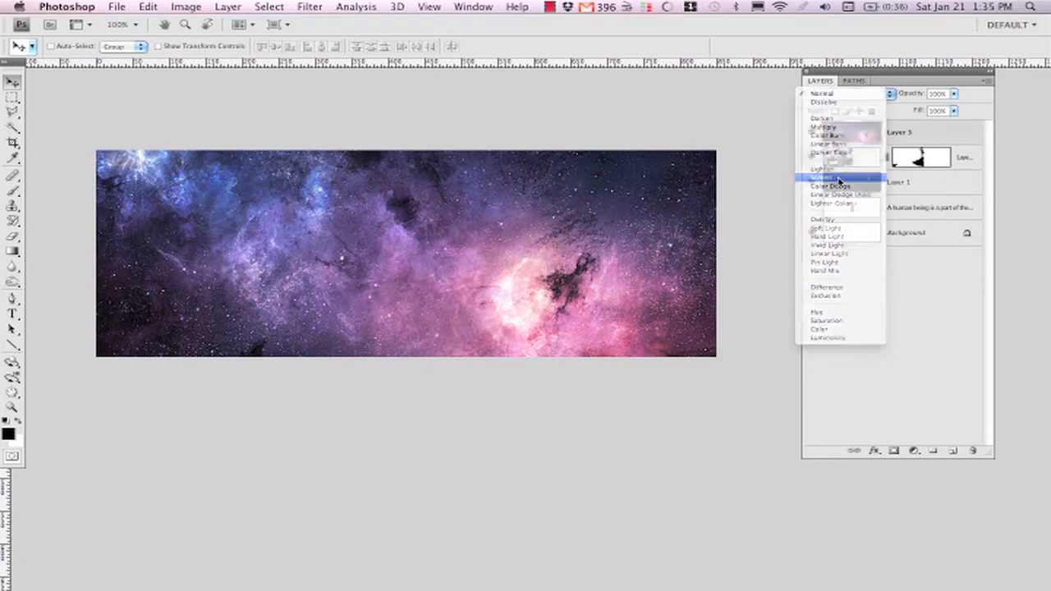
Set the nebula layer to Screen blend mode at about 60% opacity
left_click(824, 175)
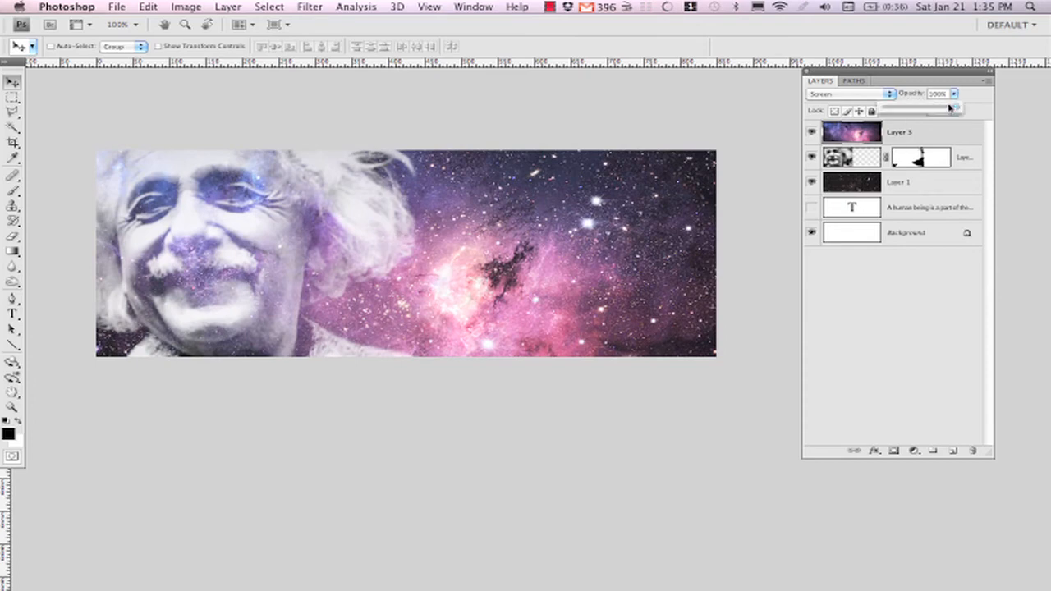
left_click_drag(949, 109, 906, 108)
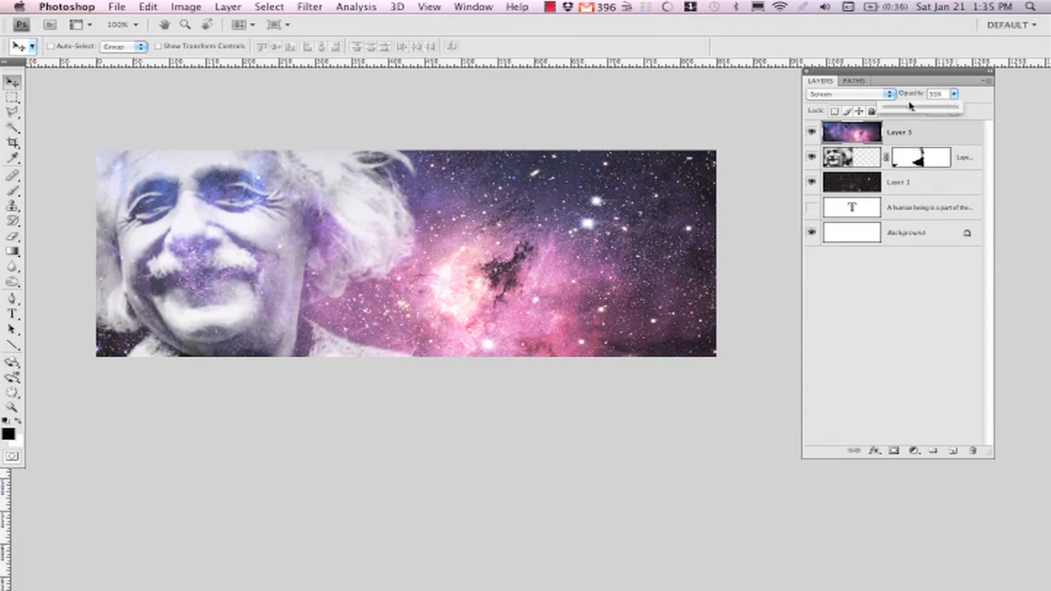
left_click_drag(916, 106, 936, 106)
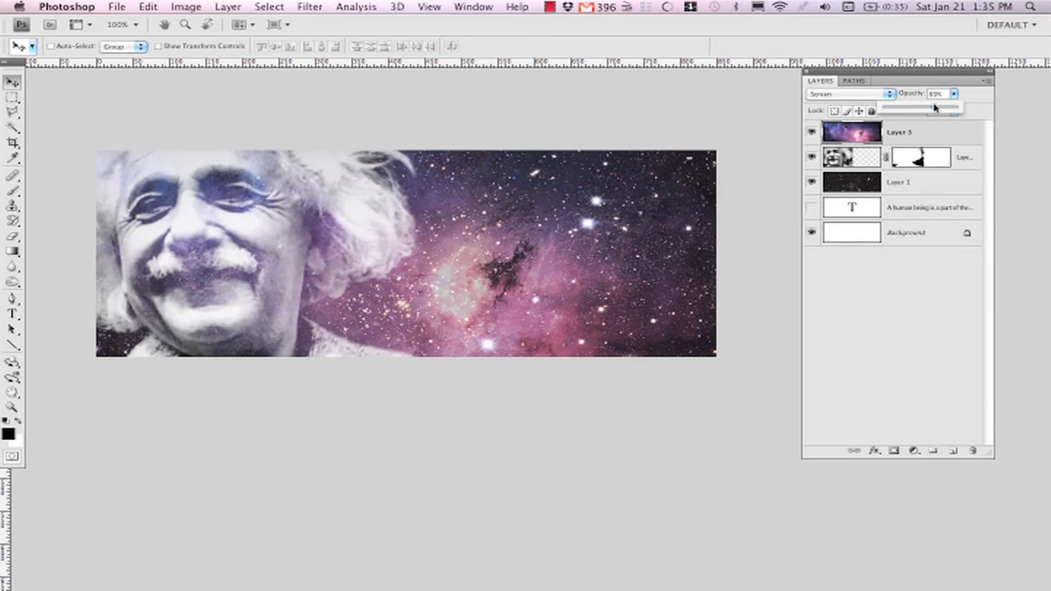
left_click(10, 176)
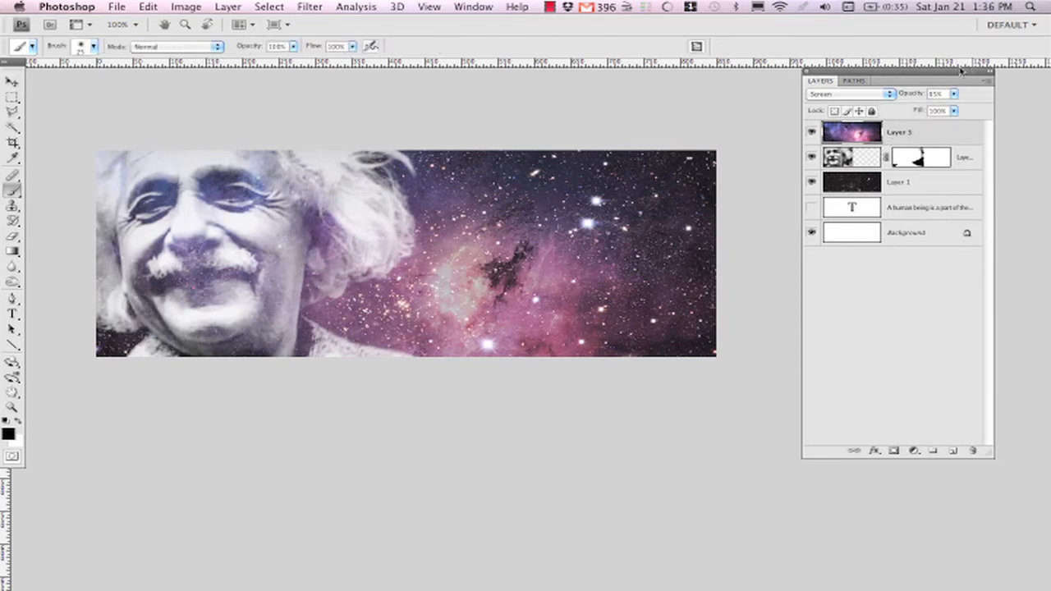
left_click_drag(944, 109, 937, 109)
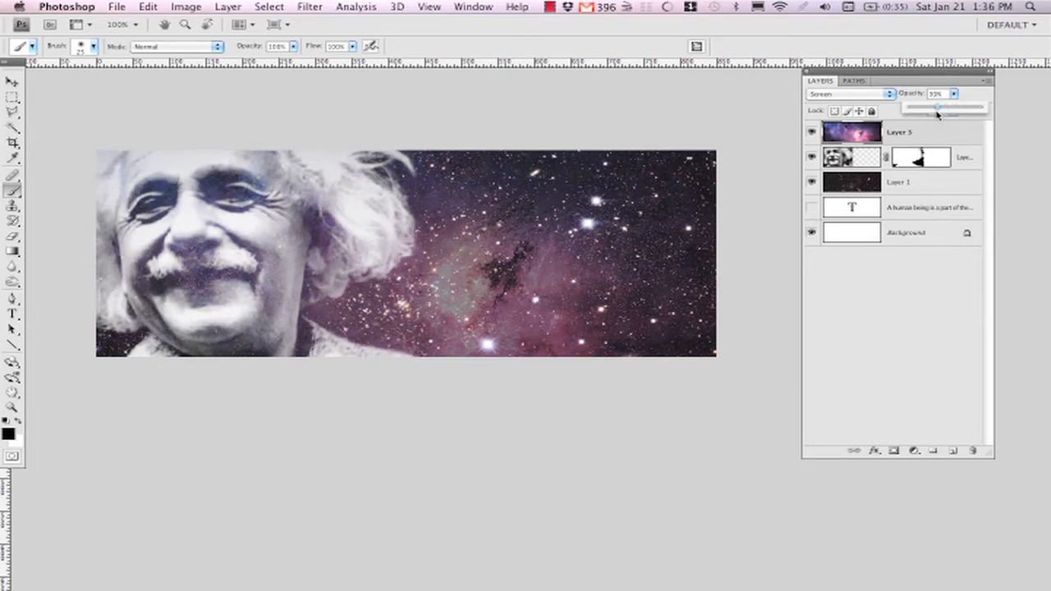
left_click_drag(935, 108, 949, 108)
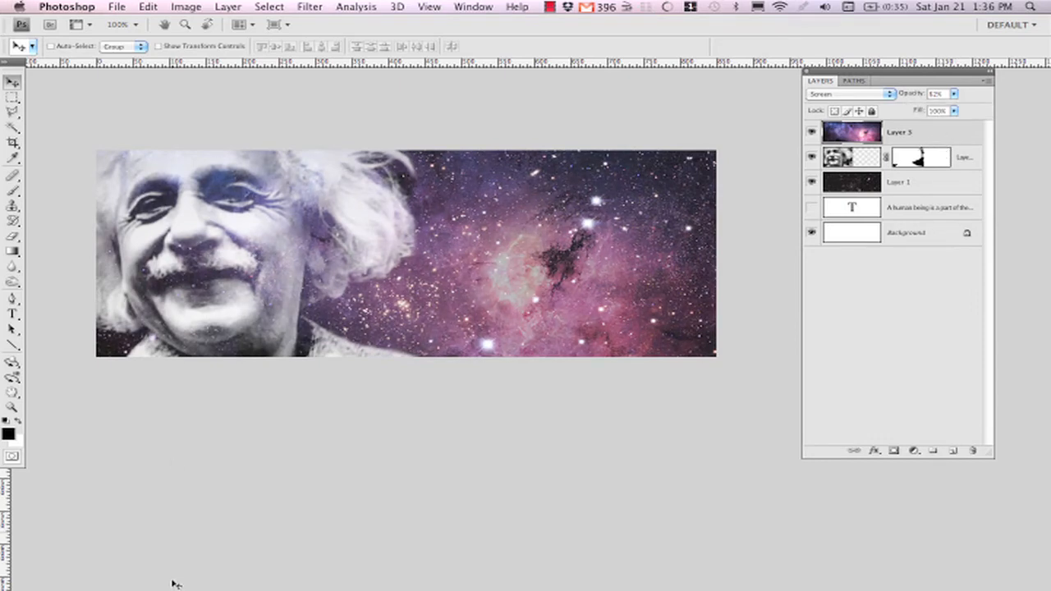
mouse_move(277, 573)
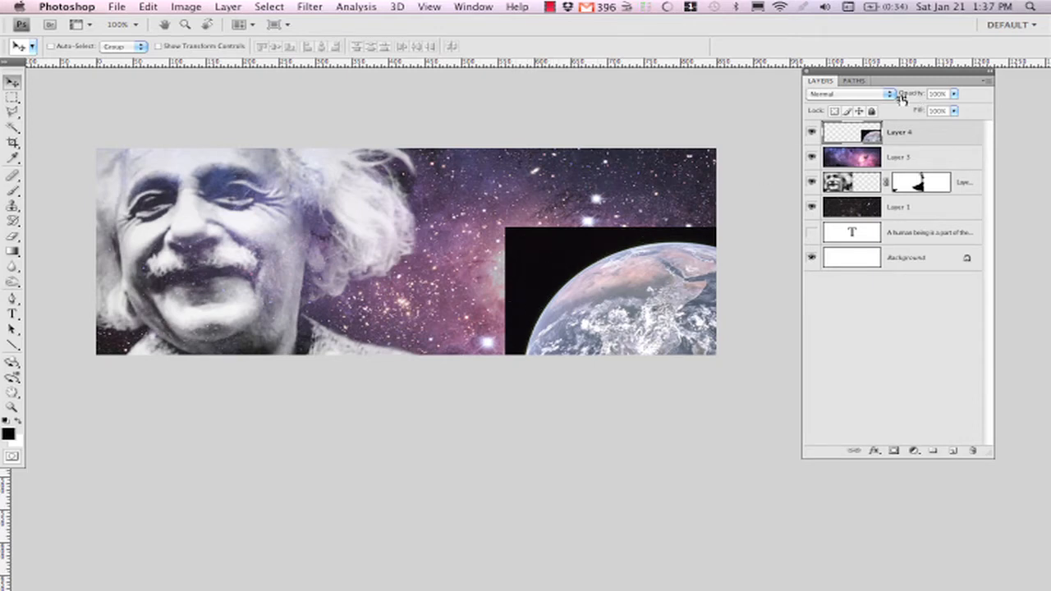
Set the pasted Earth layer's blend mode to Screen over the nebula
left_click(883, 93)
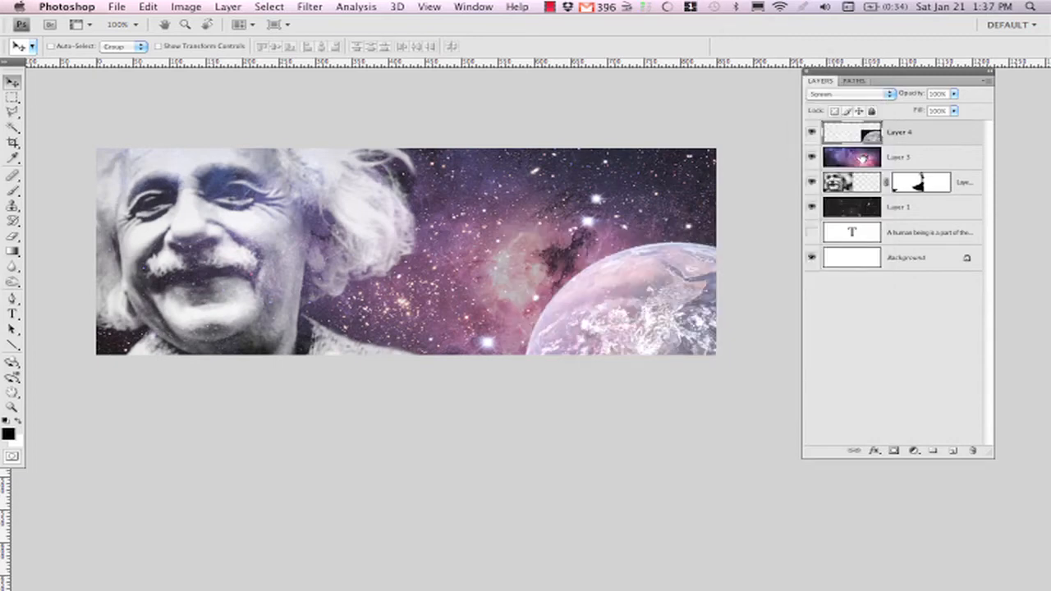
mouse_move(574, 296)
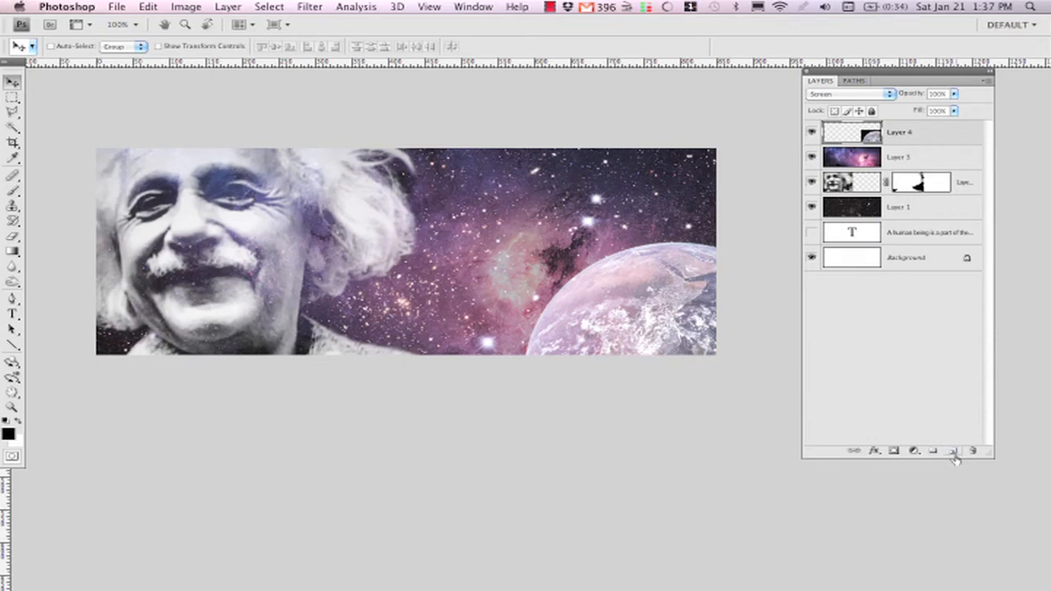
Add a new layer under the Earth and paint it dark so the globe looks solid
left_click(952, 450)
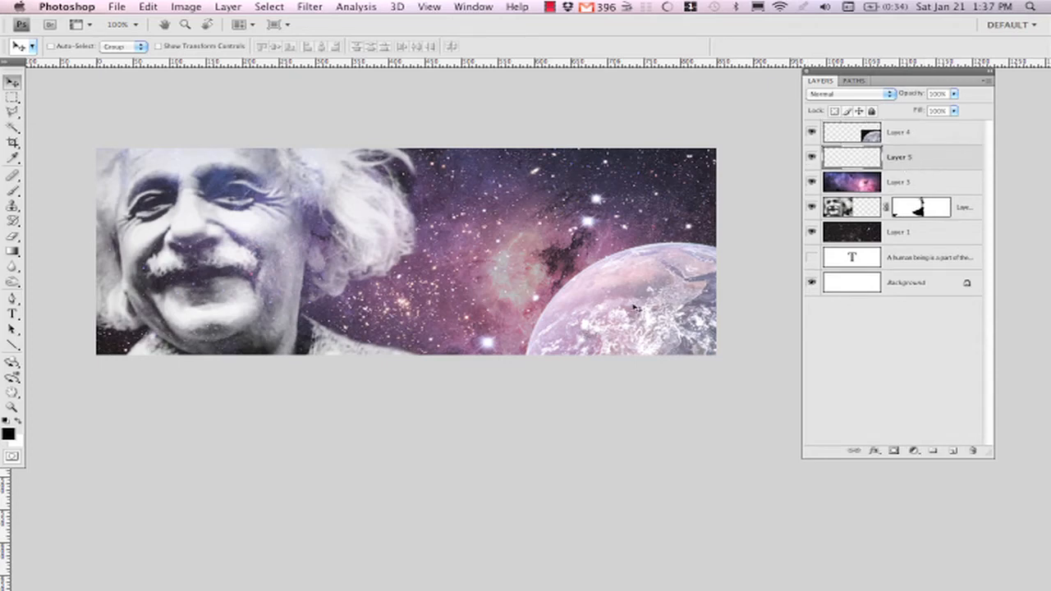
left_click(10, 189)
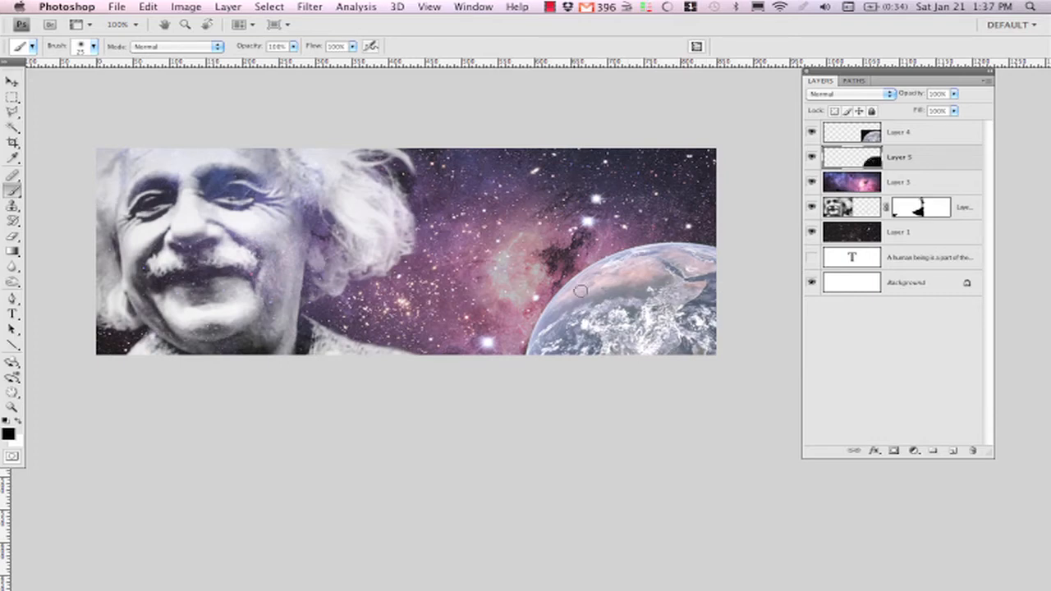
mouse_move(653, 256)
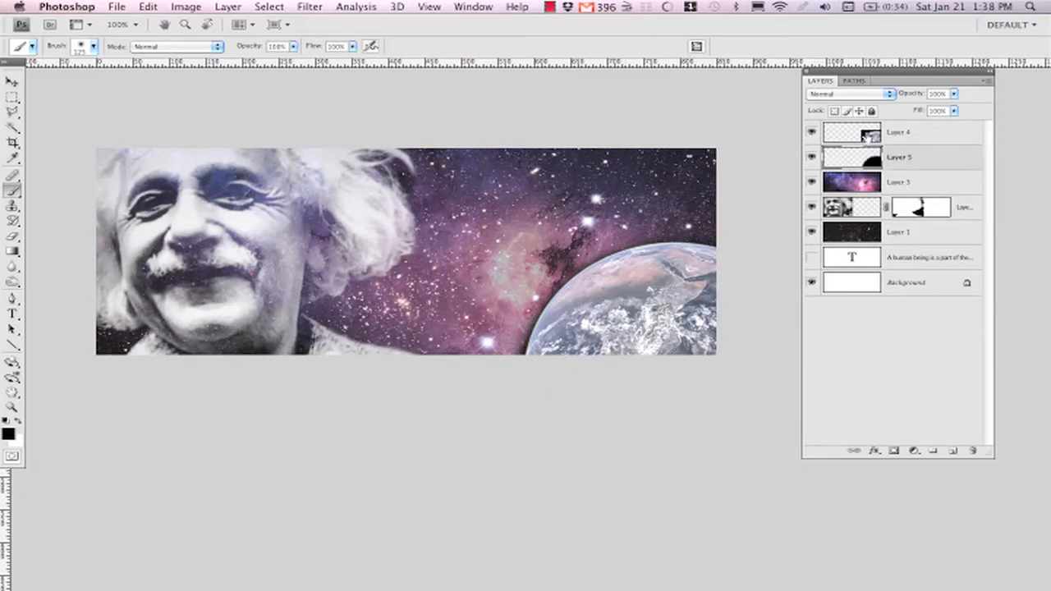
left_click(852, 92)
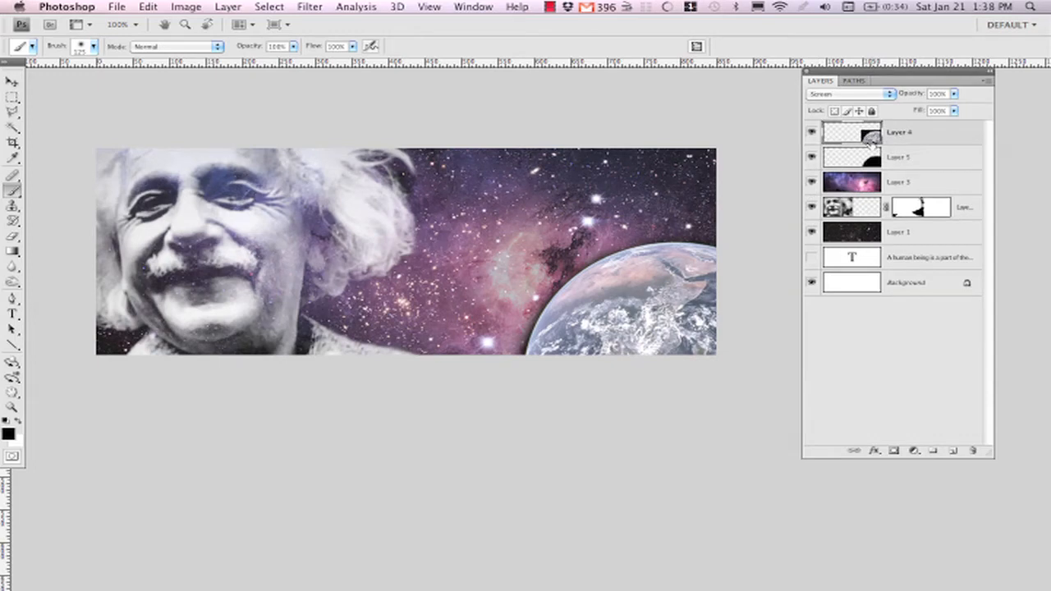
mouse_move(847, 158)
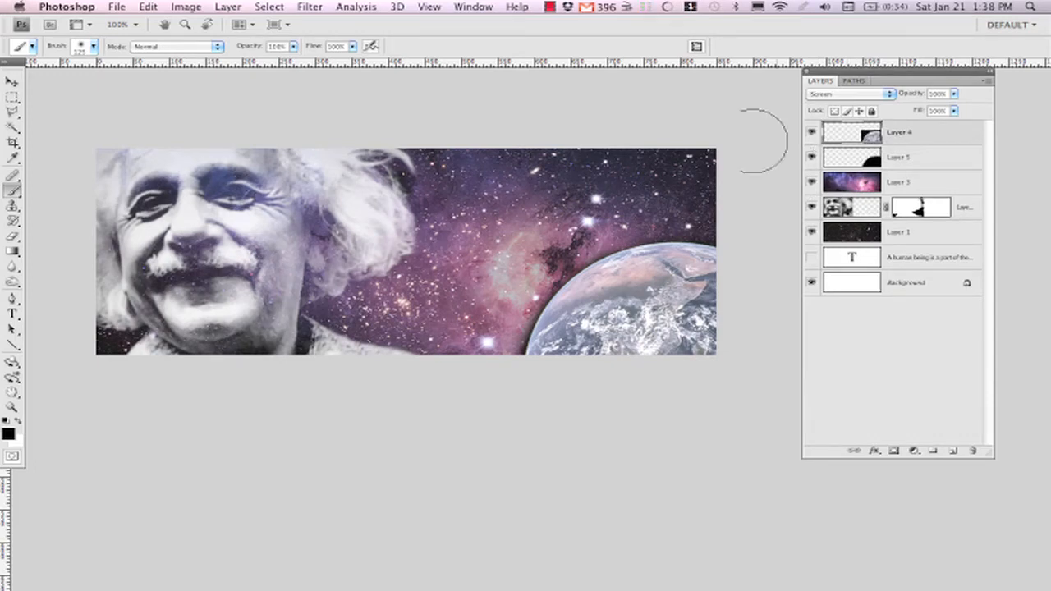
In Curves, pull down the RGB shadows to darken the image
left_click(184, 6)
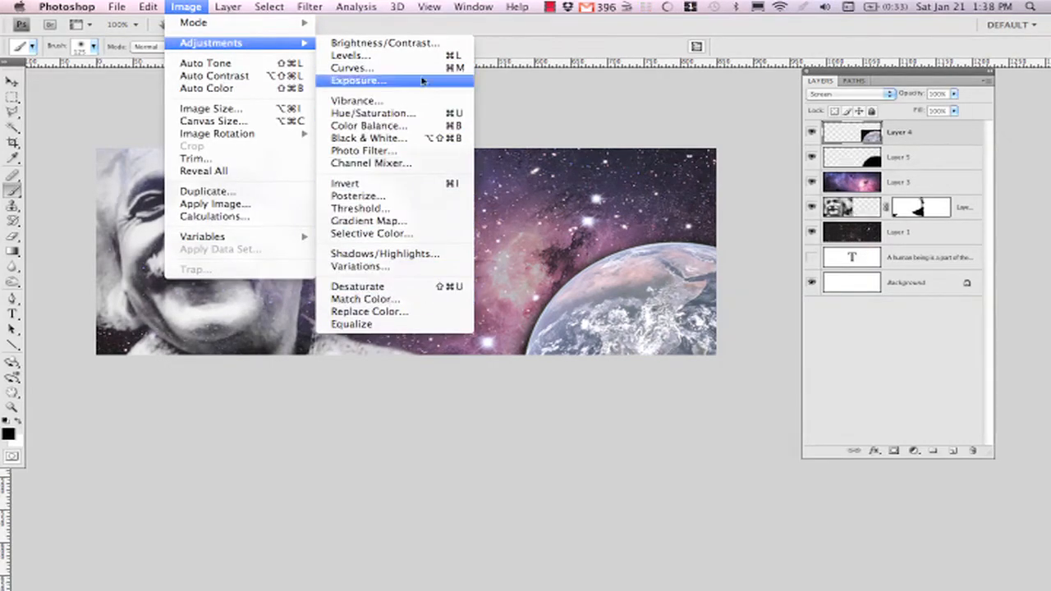
mouse_move(351, 69)
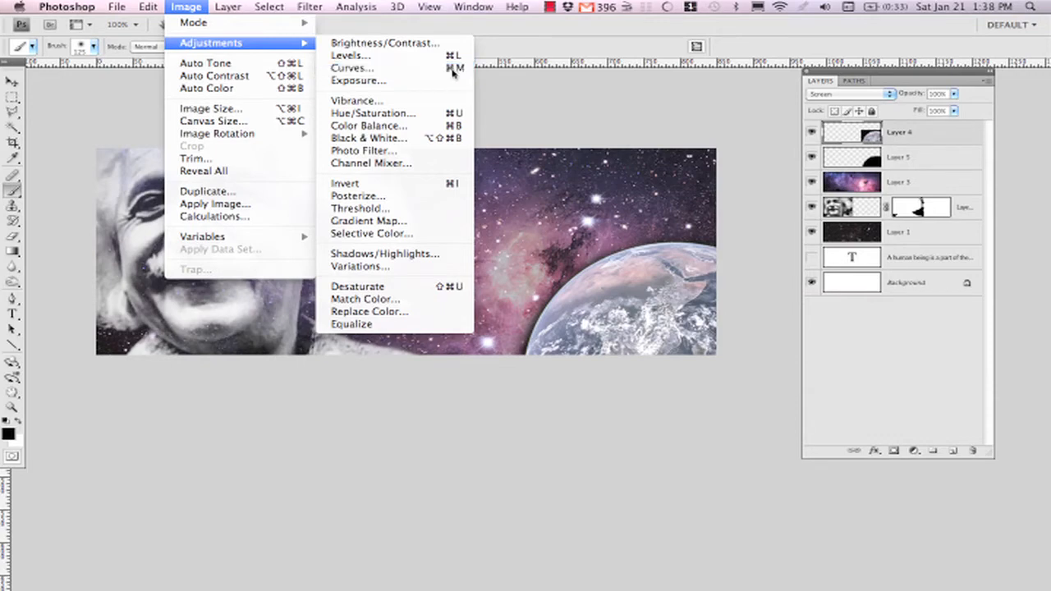
left_click(348, 67)
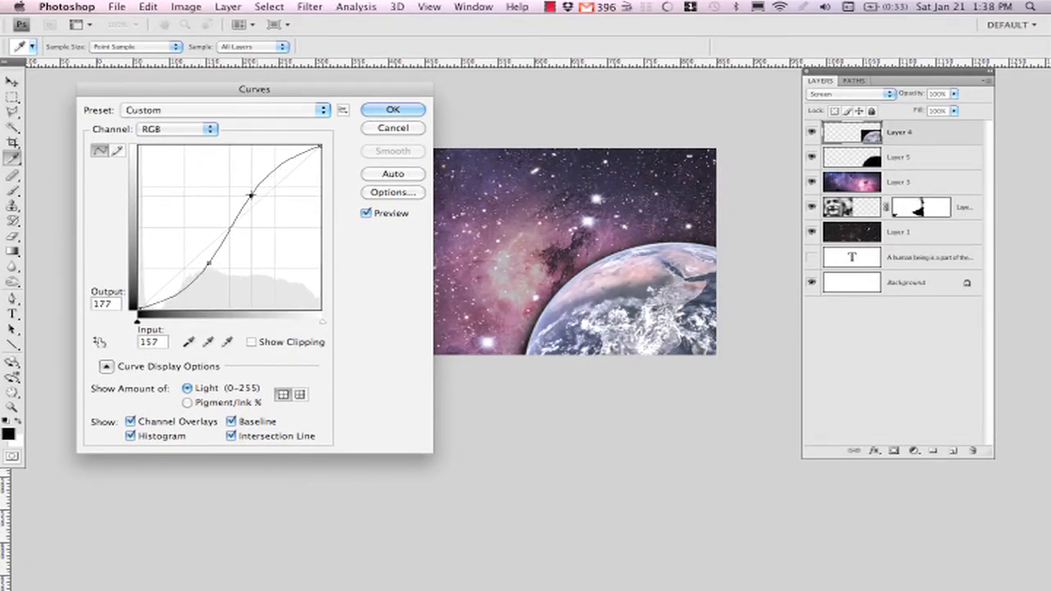
left_click_drag(252, 195, 253, 200)
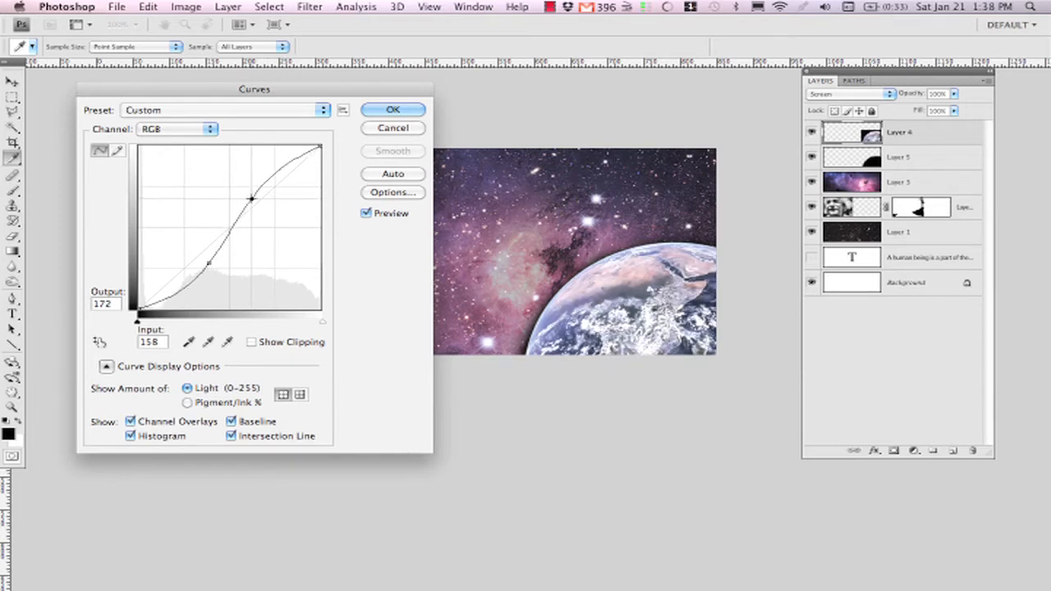
left_click_drag(254, 88, 207, 115)
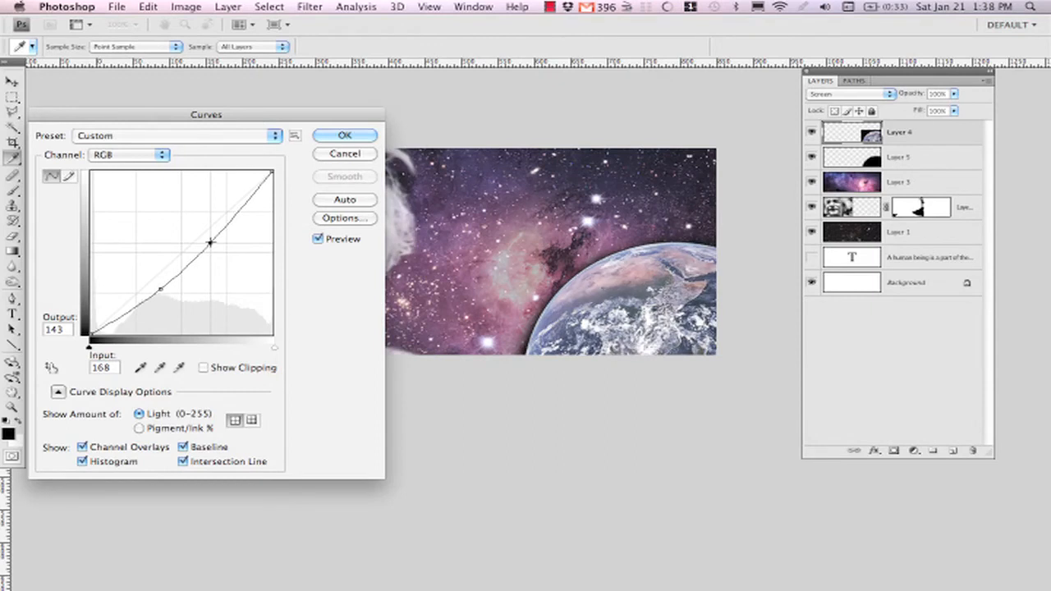
left_click_drag(210, 243, 202, 233)
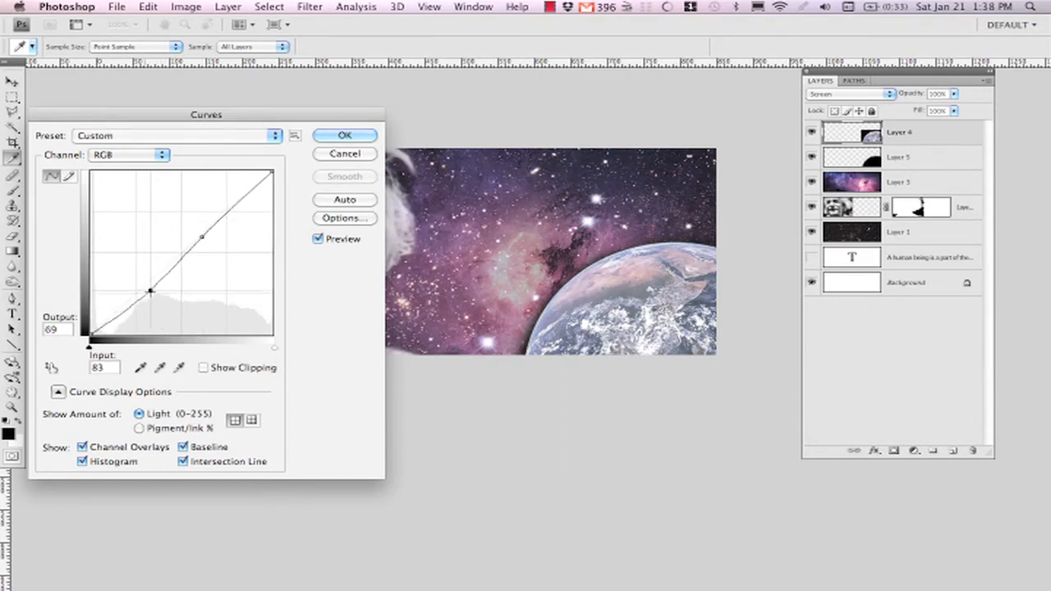
left_click_drag(154, 292, 144, 306)
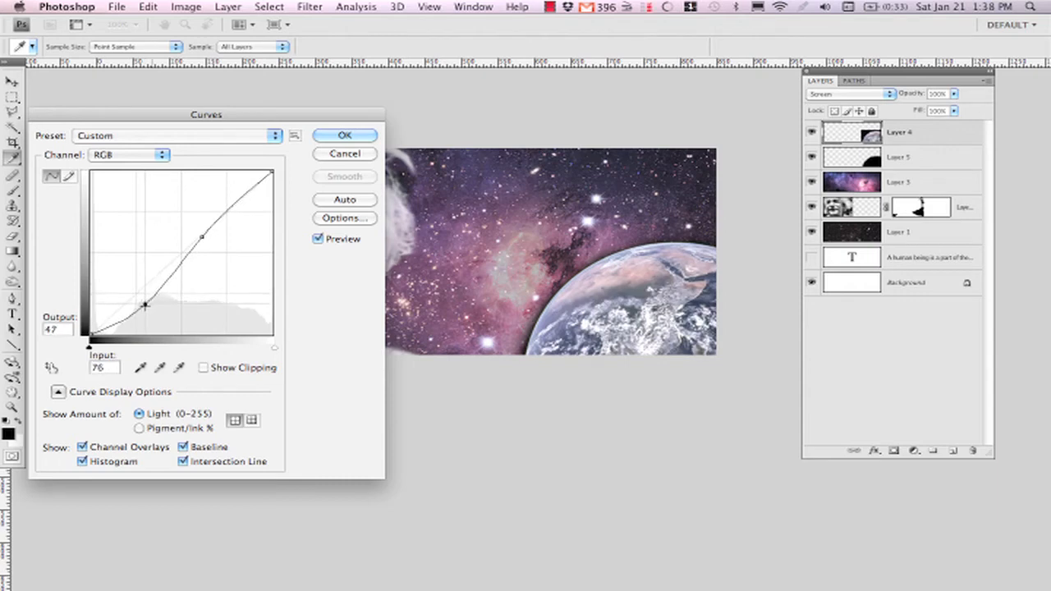
left_click_drag(144, 305, 137, 309)
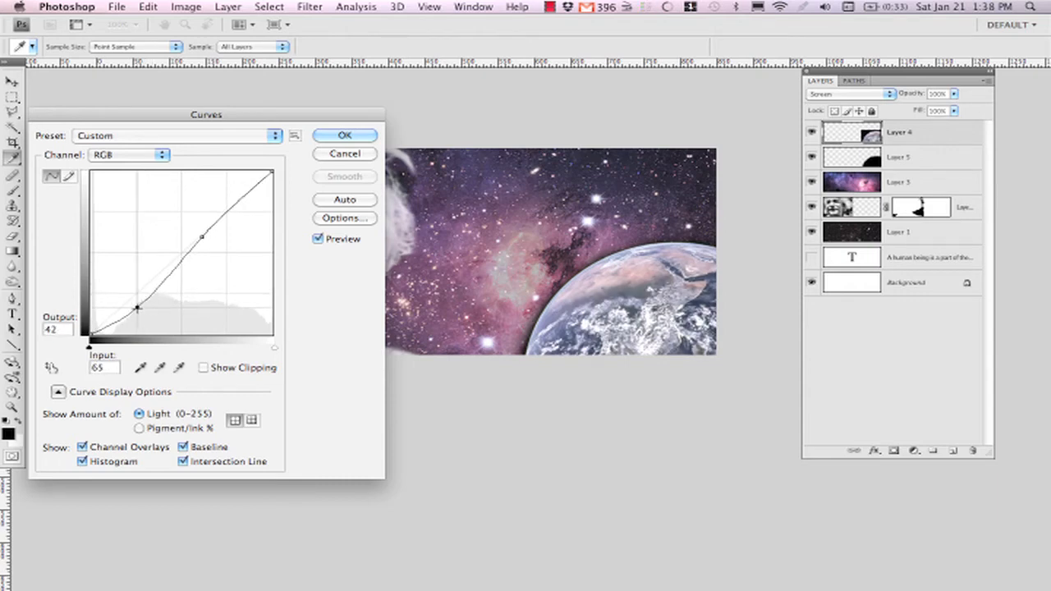
left_click_drag(138, 308, 145, 314)
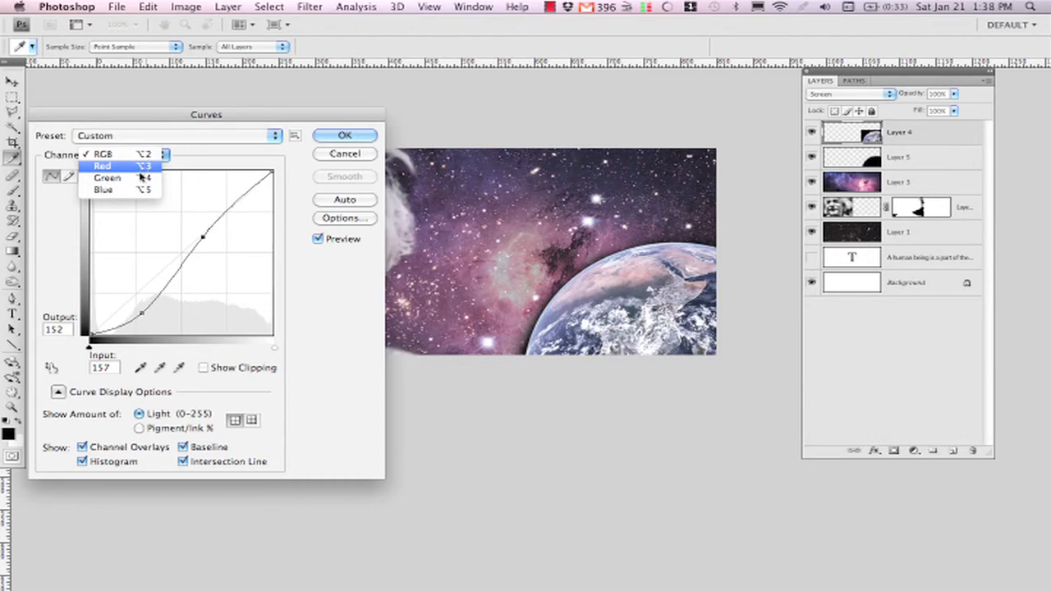
Reduce blue highlights on the Blue channel, apply Curves, and reveal the quote text layer
left_click(103, 190)
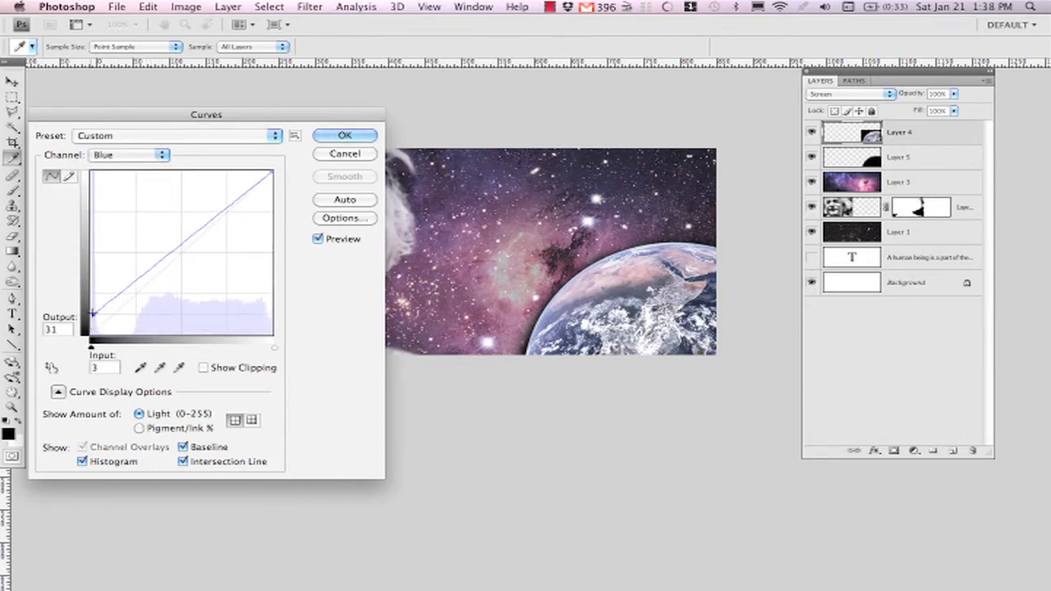
left_click_drag(97, 310, 89, 332)
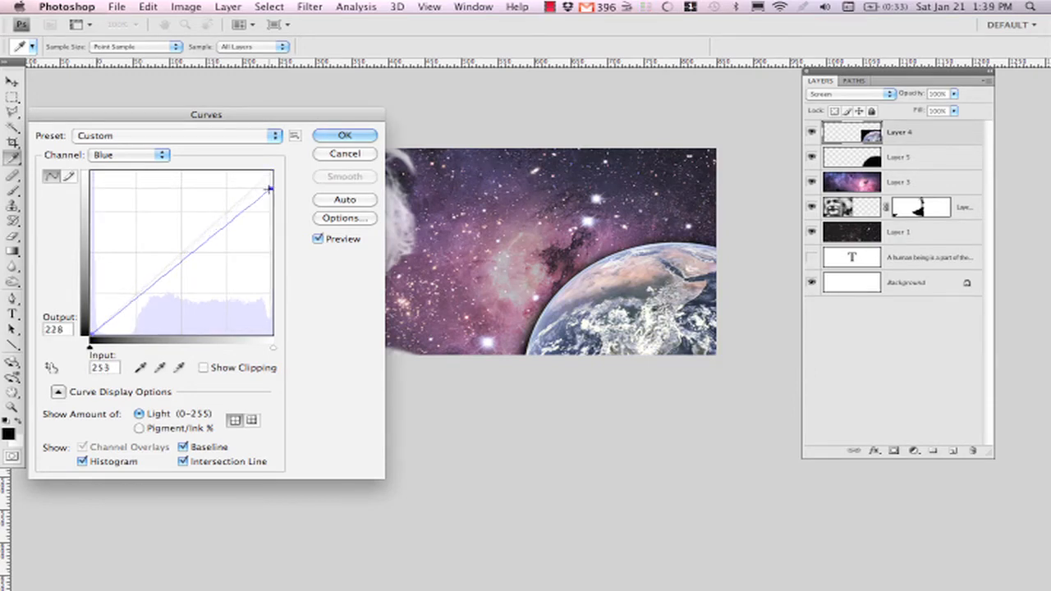
left_click_drag(269, 187, 270, 187)
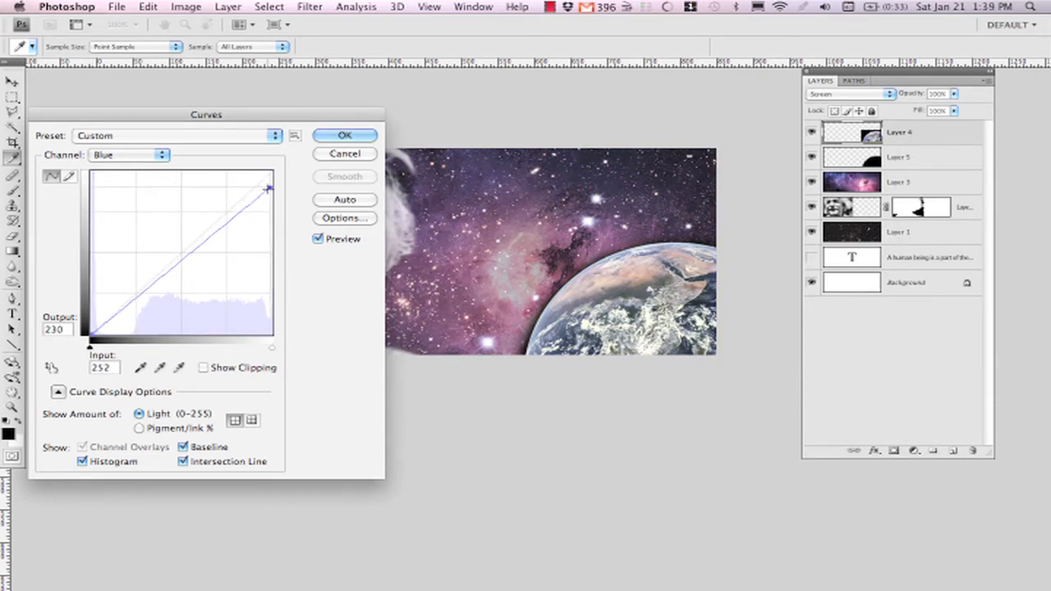
left_click(345, 134)
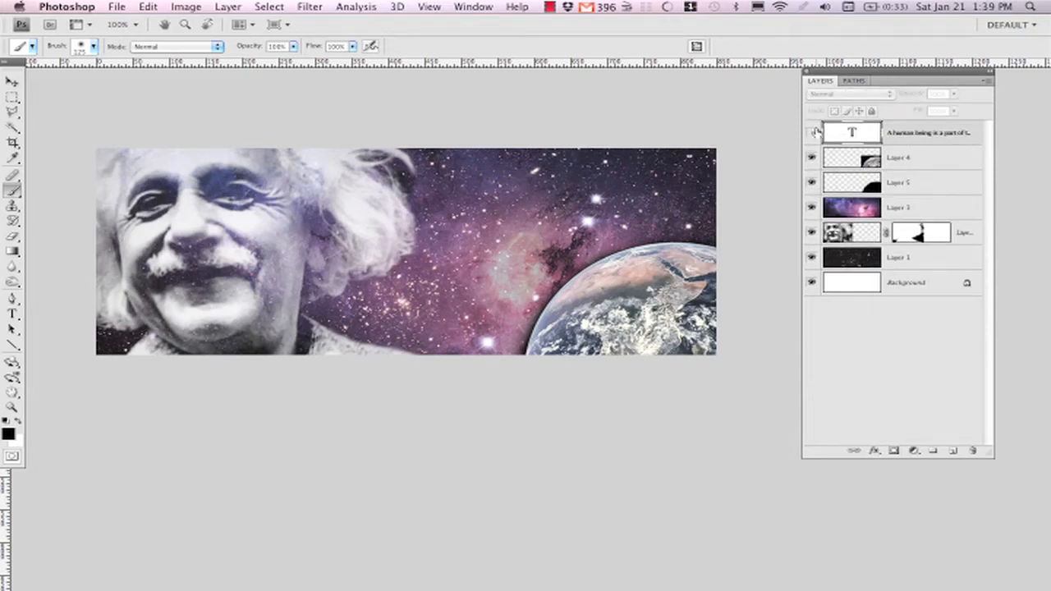
left_click(811, 131)
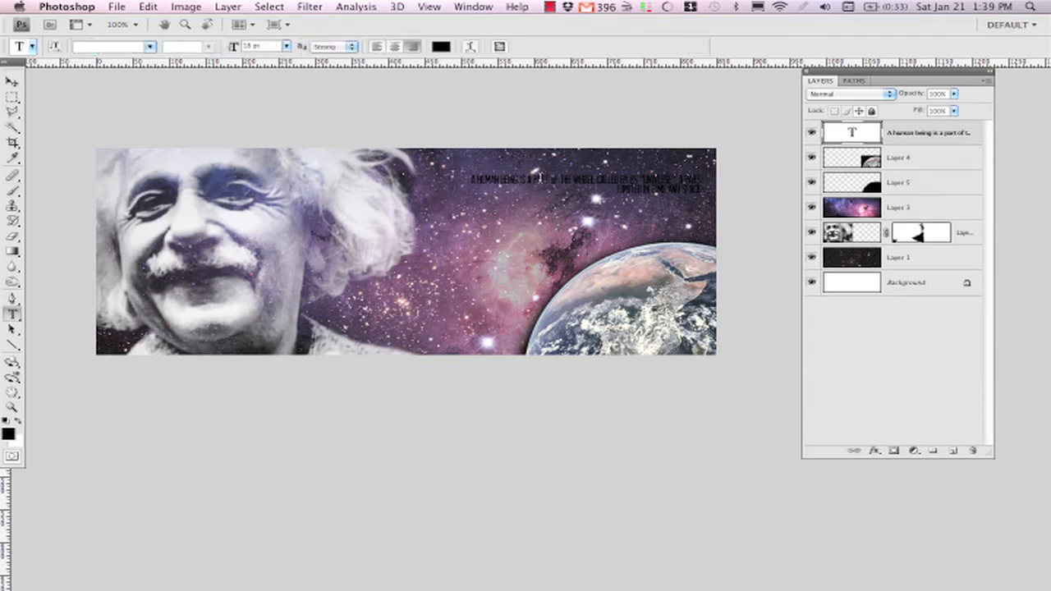
mouse_move(23, 315)
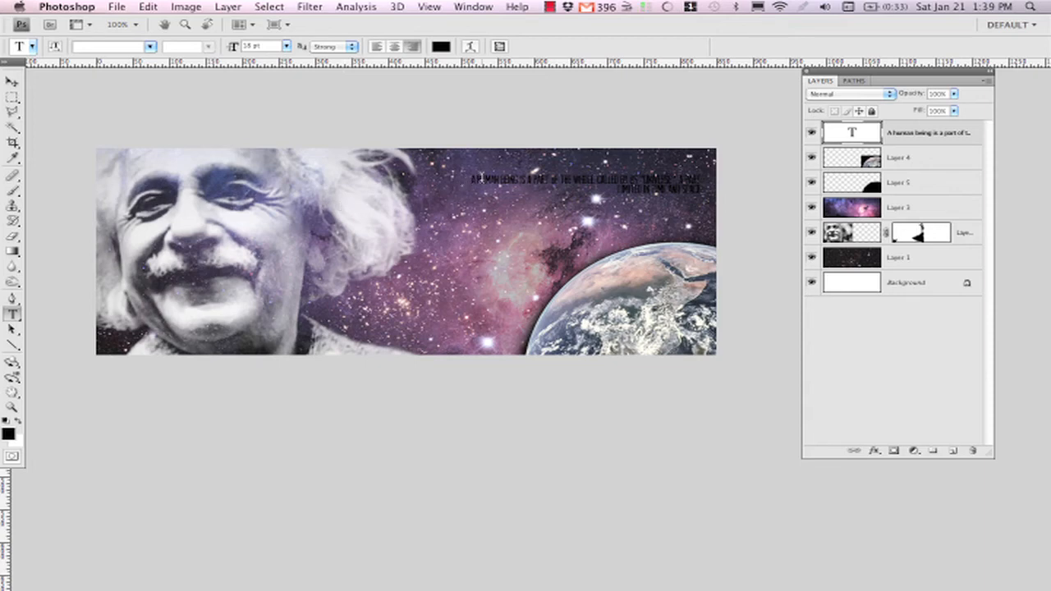
Select the quote text on the canvas for editing with the Type tool
left_click(575, 184)
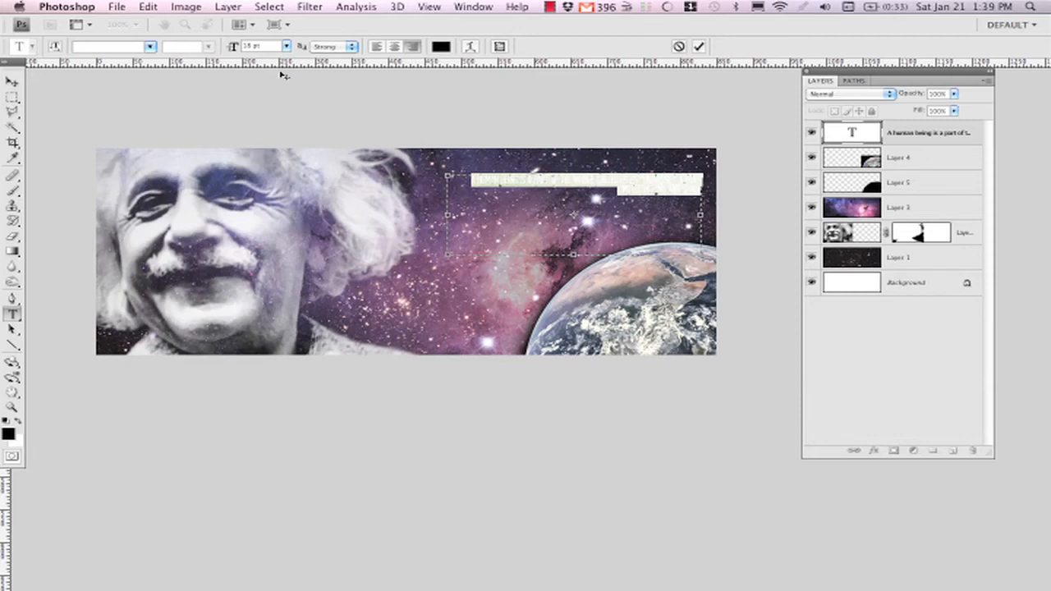
Recolour the quote text white and choose a much larger font size
left_click(439, 46)
type("ffffff")
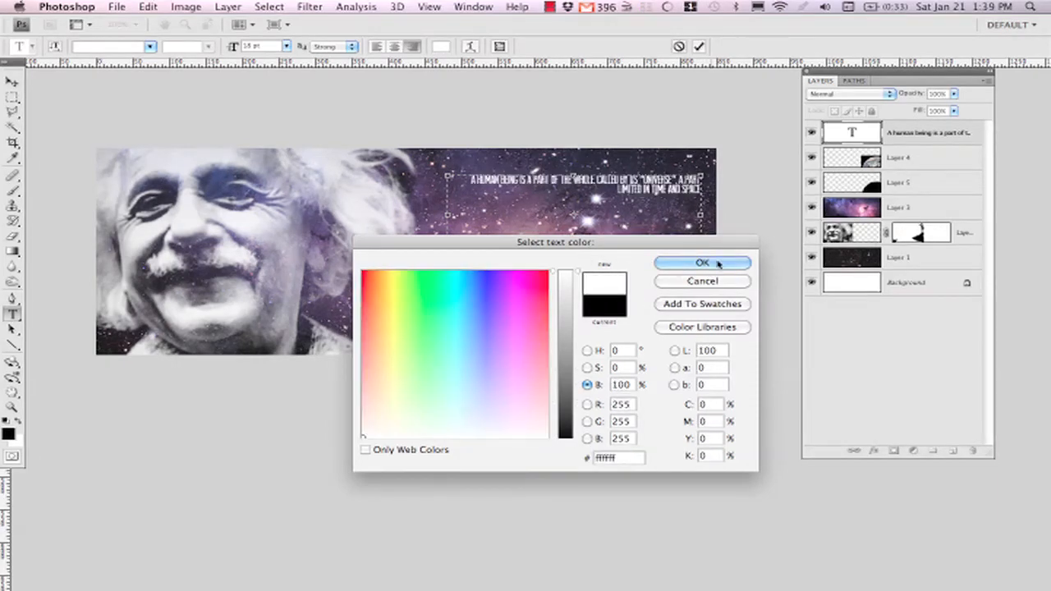
left_click(702, 263)
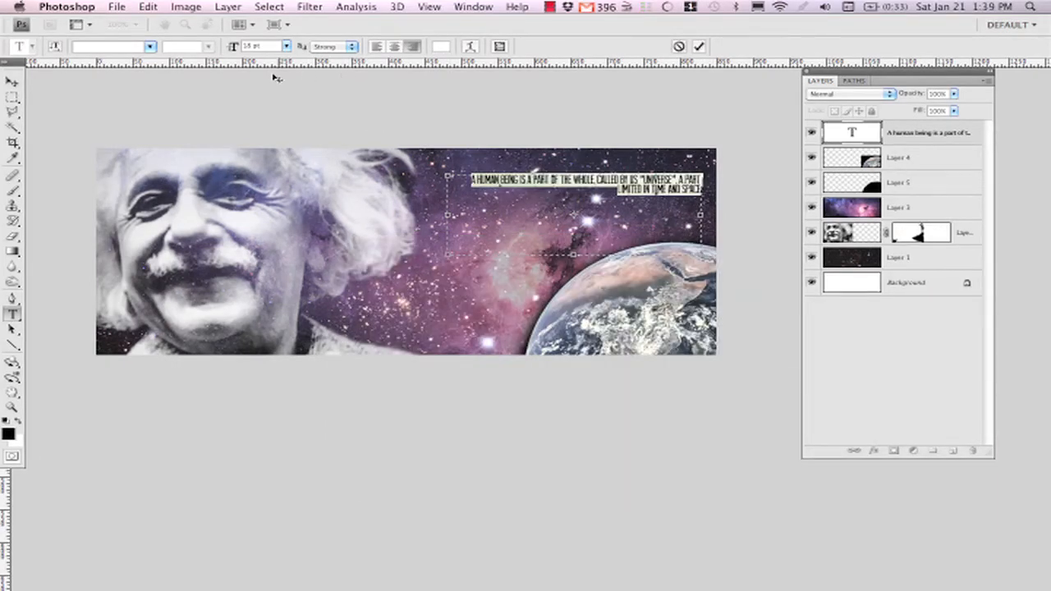
left_click(286, 46)
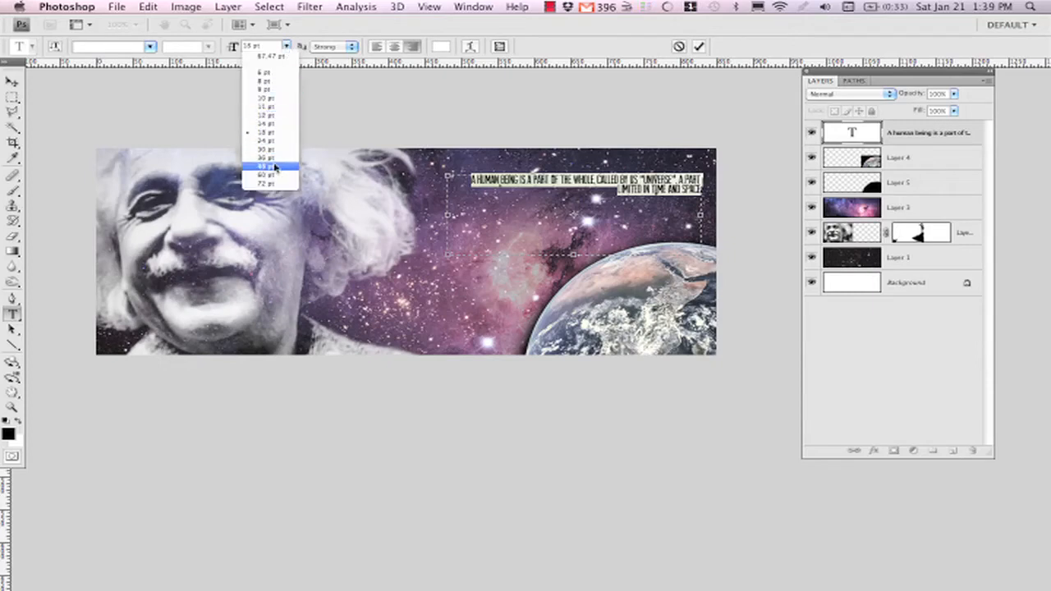
left_click(266, 166)
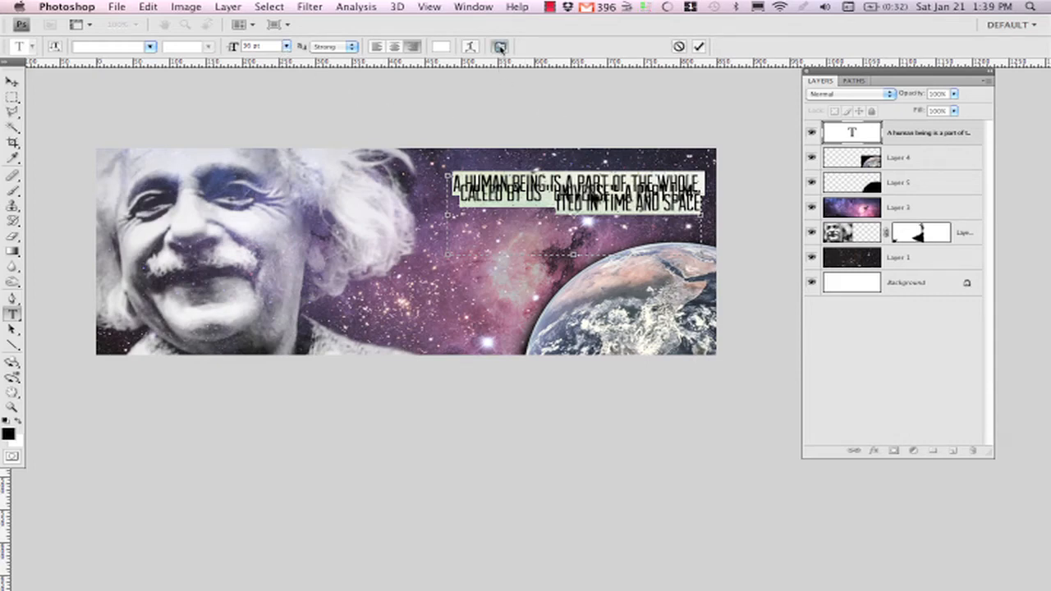
In the Character panel, reset tracking to 0 and set a tighter leading for the quote
left_click(502, 46)
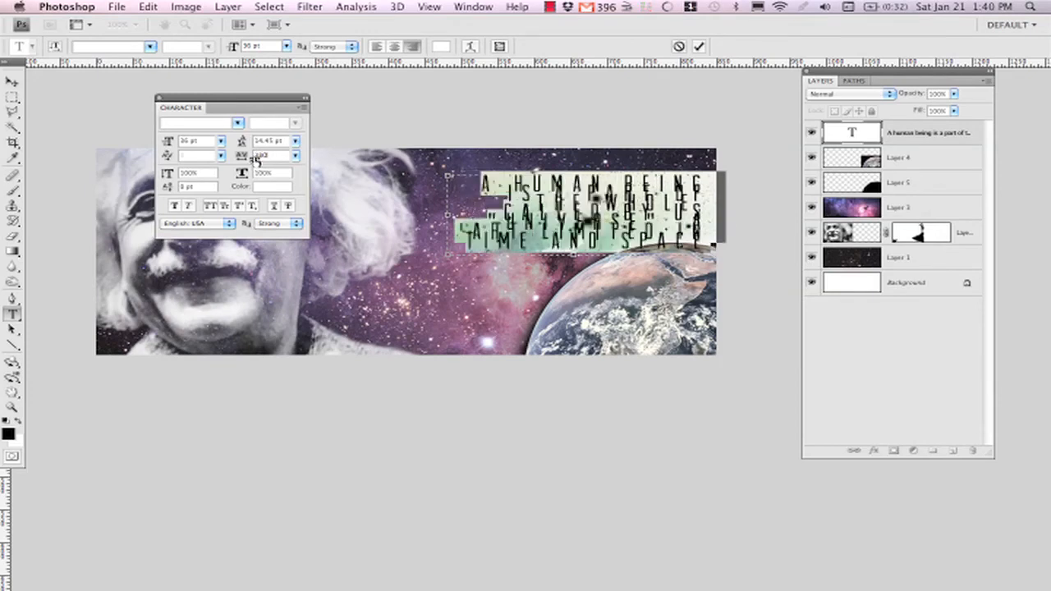
left_click(294, 156)
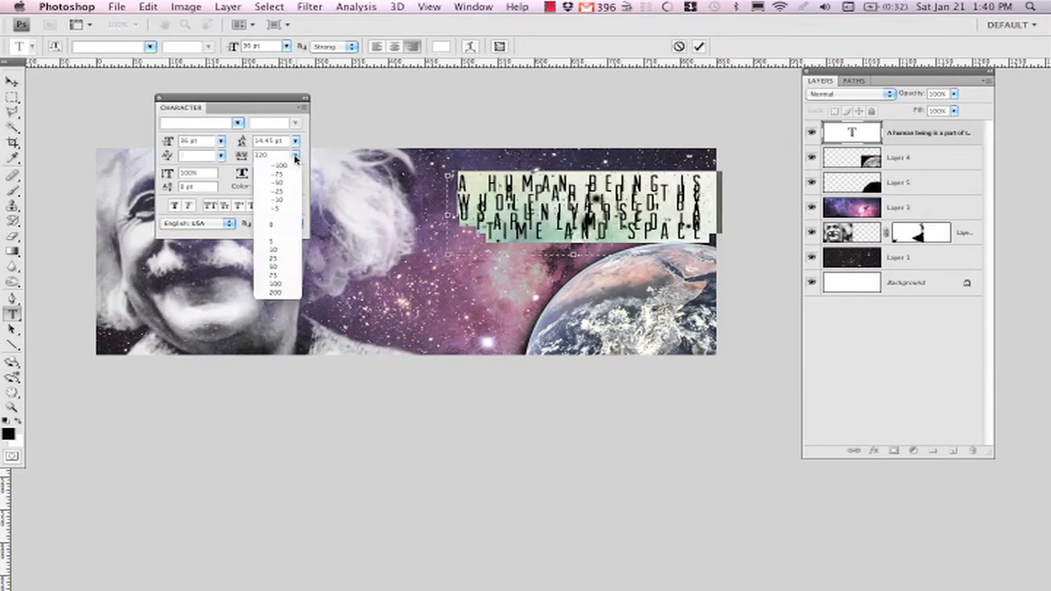
left_click(294, 154)
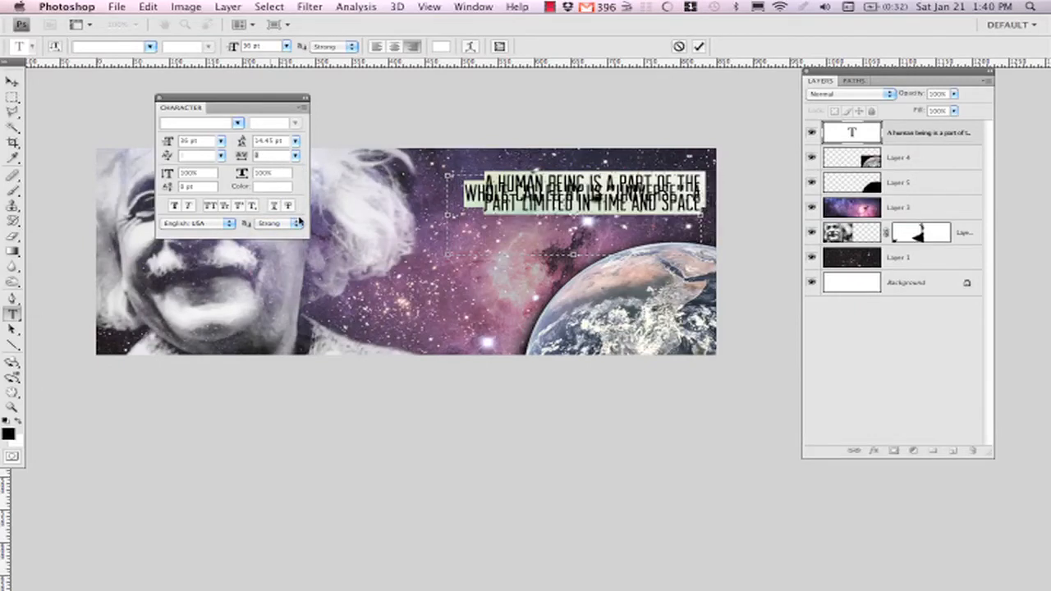
mouse_move(309, 148)
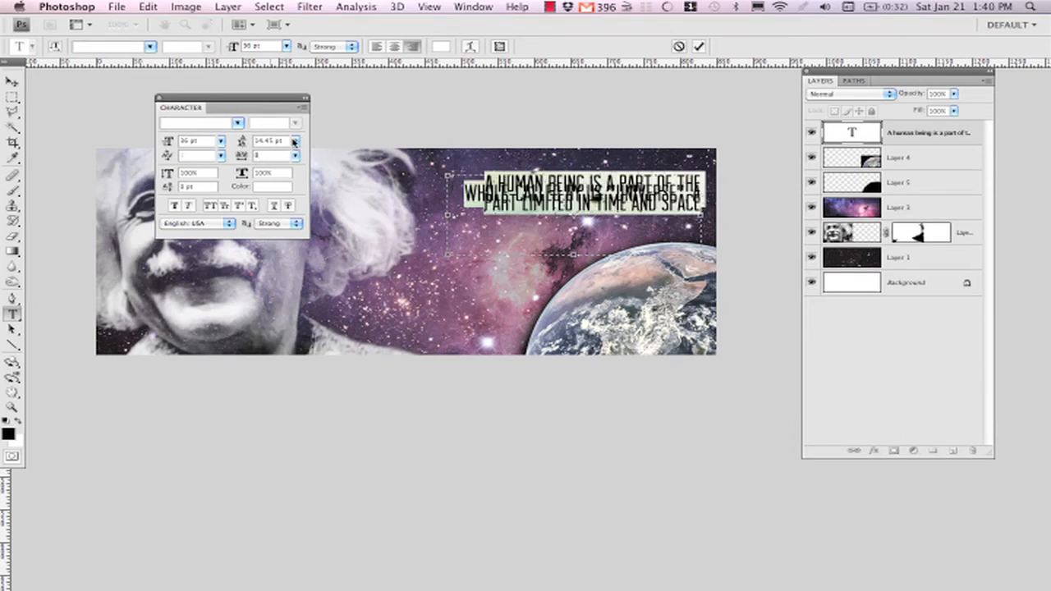
left_click(295, 141)
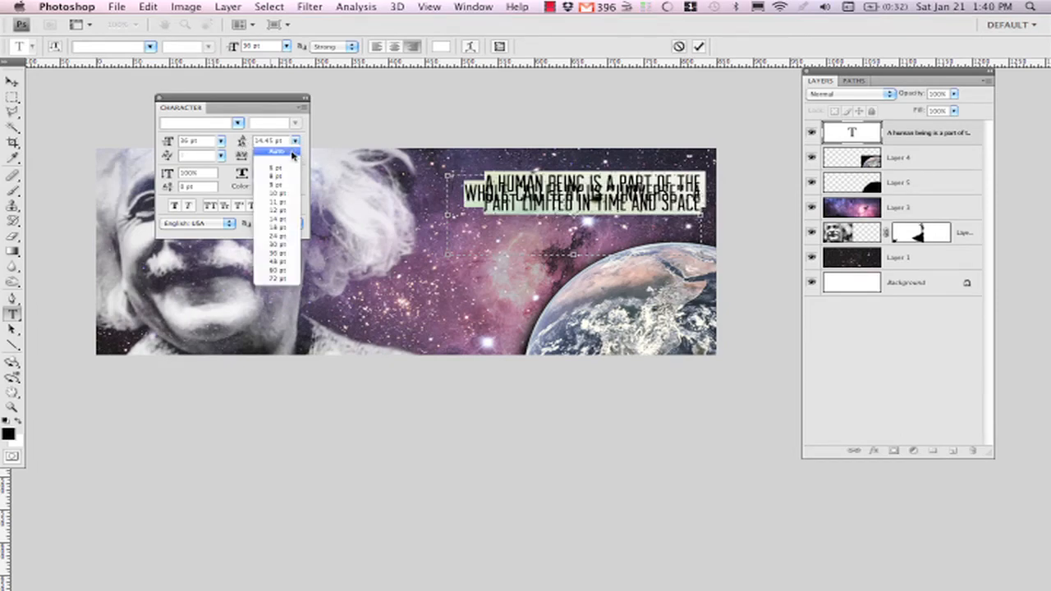
left_click(276, 151)
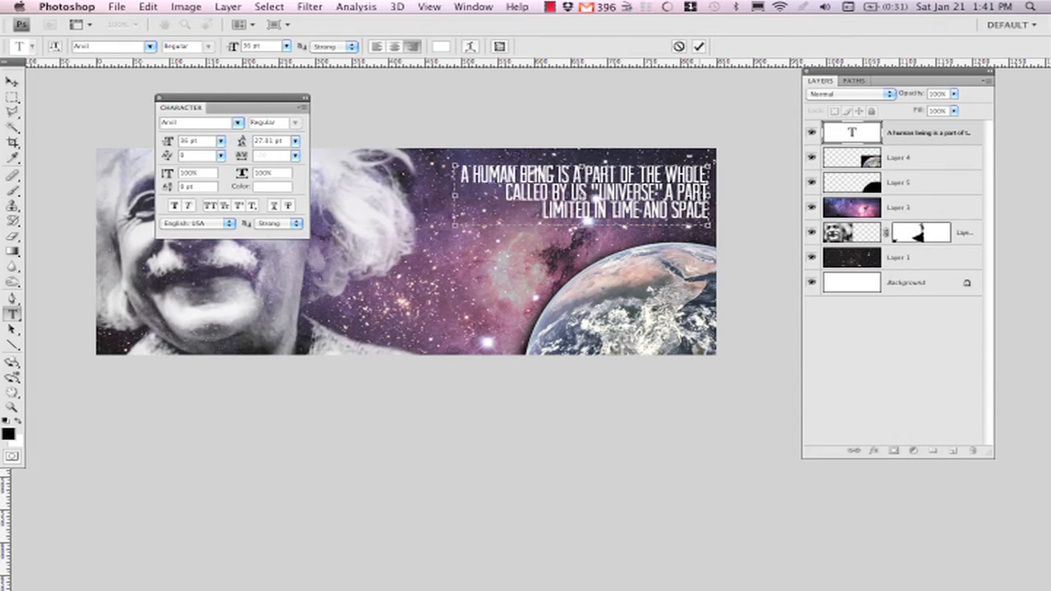
mouse_move(444, 180)
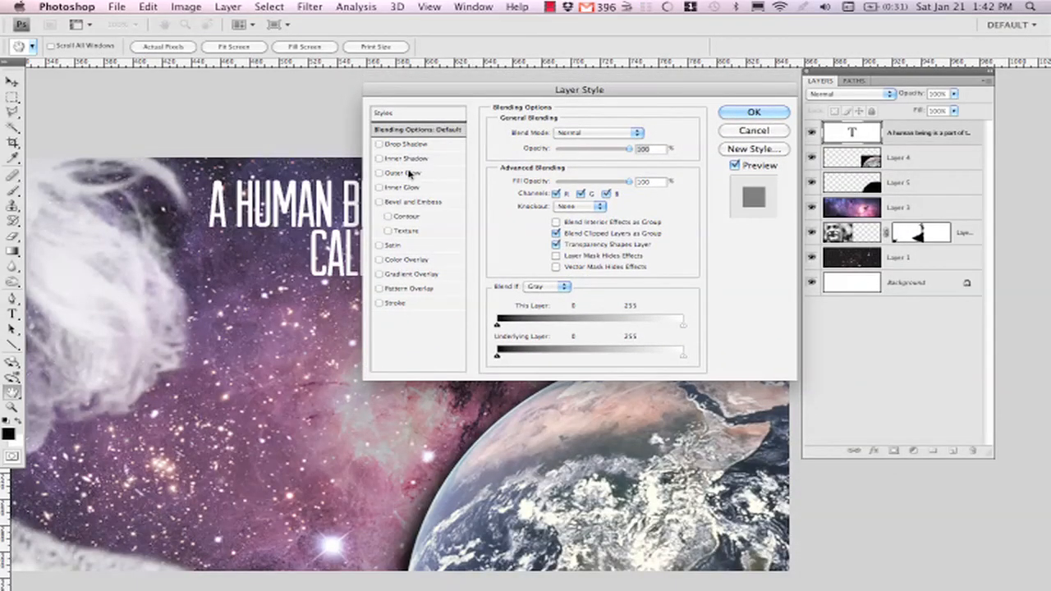
In Layer Style, change the quote's Outer Glow colour to black
left_click(377, 172)
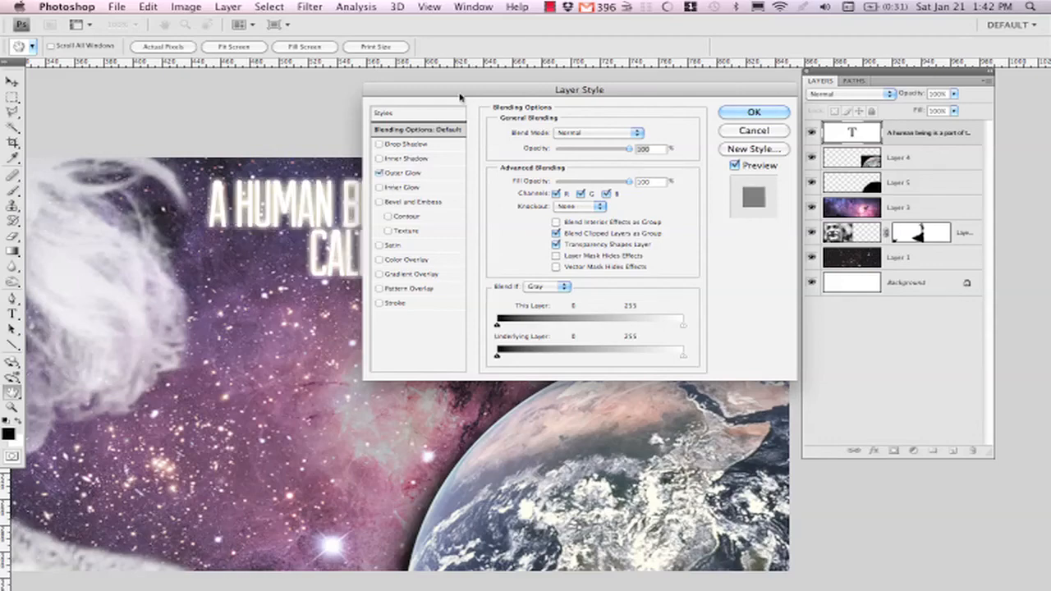
left_click_drag(577, 88, 516, 311)
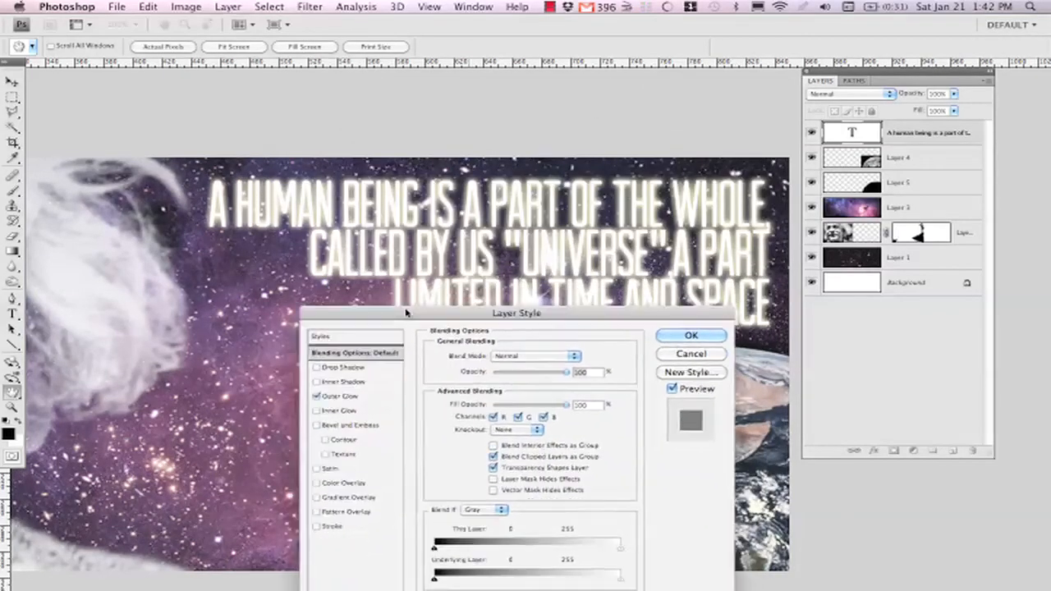
left_click_drag(516, 312, 492, 379)
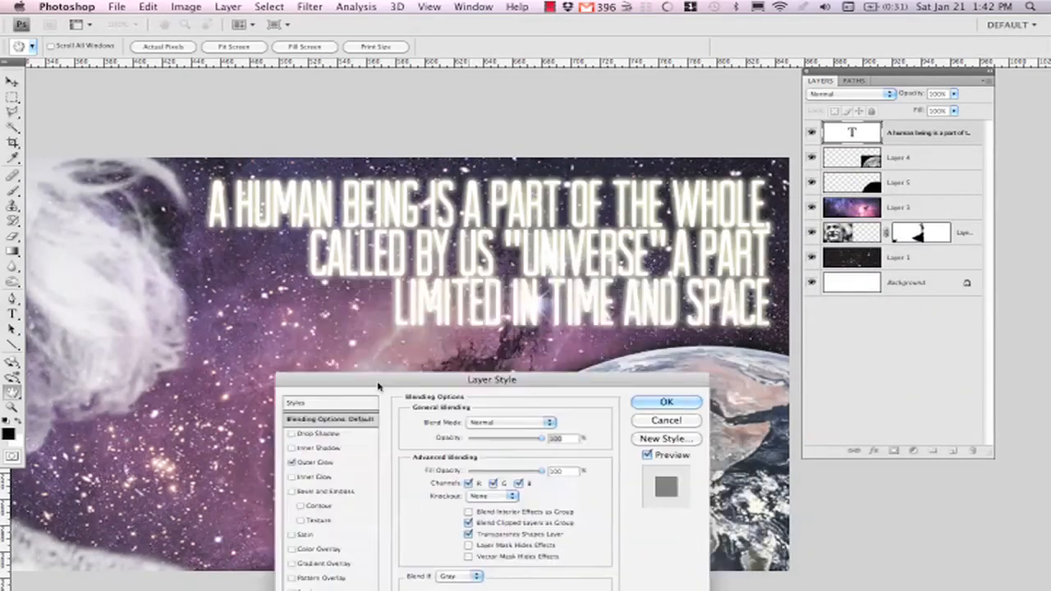
left_click_drag(491, 377, 325, 256)
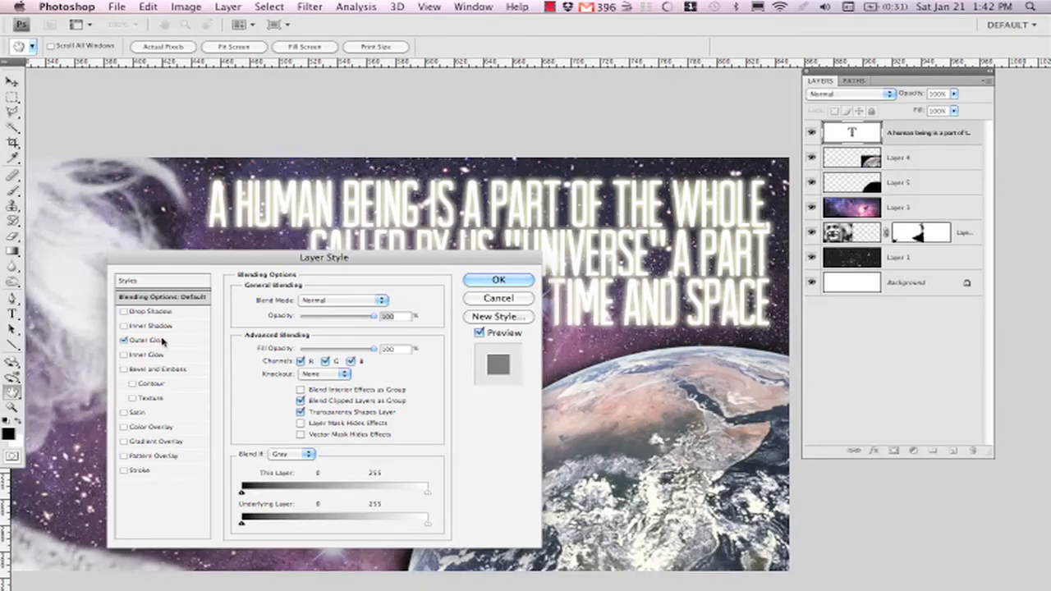
left_click(141, 340)
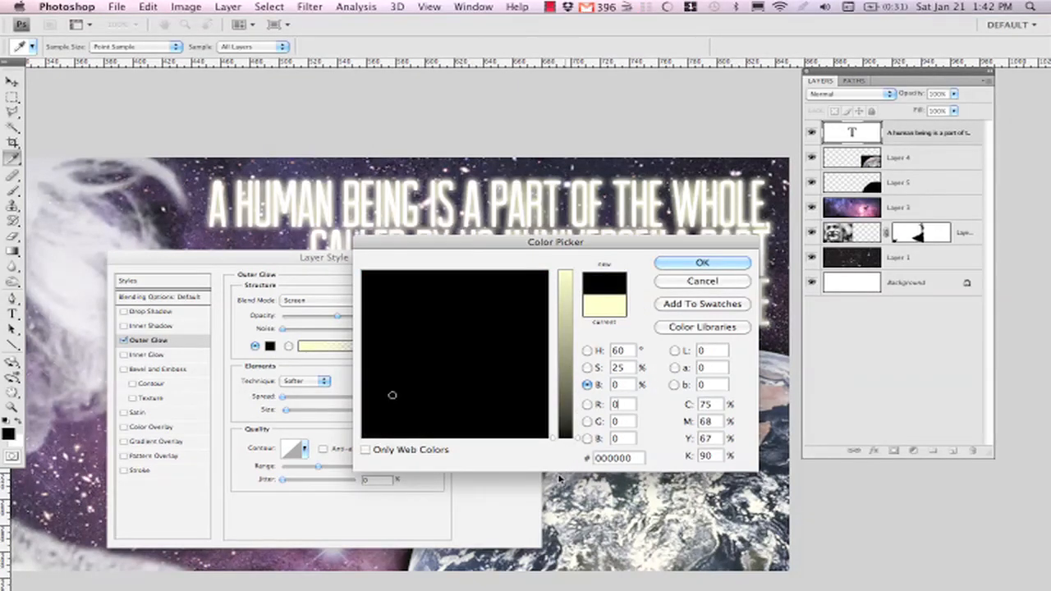
left_click(703, 263)
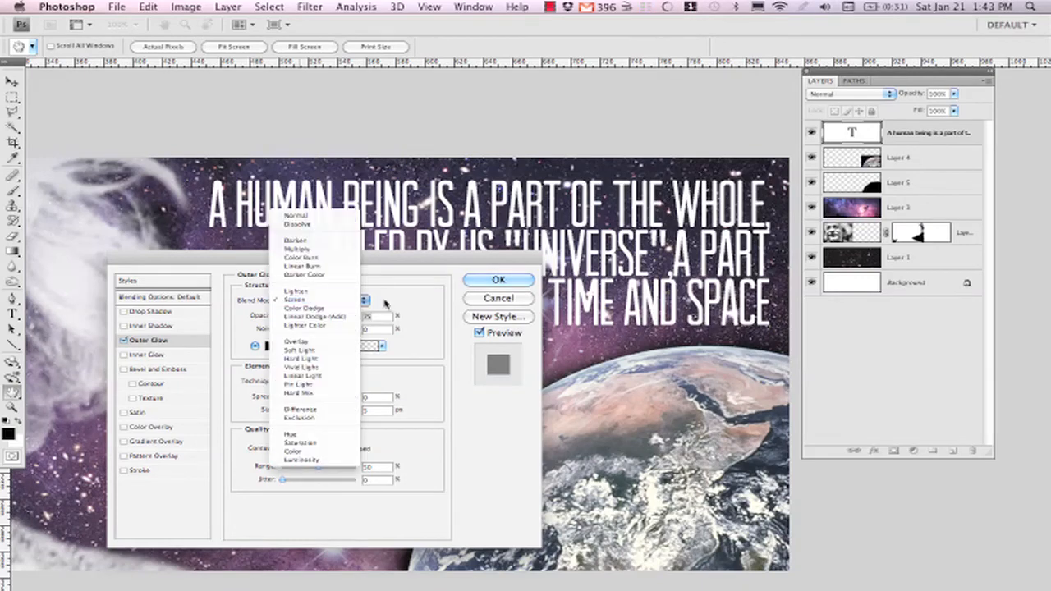
mouse_move(299, 299)
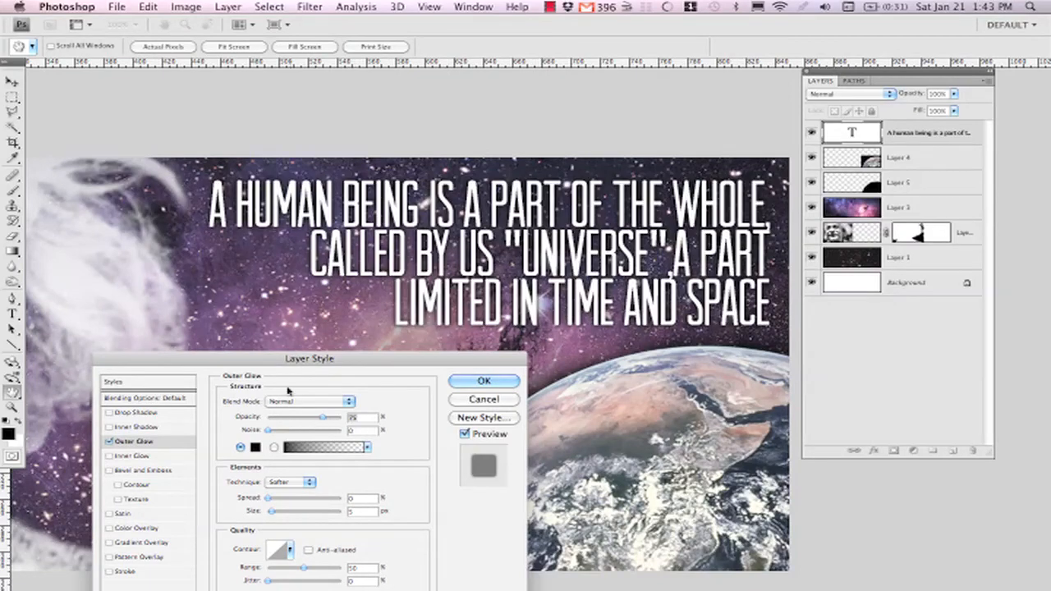
Adjust the dark Outer Glow's spread and size around the letters and apply it
left_click_drag(309, 358, 778, 238)
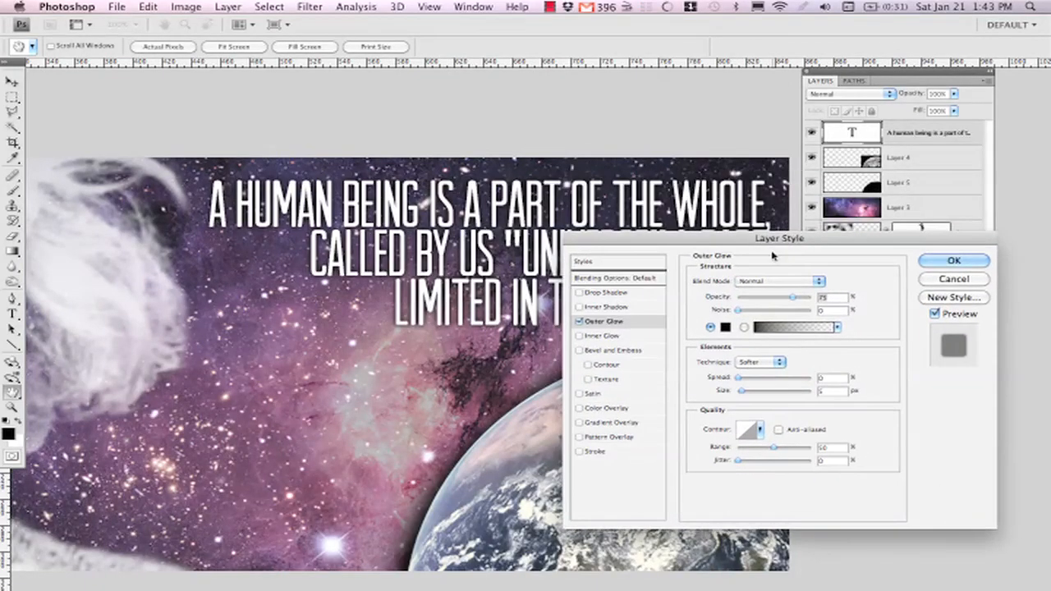
mouse_move(762, 350)
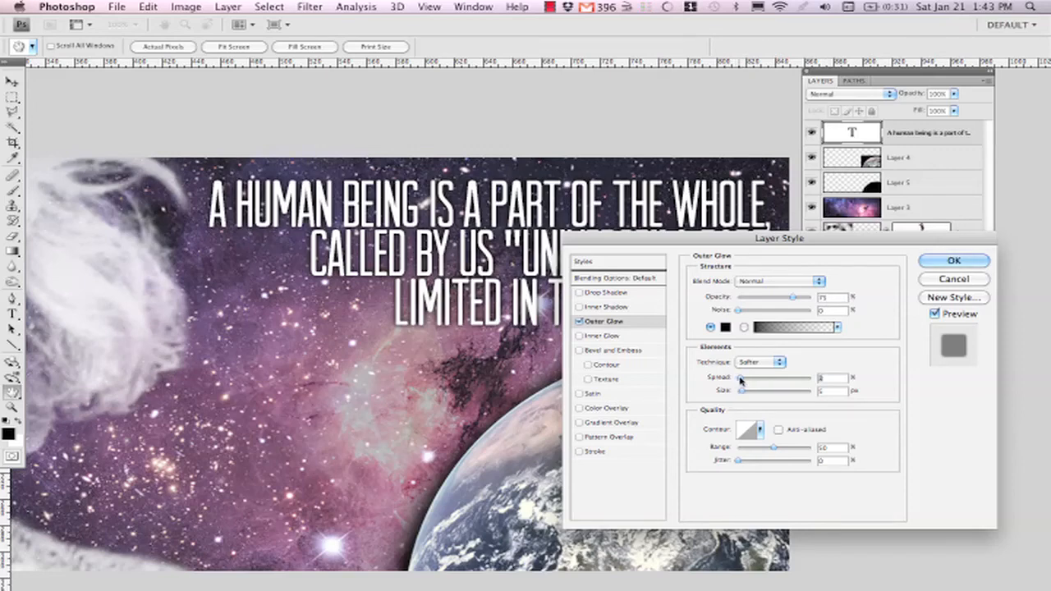
left_click_drag(739, 378, 757, 378)
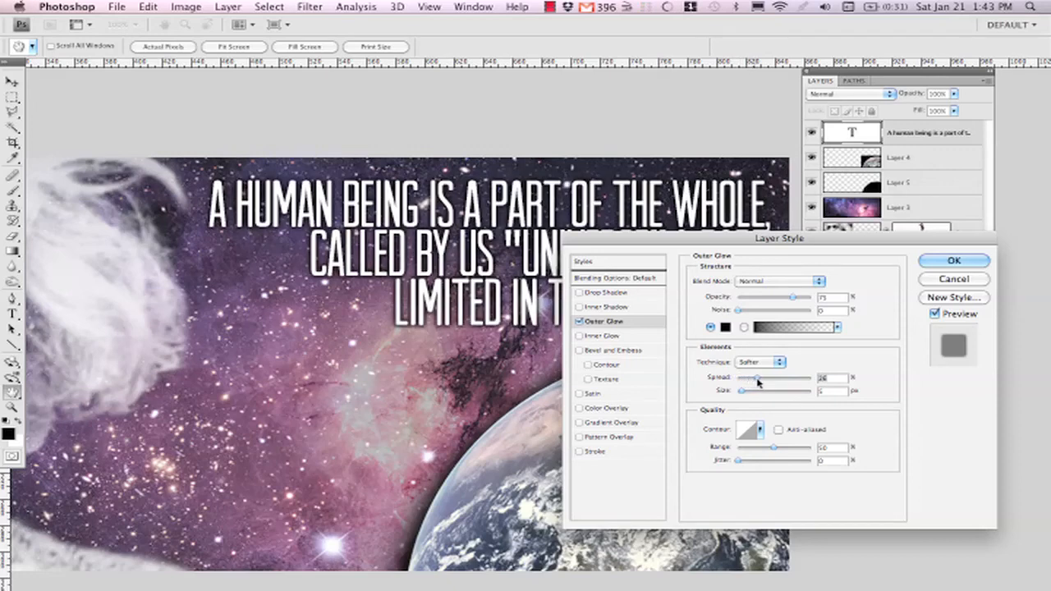
left_click_drag(755, 377, 803, 377)
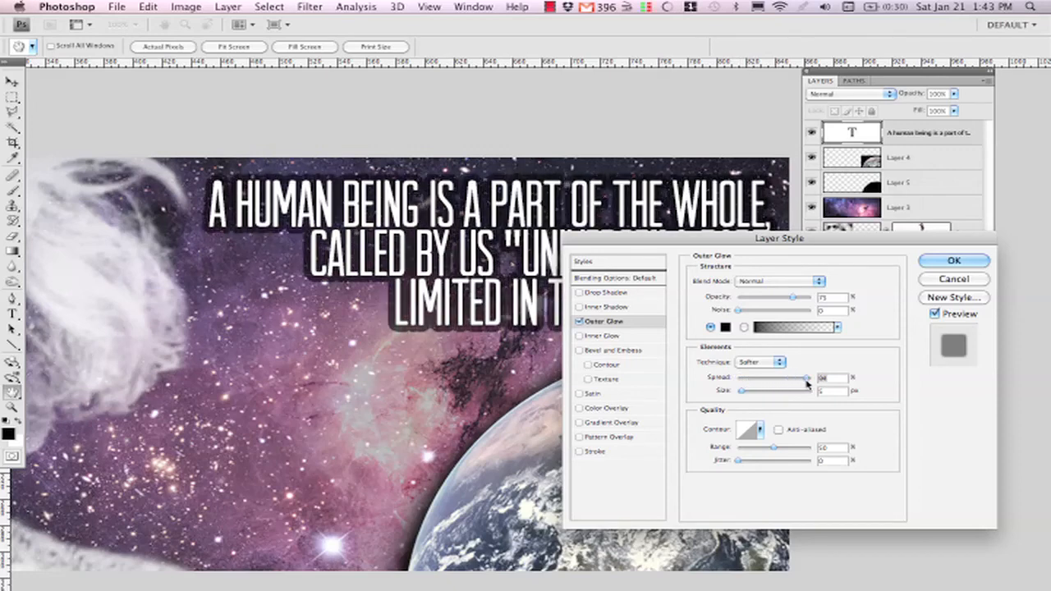
left_click_drag(804, 377, 737, 378)
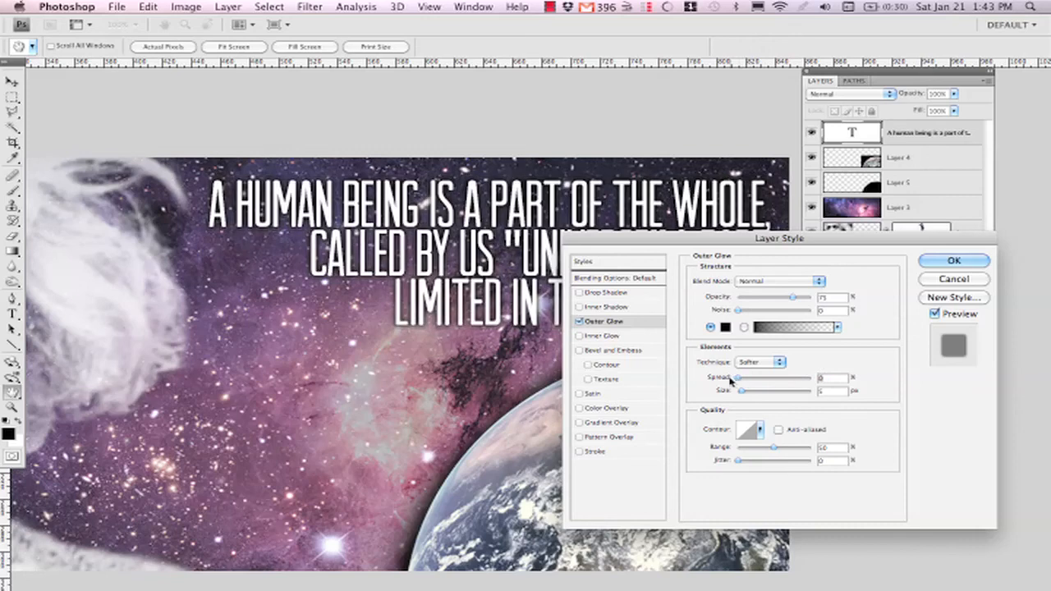
left_click_drag(737, 378, 747, 378)
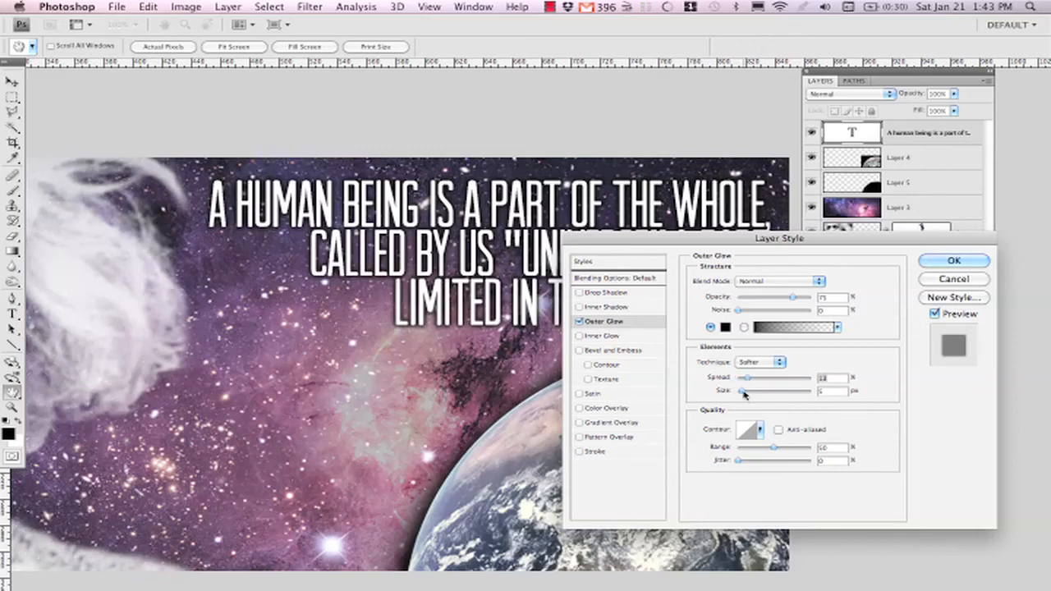
left_click_drag(742, 390, 737, 391)
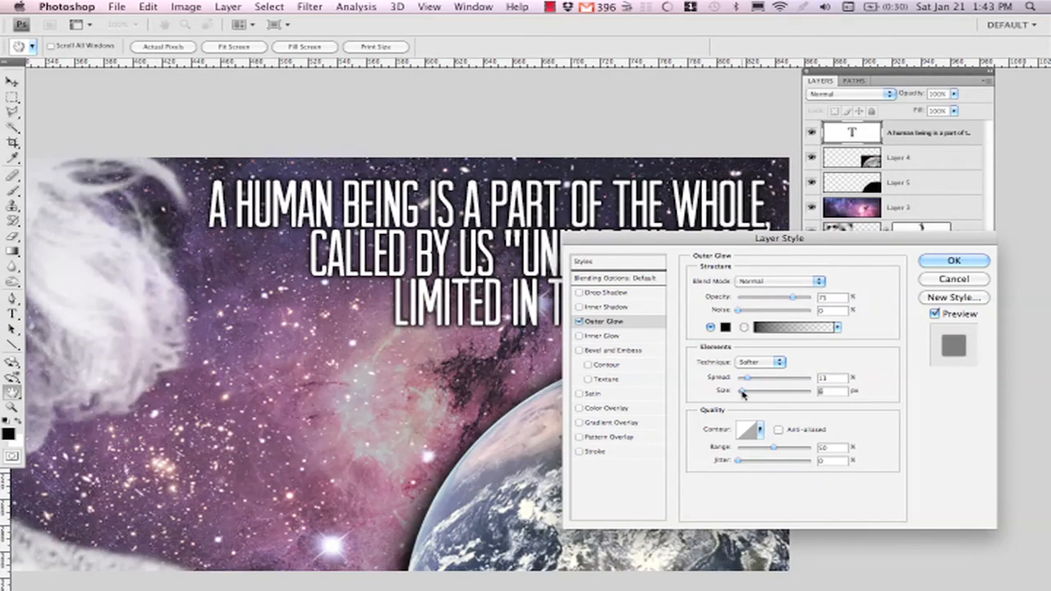
left_click_drag(778, 236, 775, 243)
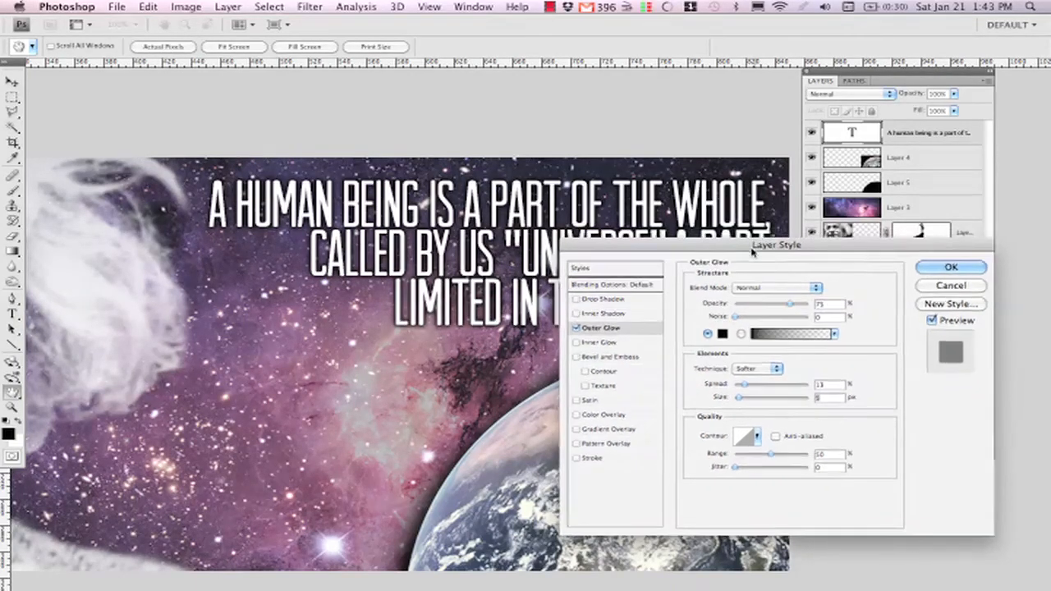
left_click_drag(749, 243, 649, 328)
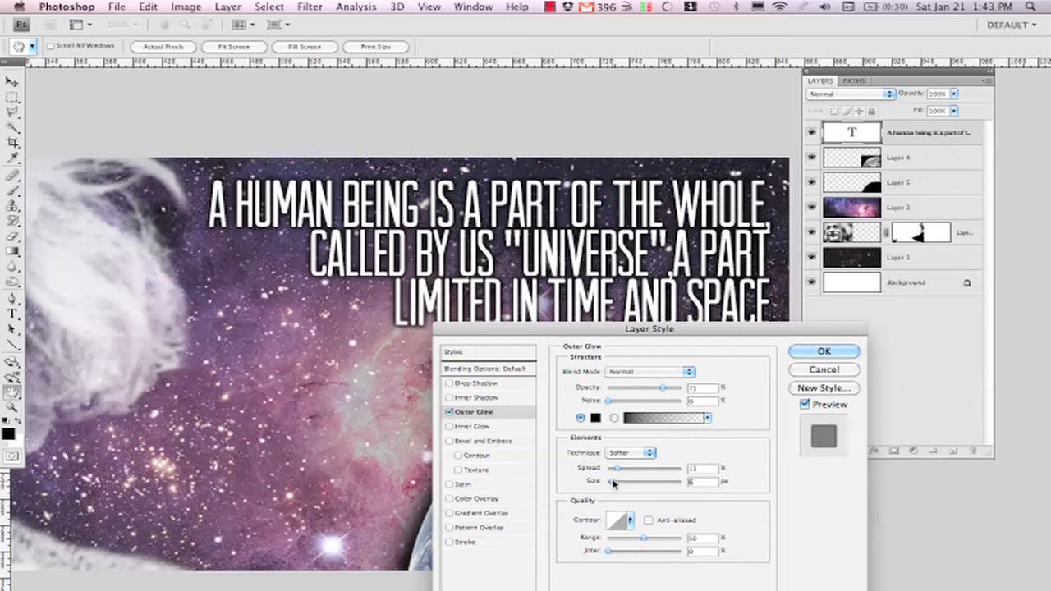
left_click_drag(617, 466, 623, 466)
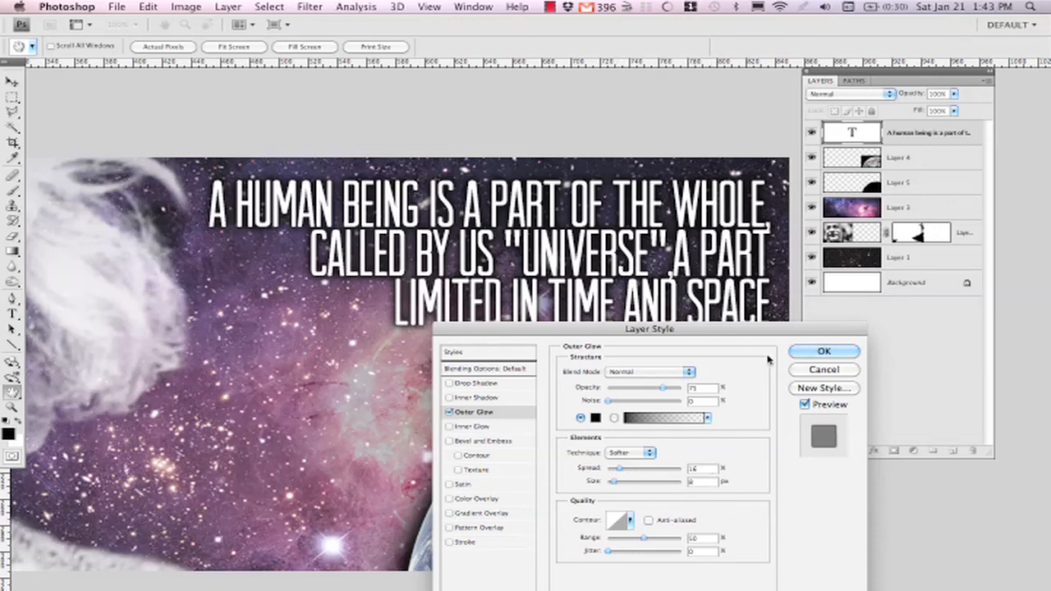
left_click(824, 351)
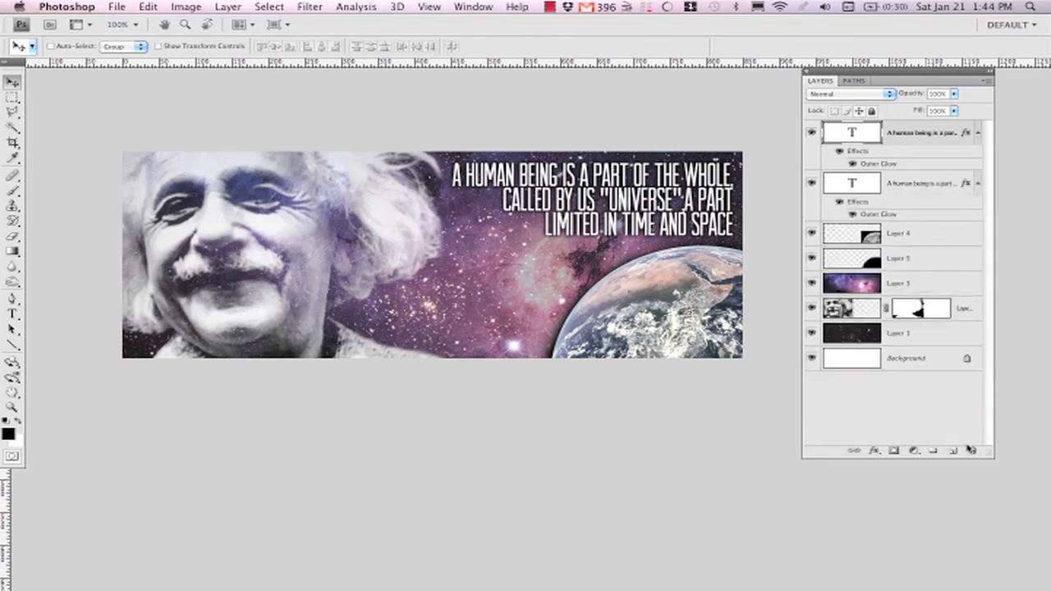
mouse_move(901, 138)
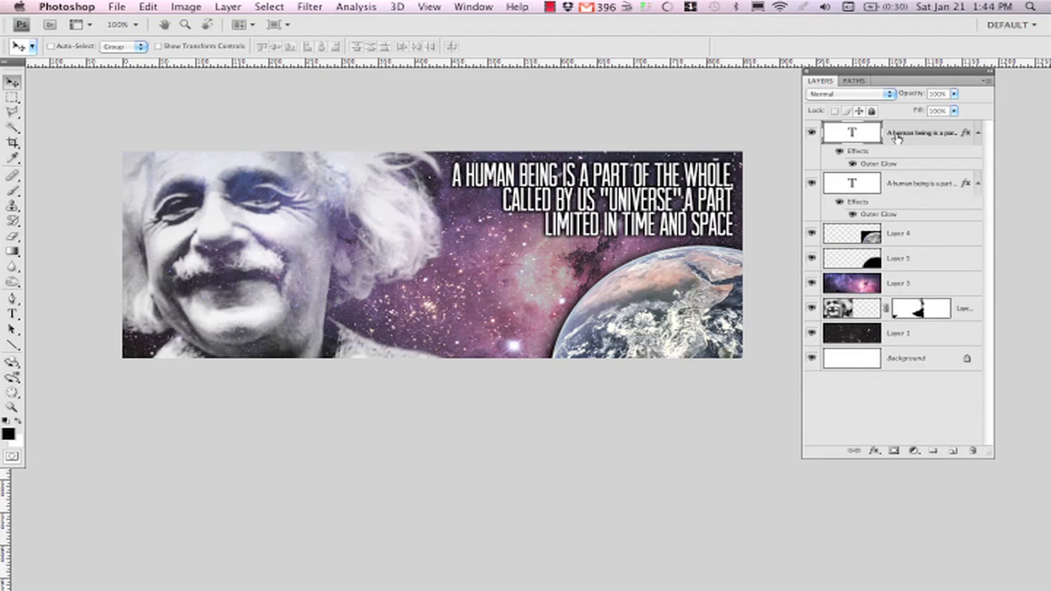
mouse_move(886, 132)
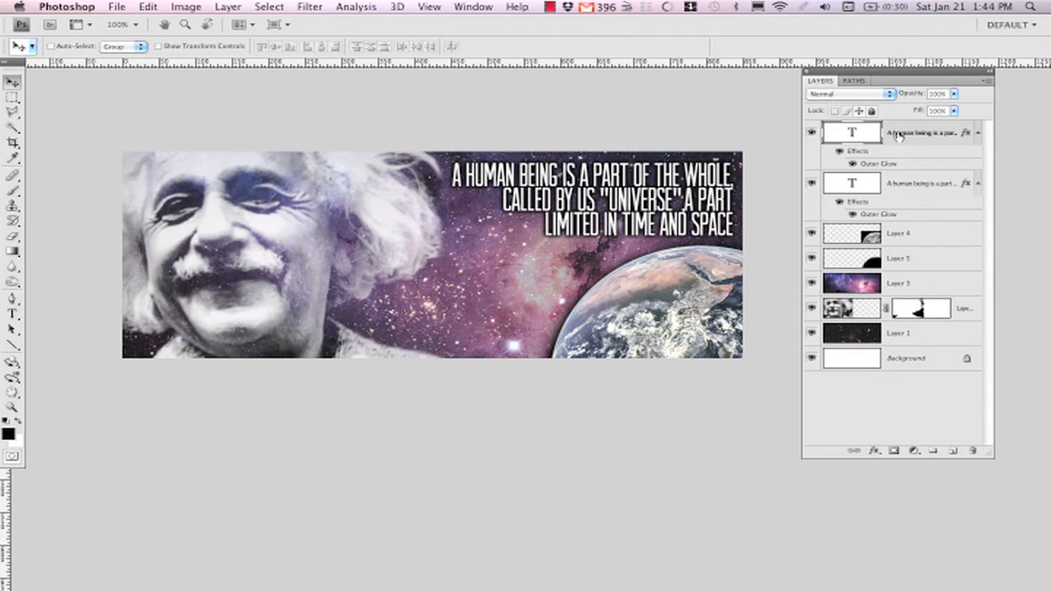
mouse_move(921, 128)
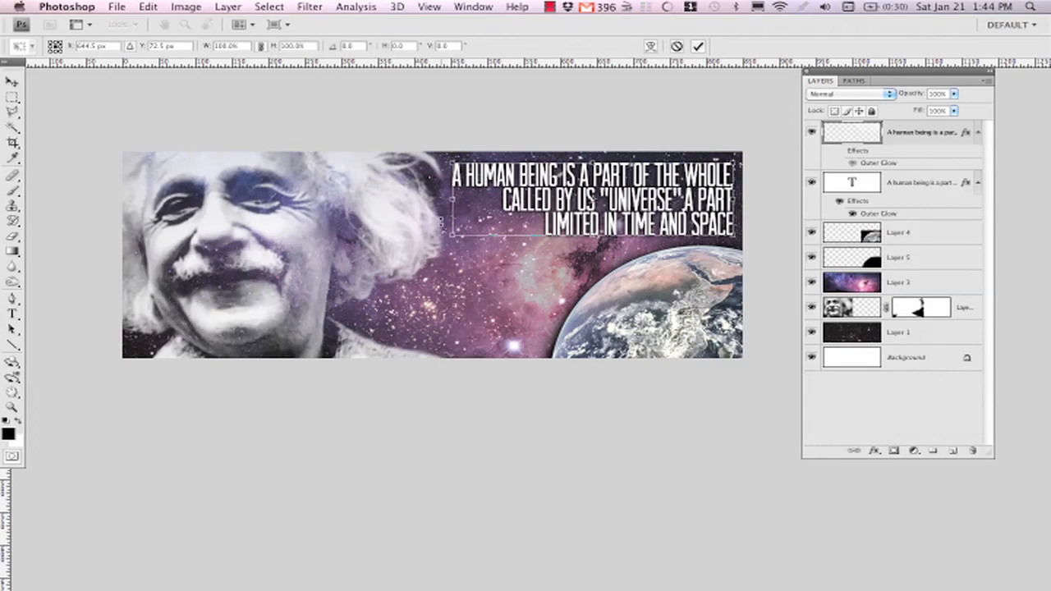
Free Transform the copied quote layer, scaling it far beyond the canvas edges
left_click_drag(456, 220, 394, 250)
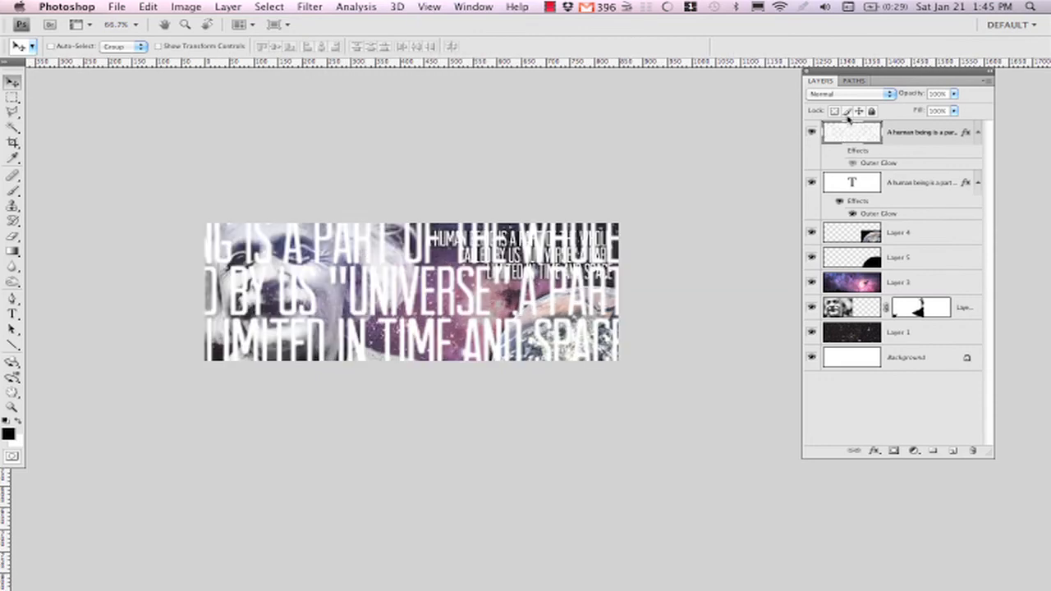
mouse_move(843, 112)
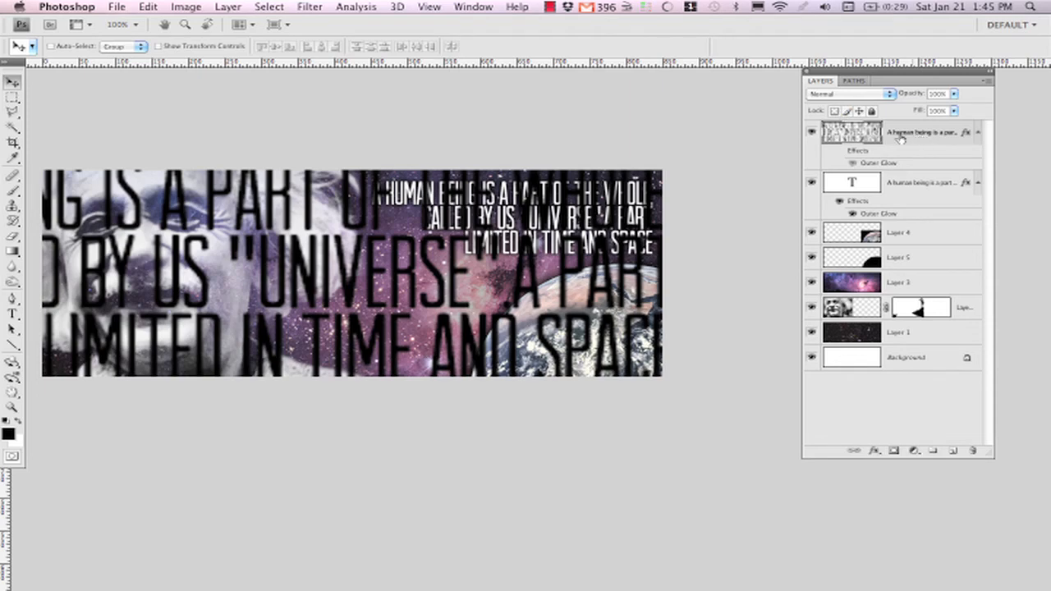
Set the large text layer to Overlay and lower its opacity to about half
left_click(851, 92)
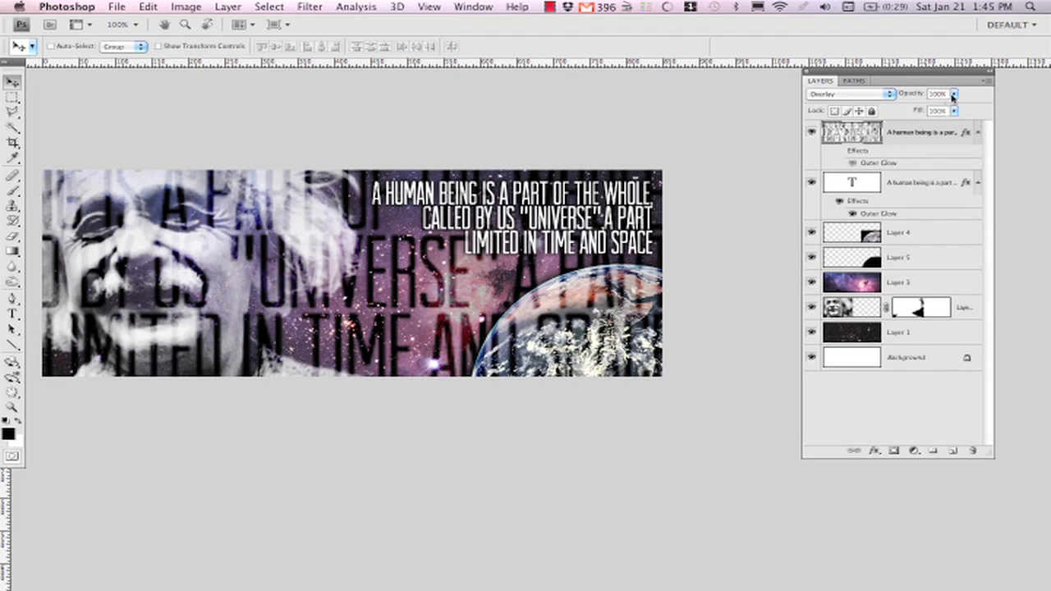
left_click_drag(952, 109, 919, 109)
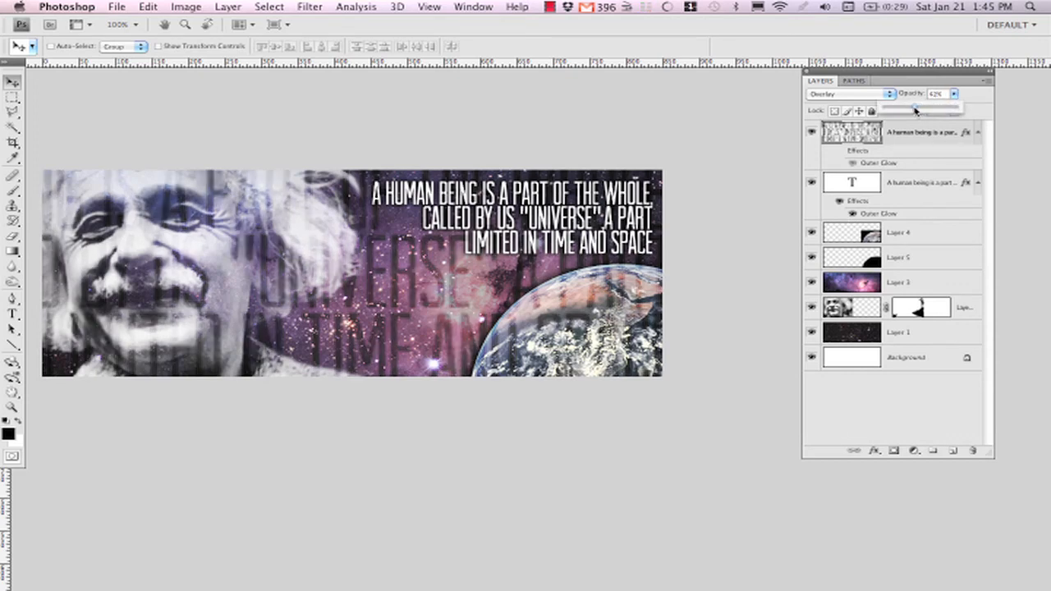
left_click_drag(909, 109, 916, 108)
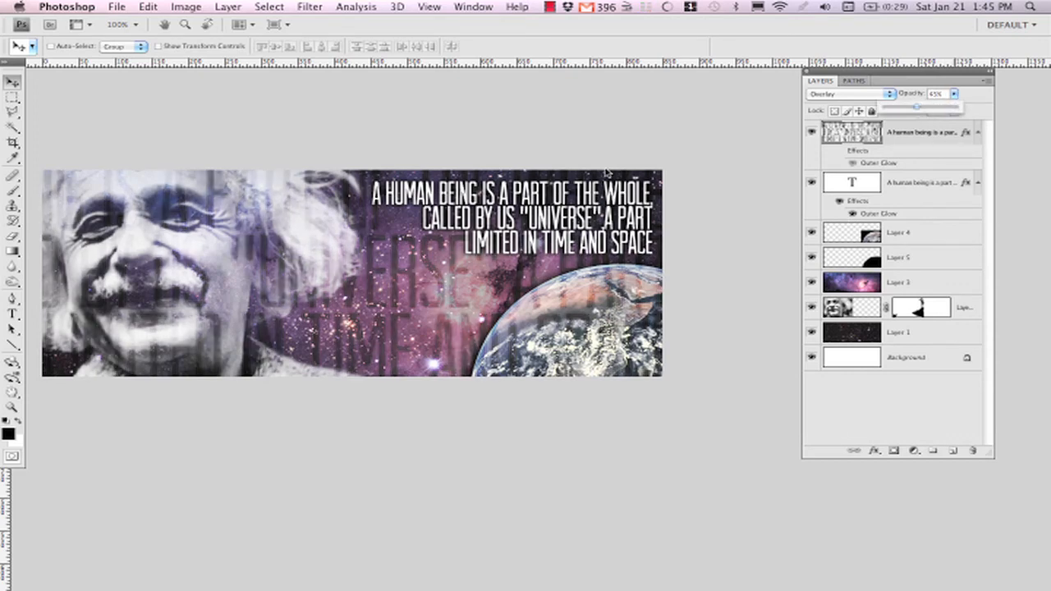